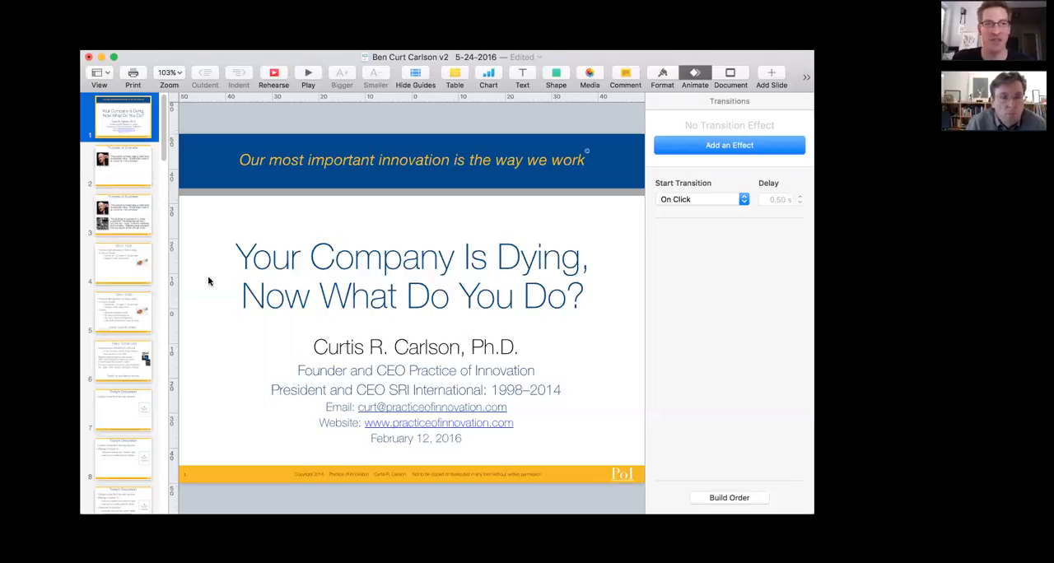
Step: Show both Purpose of Business slides in turn, then the SRI in 1998 slide
{"action": "scroll", "scroll_direction": "down", "scroll_amount": 3}
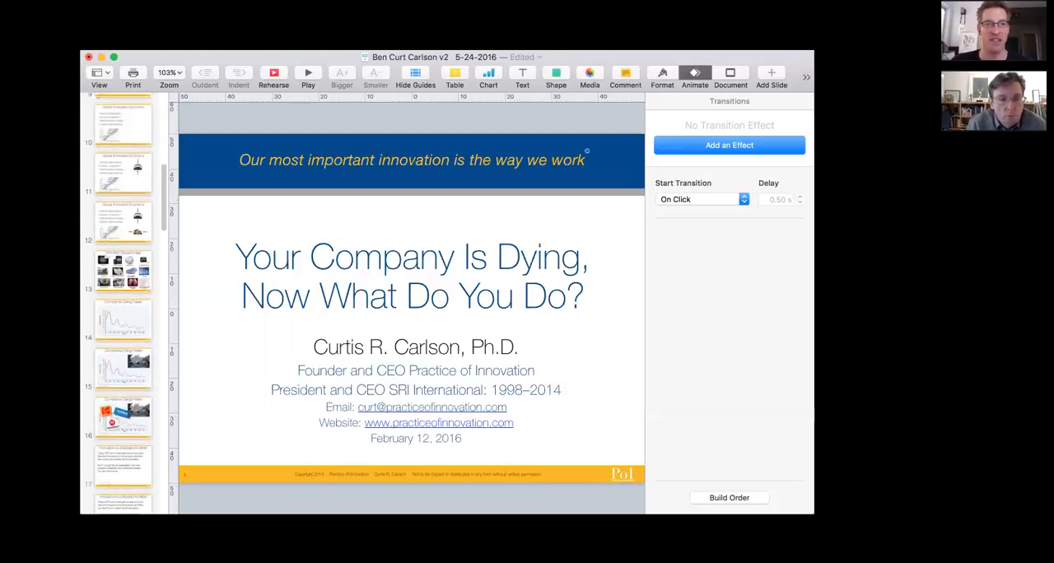
{"action": "scroll", "scroll_direction": "up", "scroll_amount": 3}
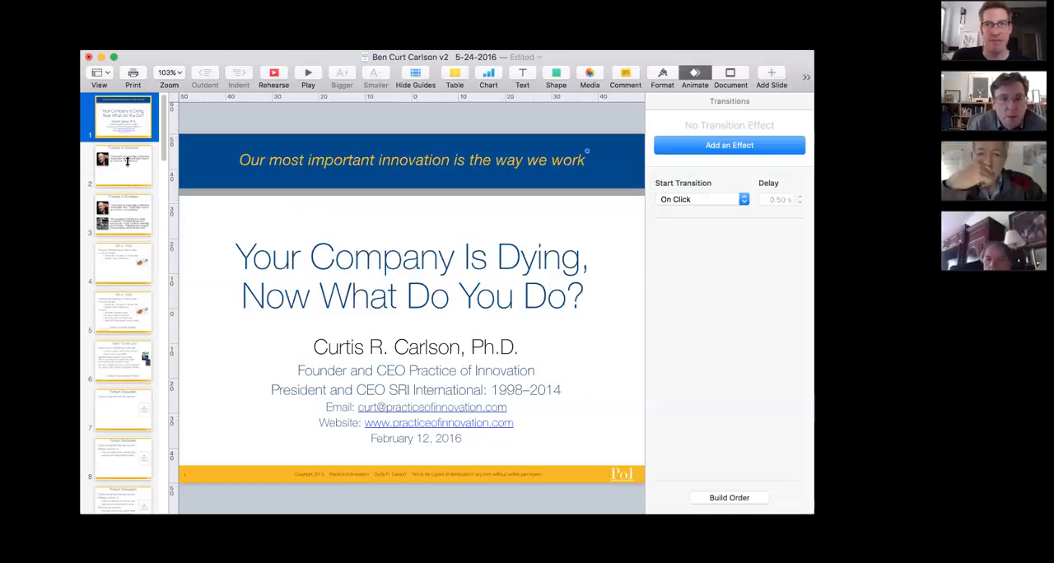
{"action": "left_click", "coordinate": [122, 166]}
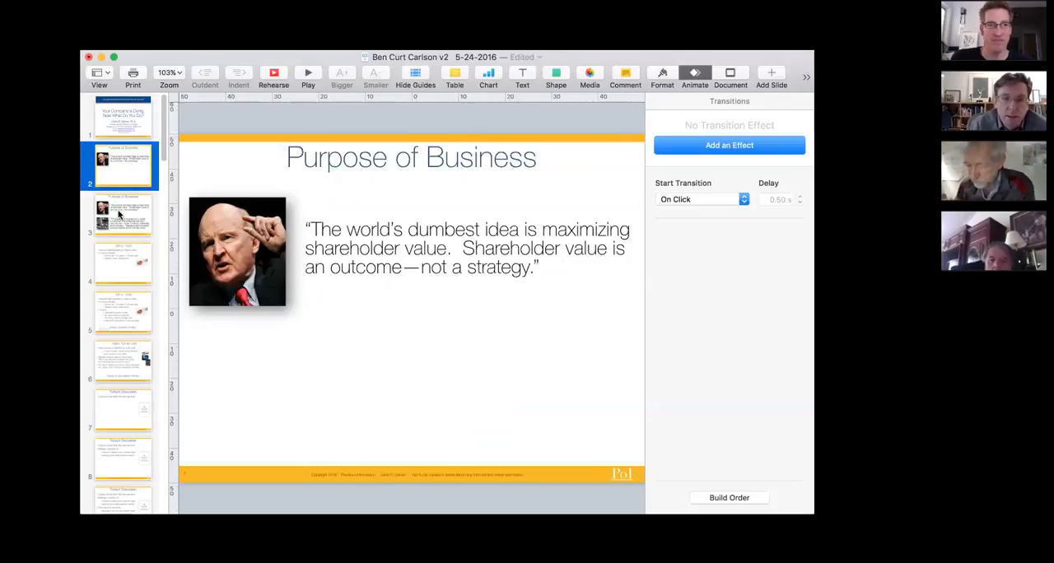
{"action": "left_click", "coordinate": [122, 216]}
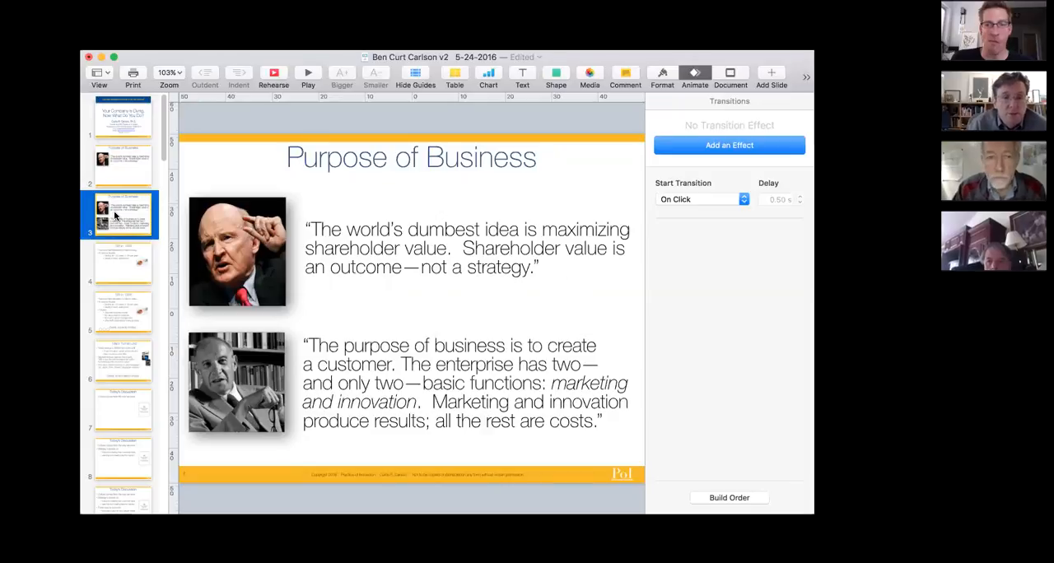
{"action": "mouse_move", "coordinate": [119, 269]}
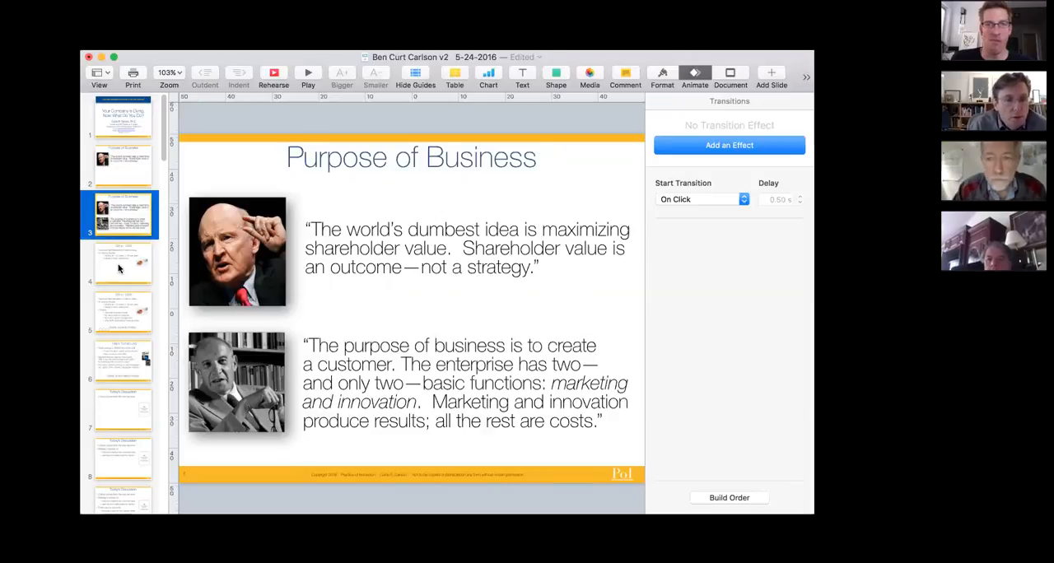
{"action": "left_click", "coordinate": [121, 263]}
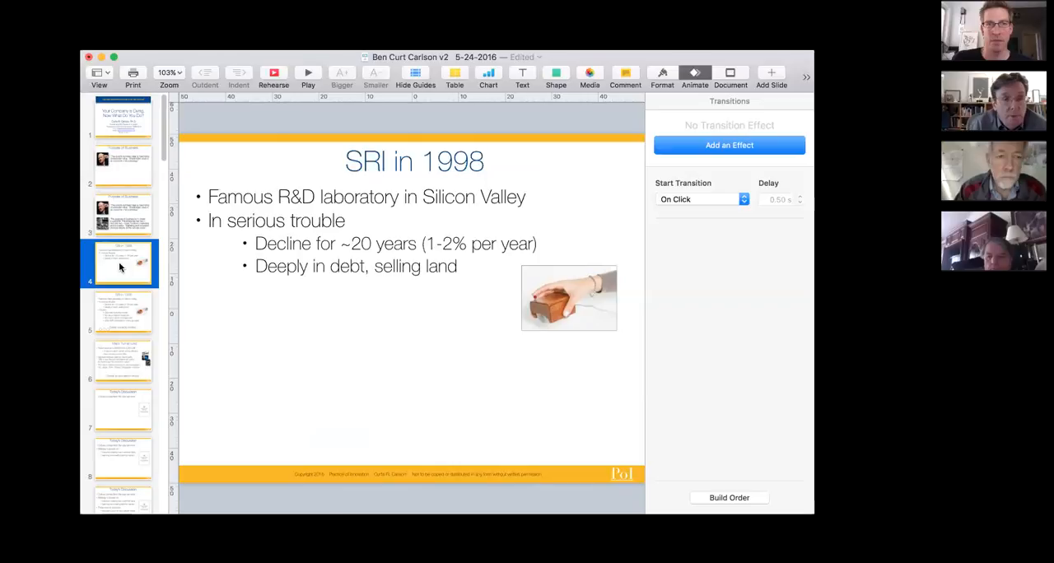
{"action": "mouse_move", "coordinate": [115, 311]}
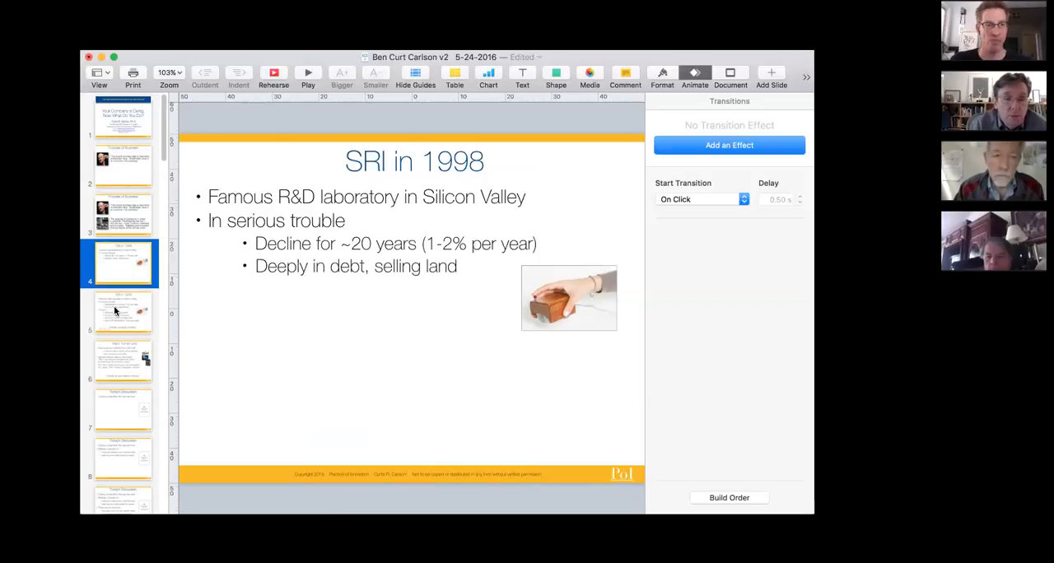
Step: Show the SRI in 1998 causes slide, then advance to Major Turnaround
{"action": "left_click", "coordinate": [122, 311]}
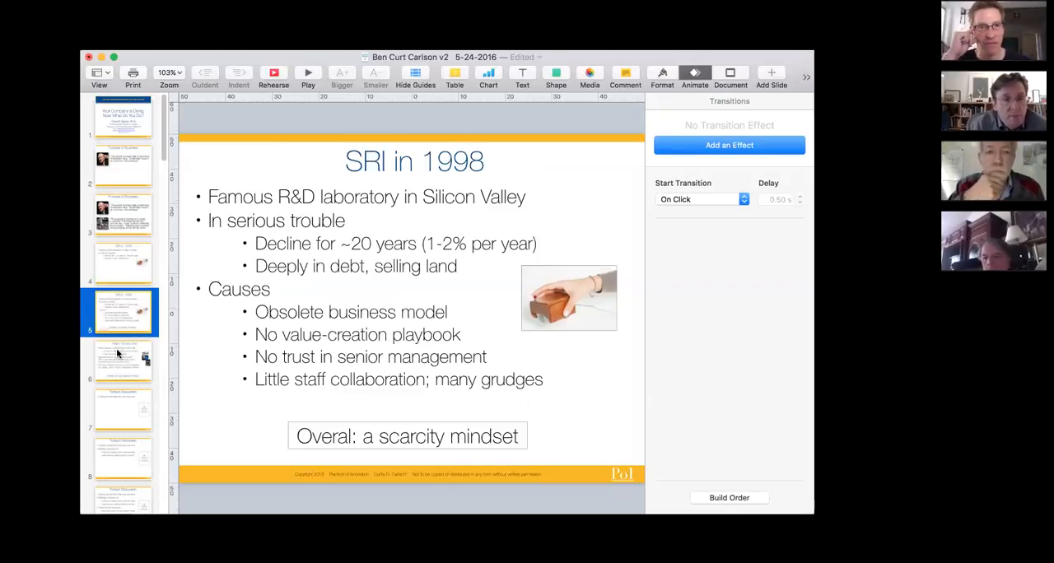
{"action": "left_click", "coordinate": [121, 360]}
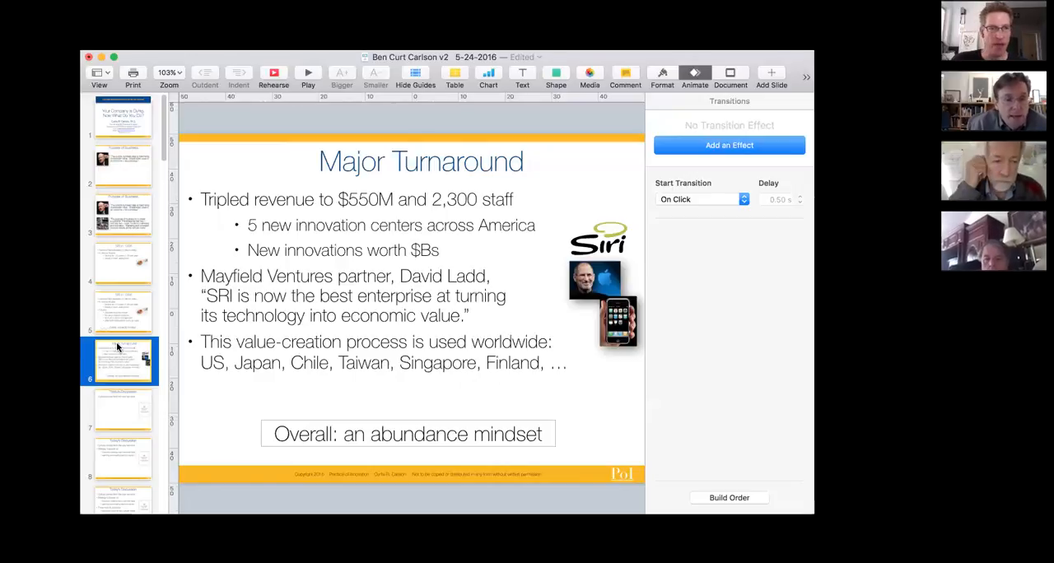
{"action": "mouse_move", "coordinate": [99, 397]}
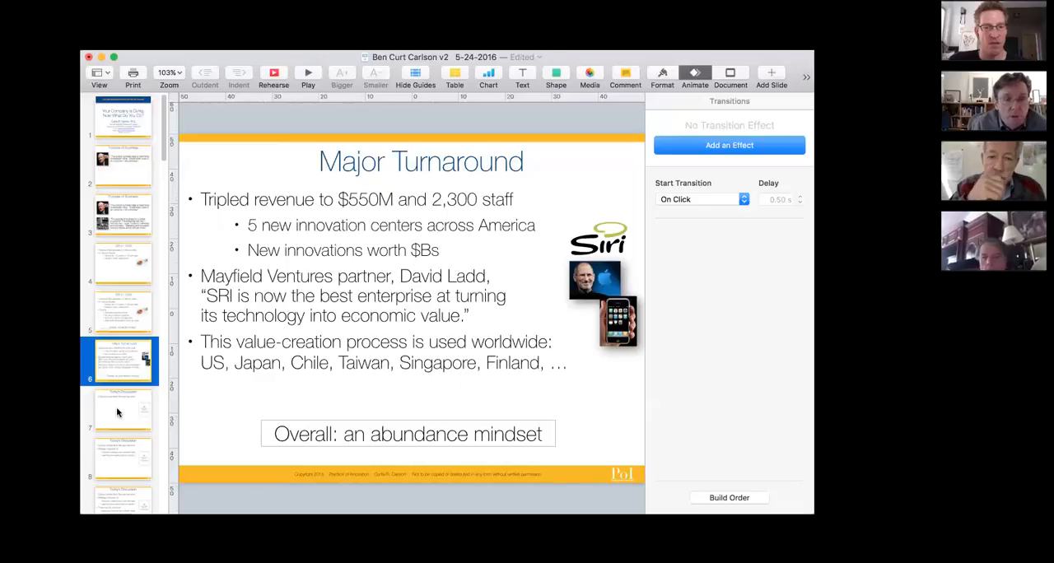
Step: Advance to slide 7, Today's Discussion, on culture coming from how we work
{"action": "left_click", "coordinate": [121, 408]}
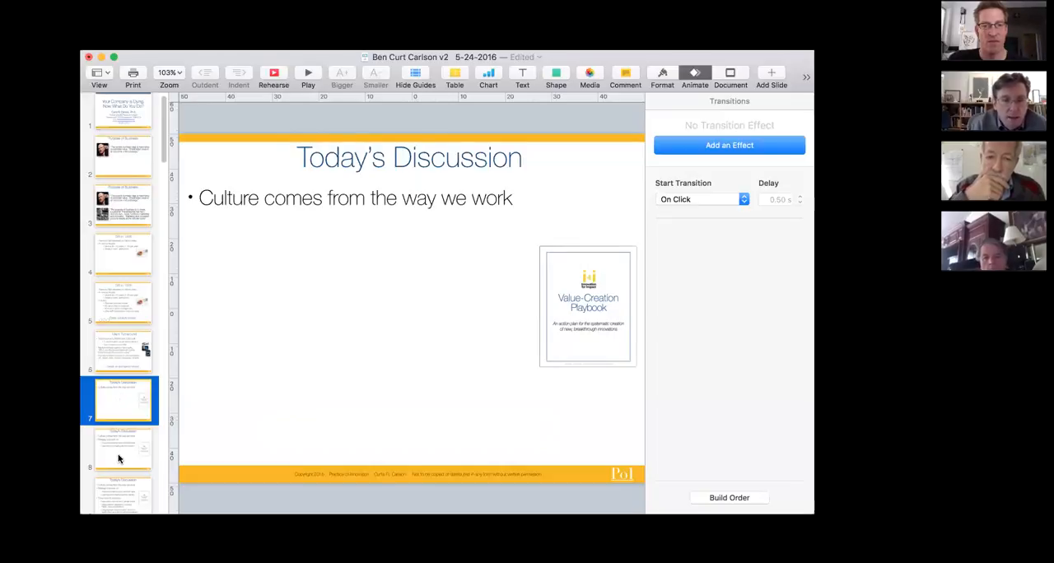
{"action": "left_click", "coordinate": [122, 448]}
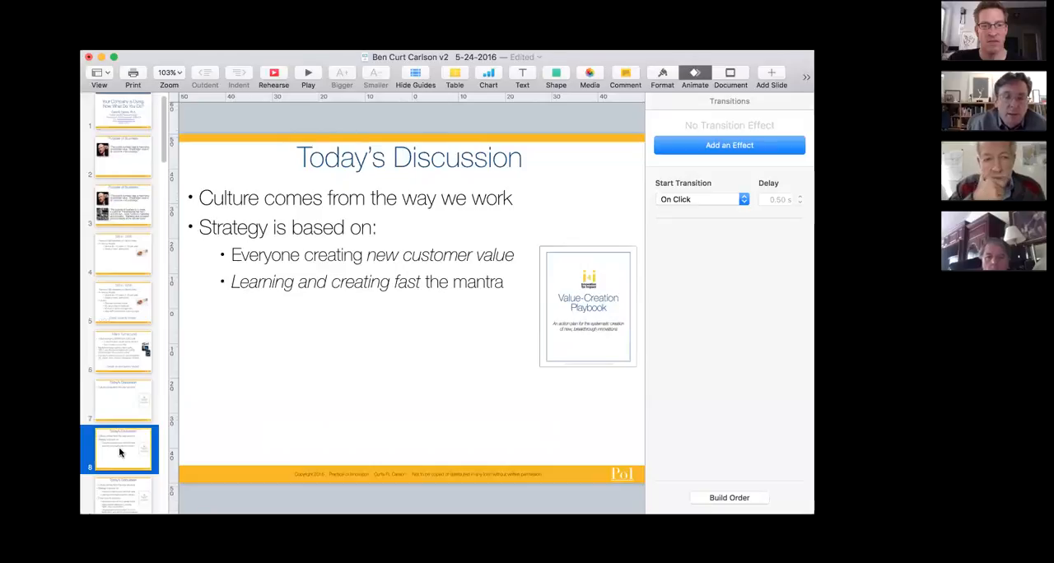
{"action": "mouse_move", "coordinate": [107, 436]}
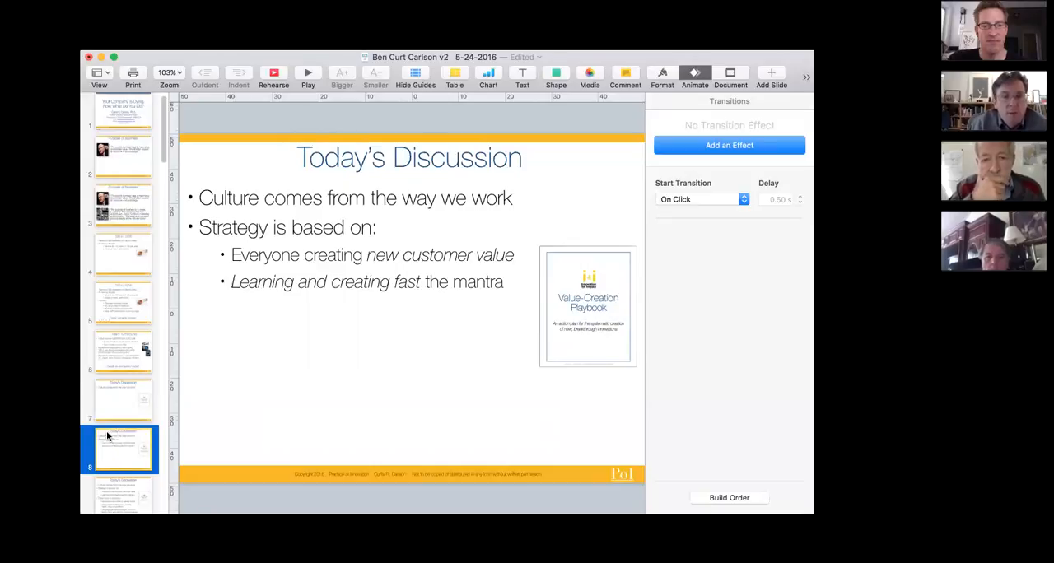
{"action": "mouse_move", "coordinate": [135, 409]}
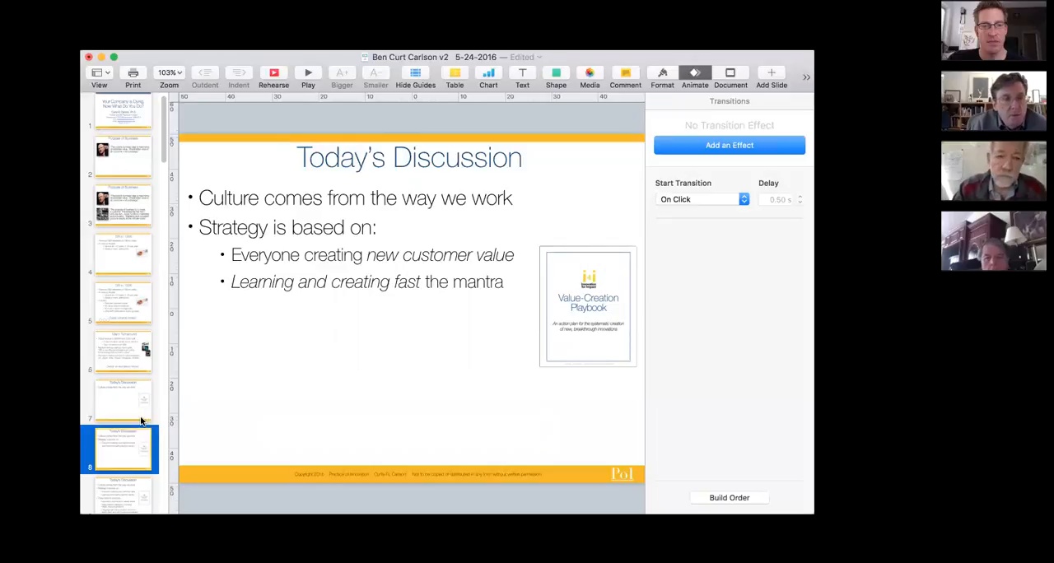
{"action": "mouse_move", "coordinate": [140, 420]}
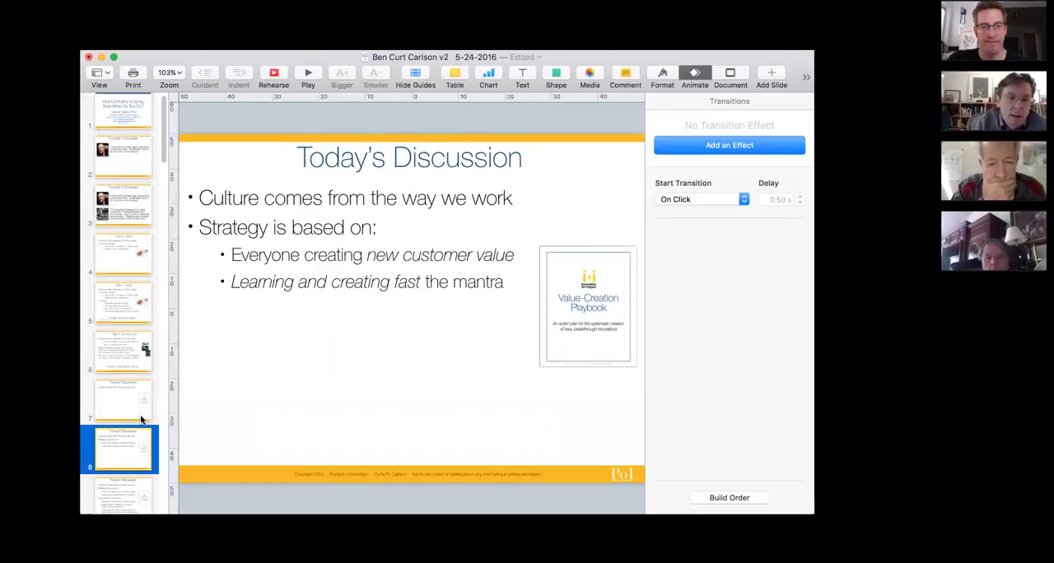
{"action": "mouse_move", "coordinate": [381, 316]}
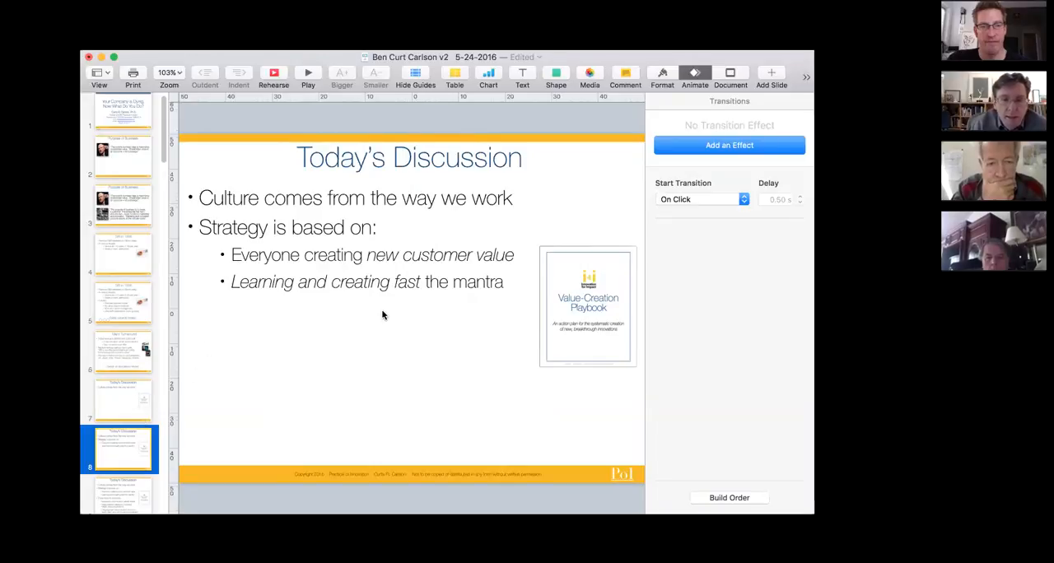
{"action": "mouse_move", "coordinate": [362, 337]}
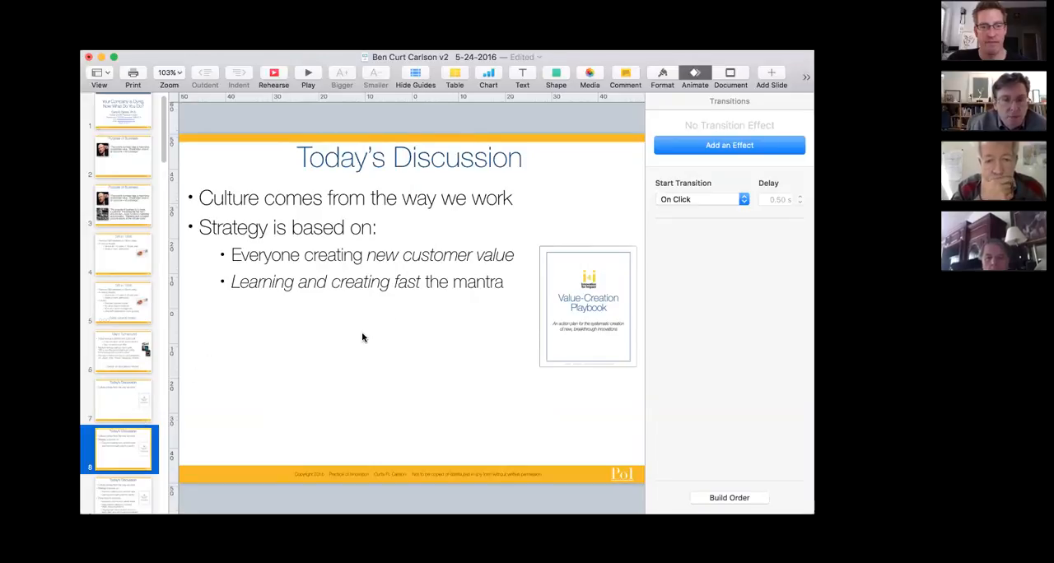
{"action": "scroll", "scroll_direction": "down", "scroll_amount": 3}
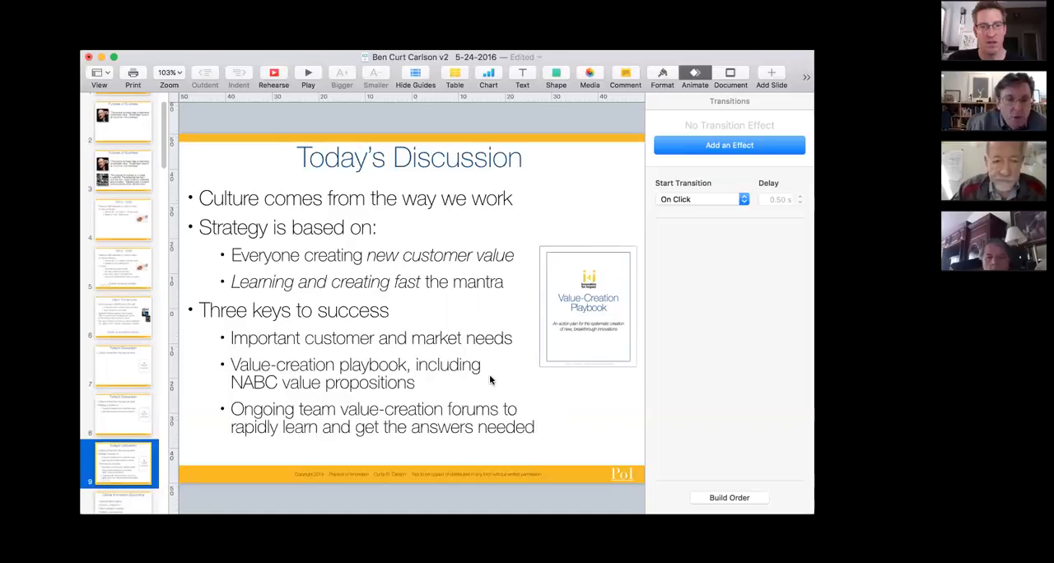
{"action": "mouse_move", "coordinate": [289, 349]}
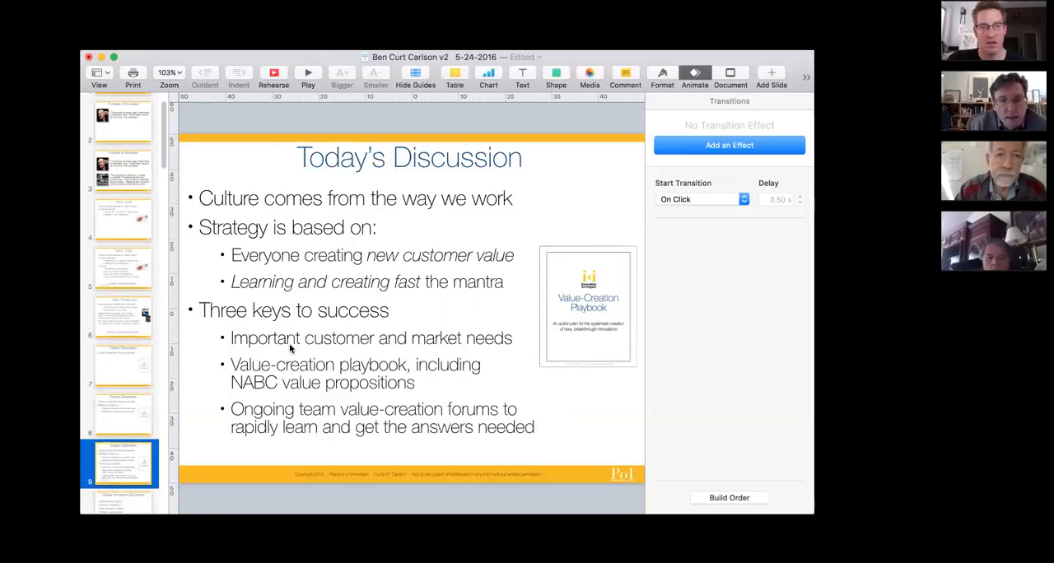
{"action": "mouse_move", "coordinate": [530, 344]}
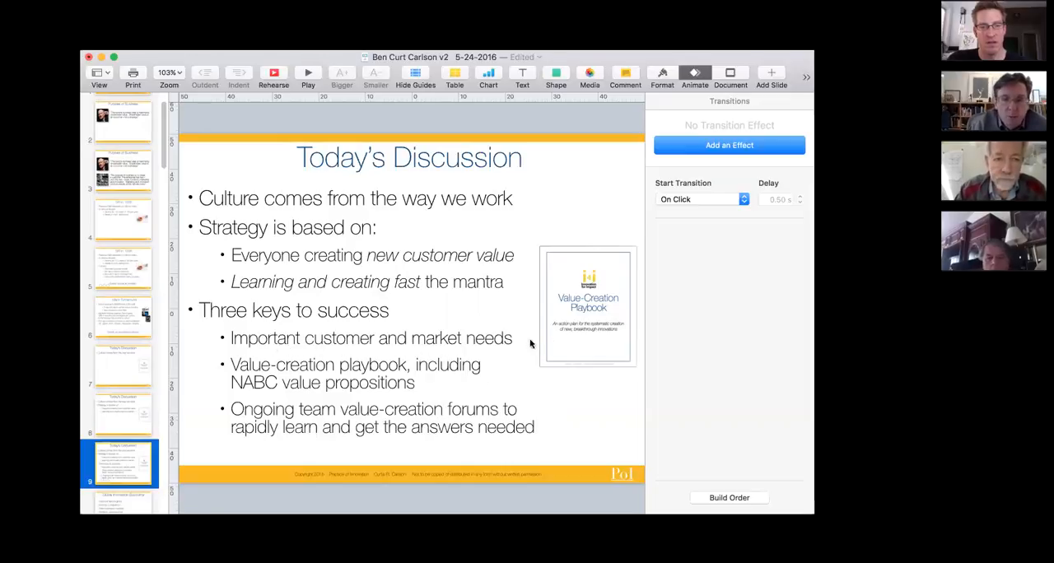
{"action": "mouse_move", "coordinate": [495, 375]}
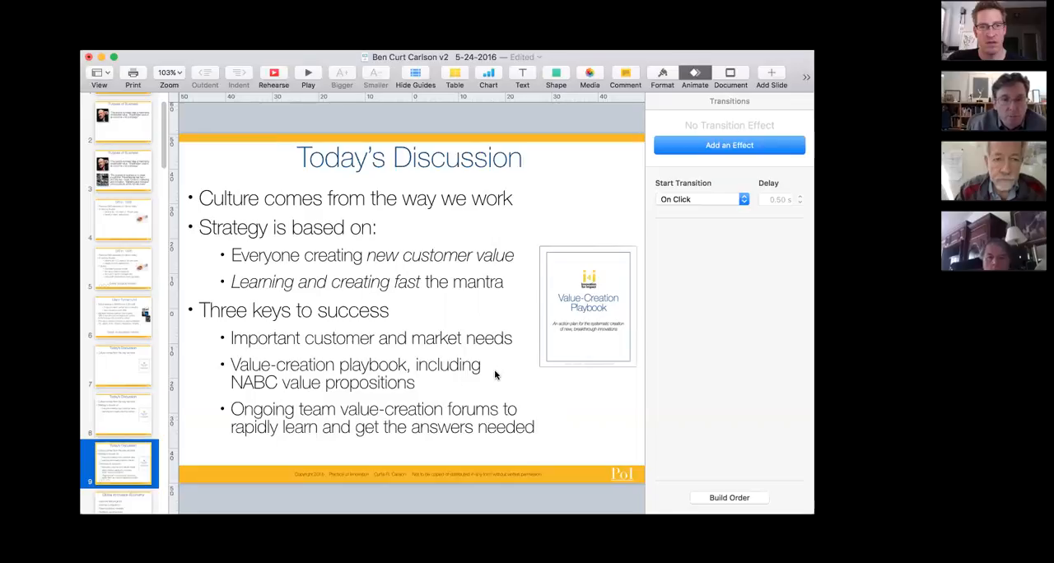
{"action": "mouse_move", "coordinate": [523, 395]}
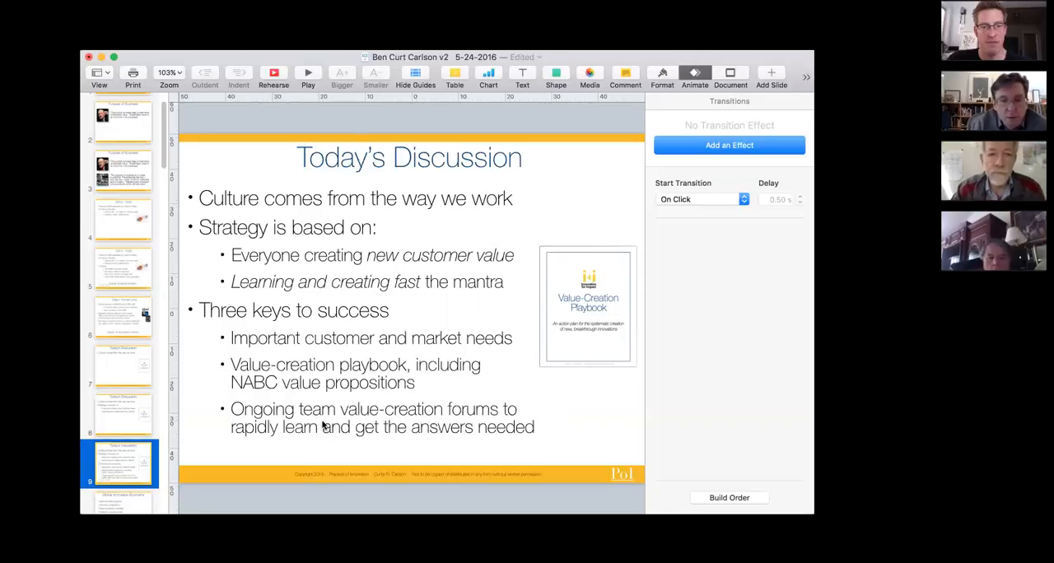
{"action": "mouse_move", "coordinate": [548, 436]}
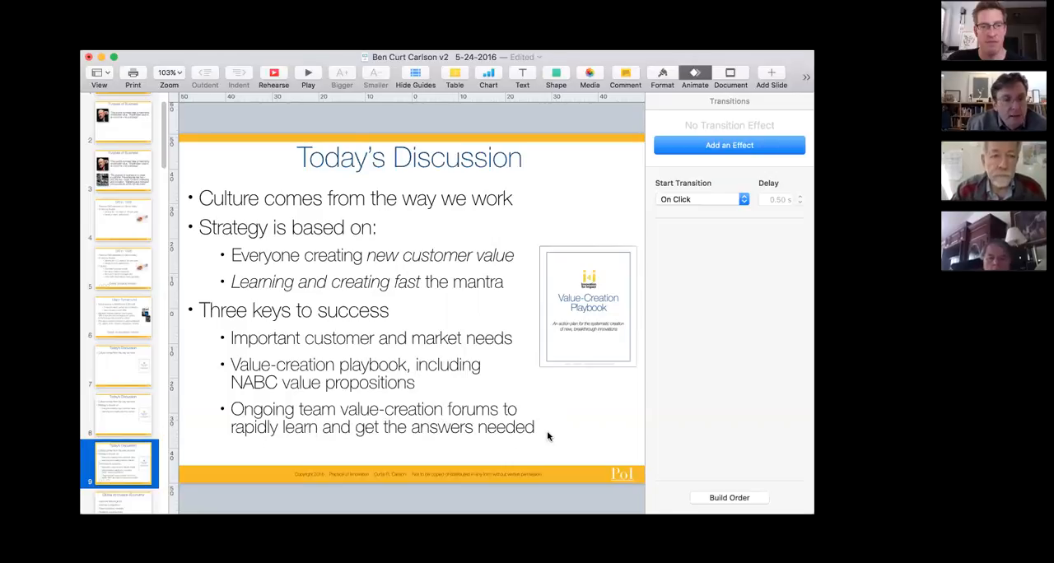
{"action": "mouse_move", "coordinate": [513, 428]}
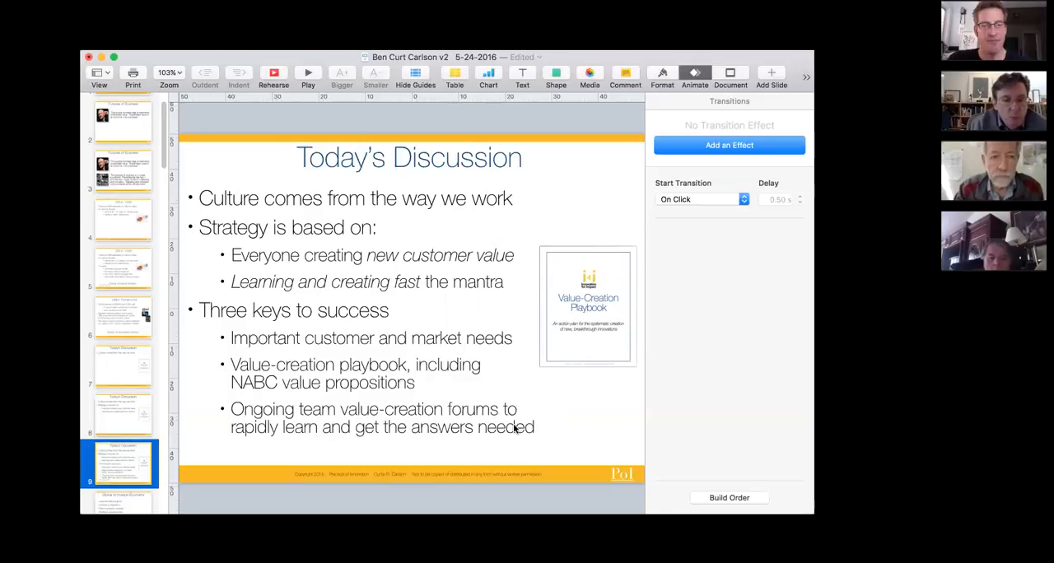
{"action": "mouse_move", "coordinate": [502, 413]}
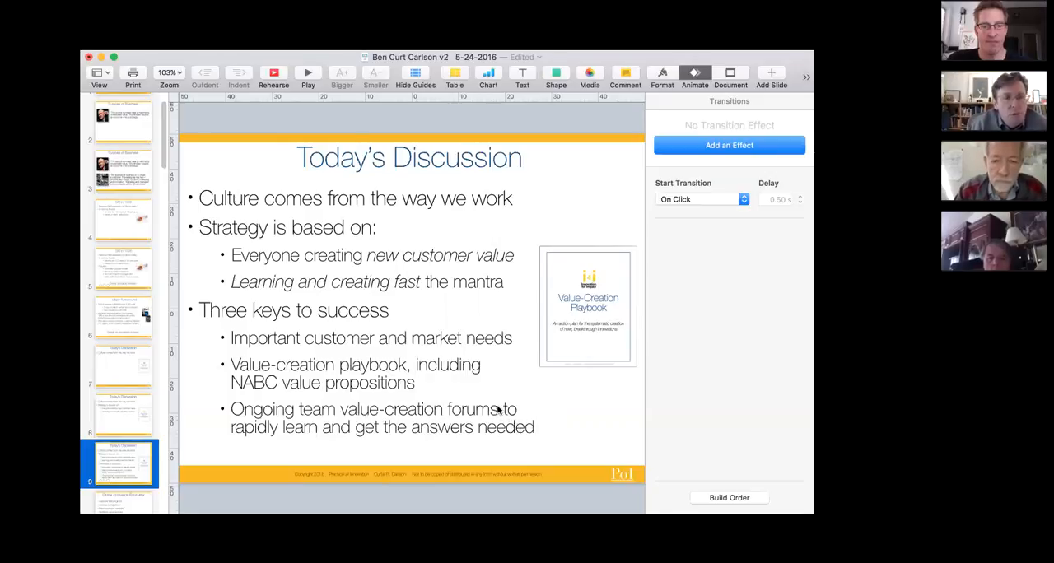
{"action": "mouse_move", "coordinate": [484, 402]}
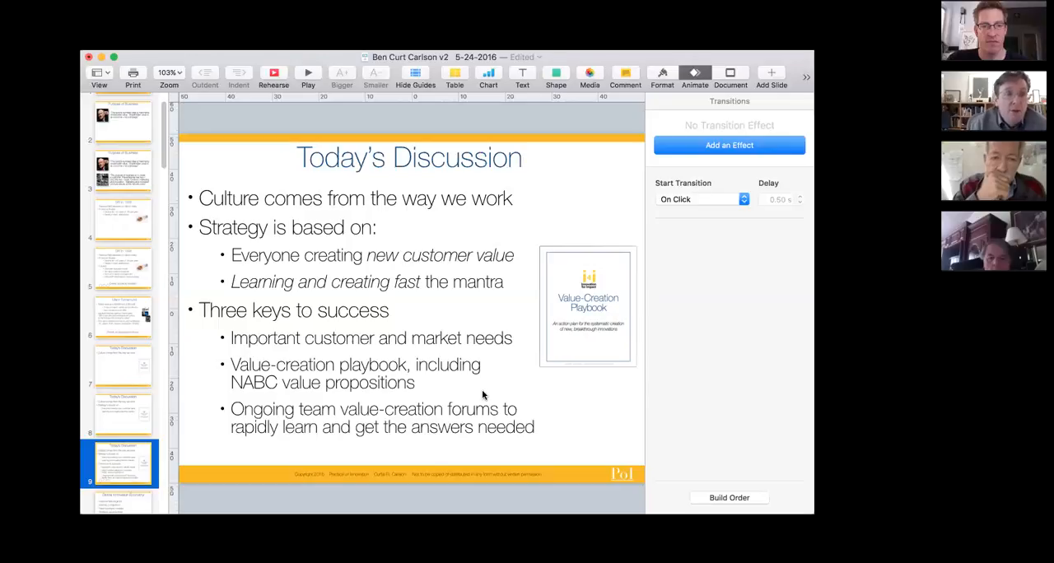
{"action": "mouse_move", "coordinate": [480, 382]}
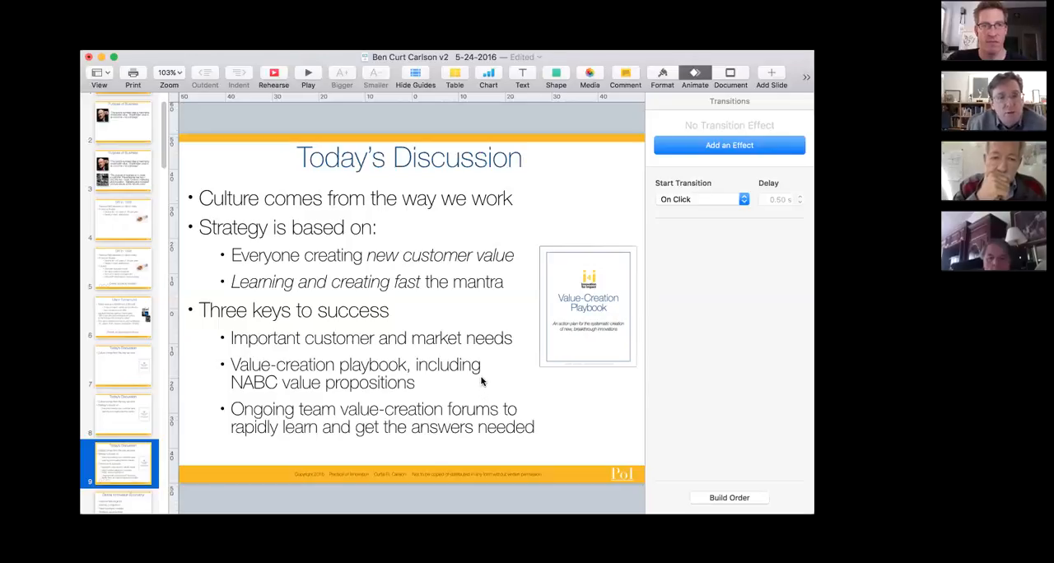
{"action": "mouse_move", "coordinate": [481, 382]}
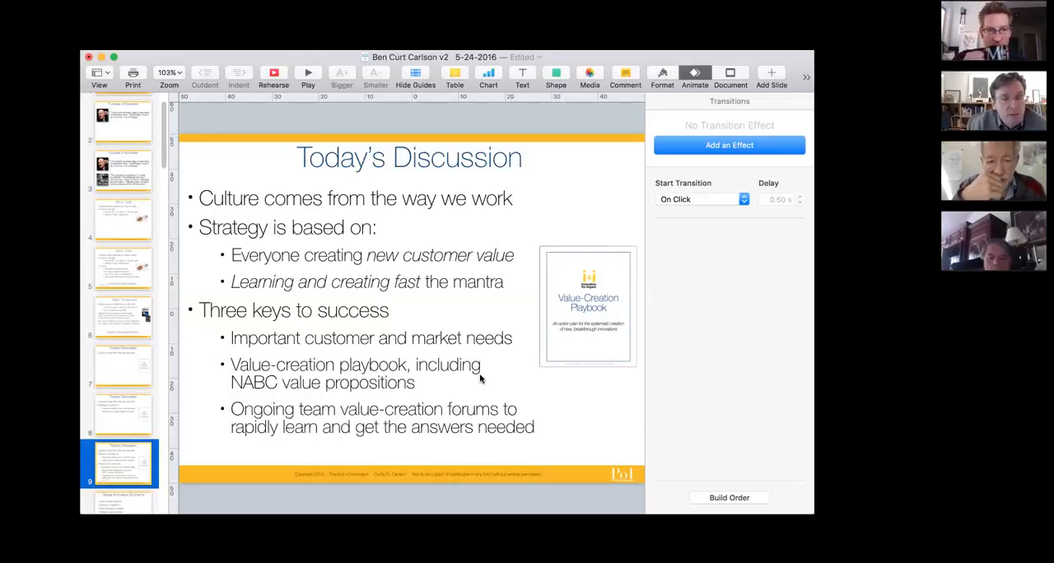
{"action": "mouse_move", "coordinate": [312, 410]}
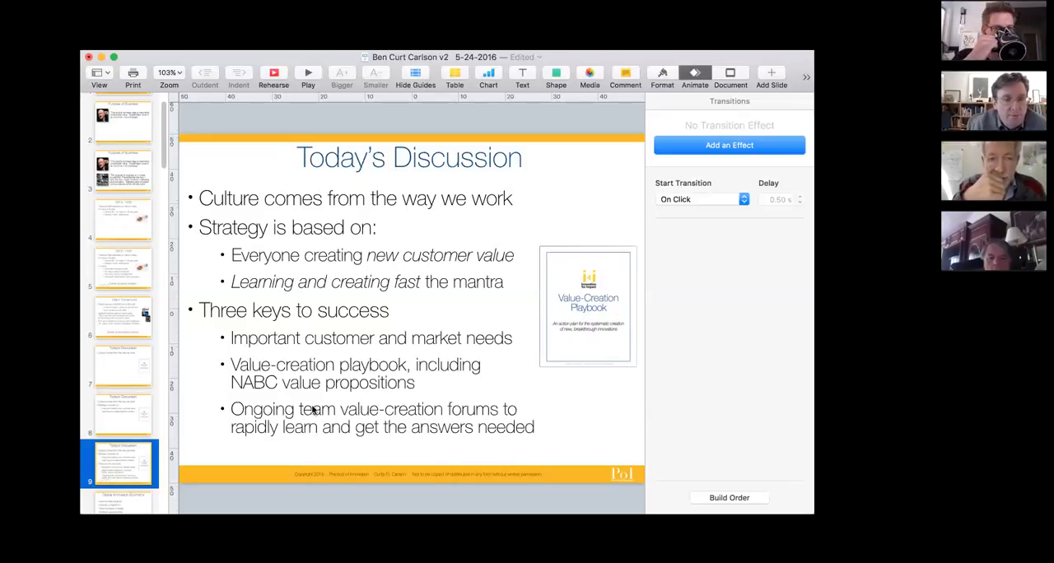
{"action": "mouse_move", "coordinate": [431, 375]}
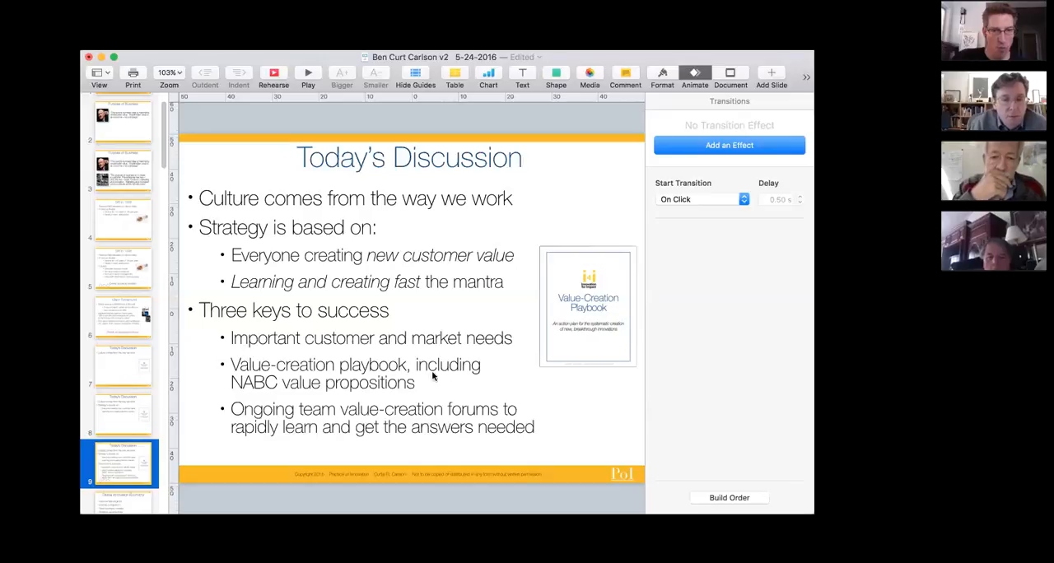
{"action": "mouse_move", "coordinate": [589, 402]}
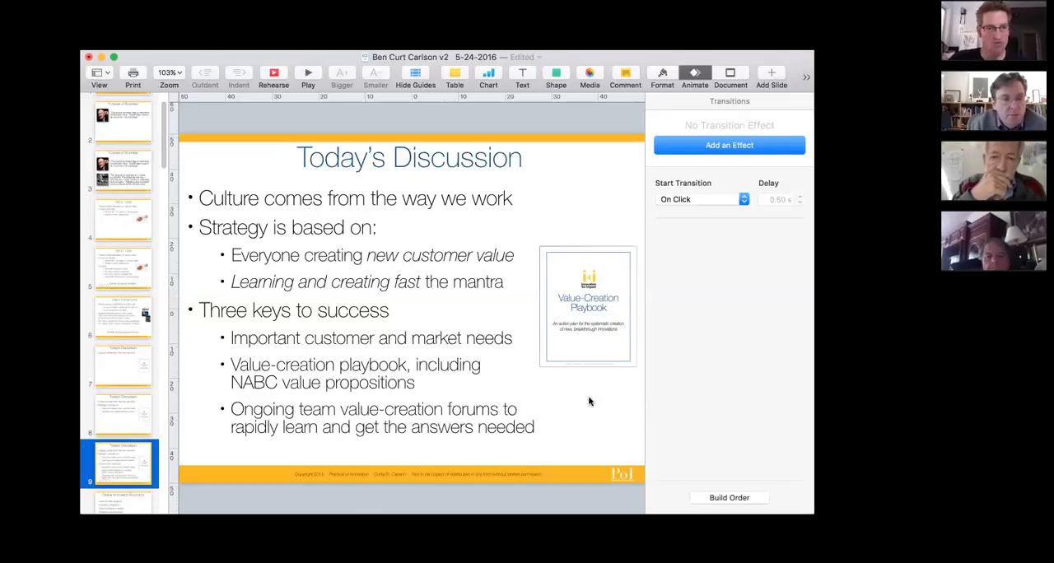
{"action": "scroll", "scroll_direction": "down", "scroll_amount": 3}
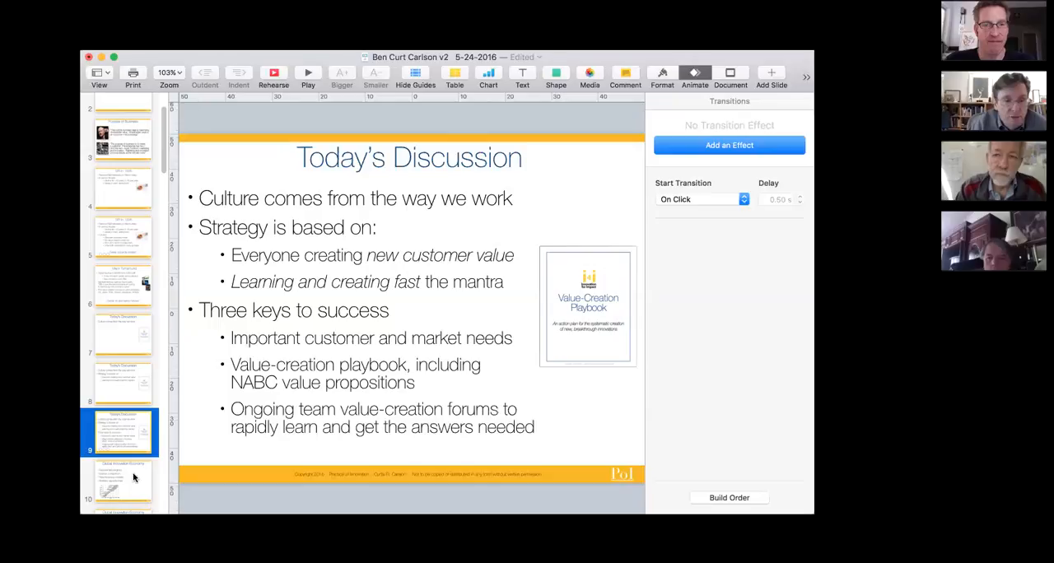
Step: Show the Global Innovation Economy slide with the transistor chart, Tesla and taxi images
{"action": "left_click", "coordinate": [122, 481]}
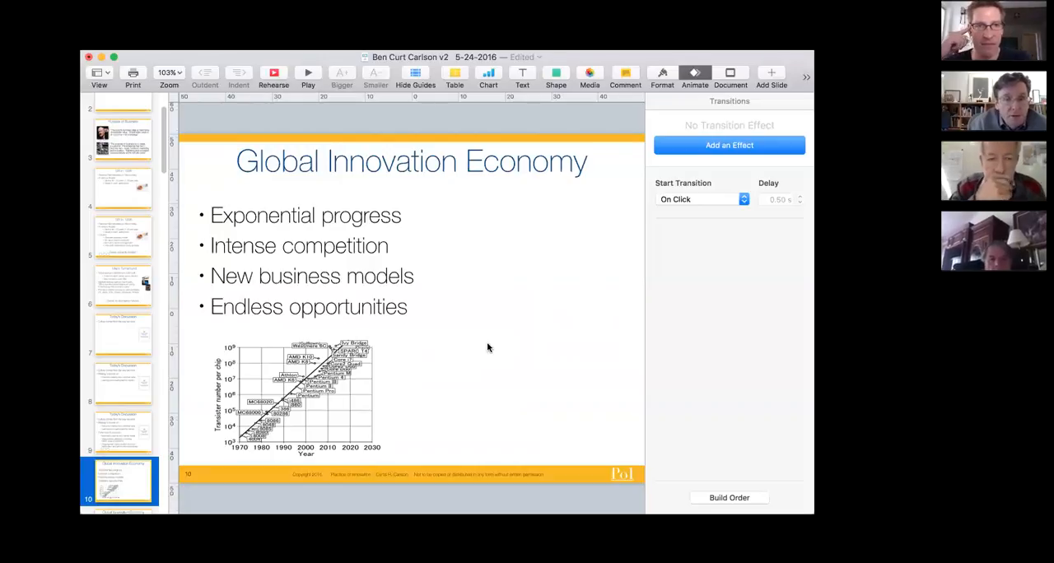
{"action": "mouse_move", "coordinate": [309, 325]}
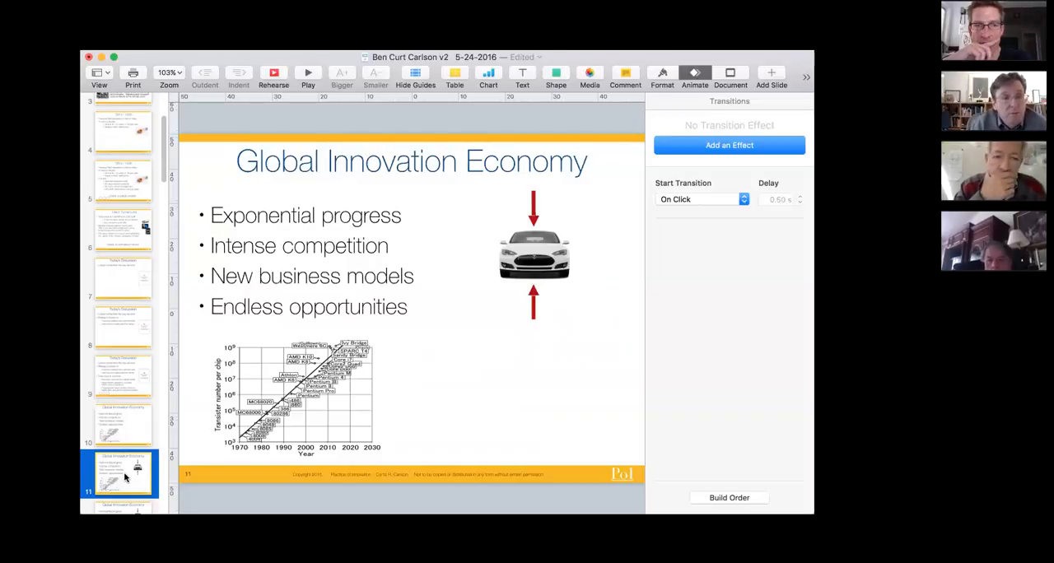
{"action": "scroll", "scroll_direction": "down", "scroll_amount": 3}
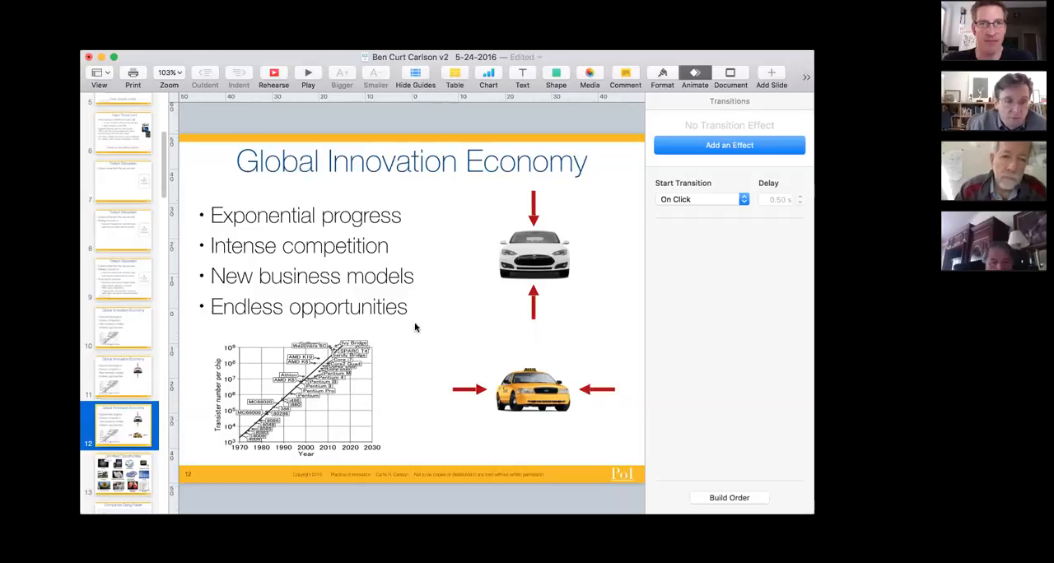
{"action": "scroll", "scroll_direction": "down", "scroll_amount": 3}
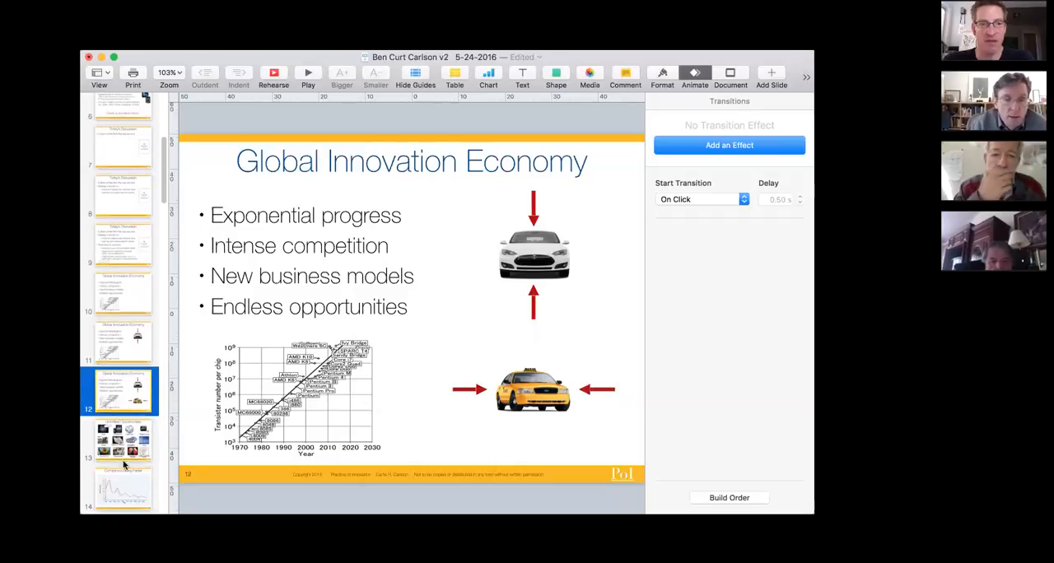
{"action": "mouse_move", "coordinate": [527, 425]}
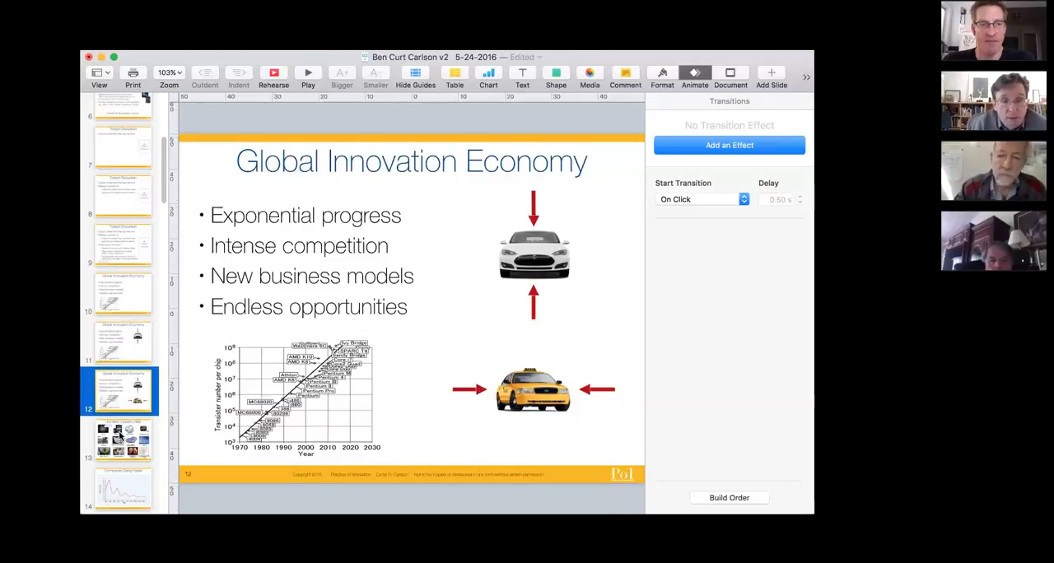
Step: Show slide 13, Unlimited Opportunities, with its grid of twelve technology areas
{"action": "left_click", "coordinate": [122, 441]}
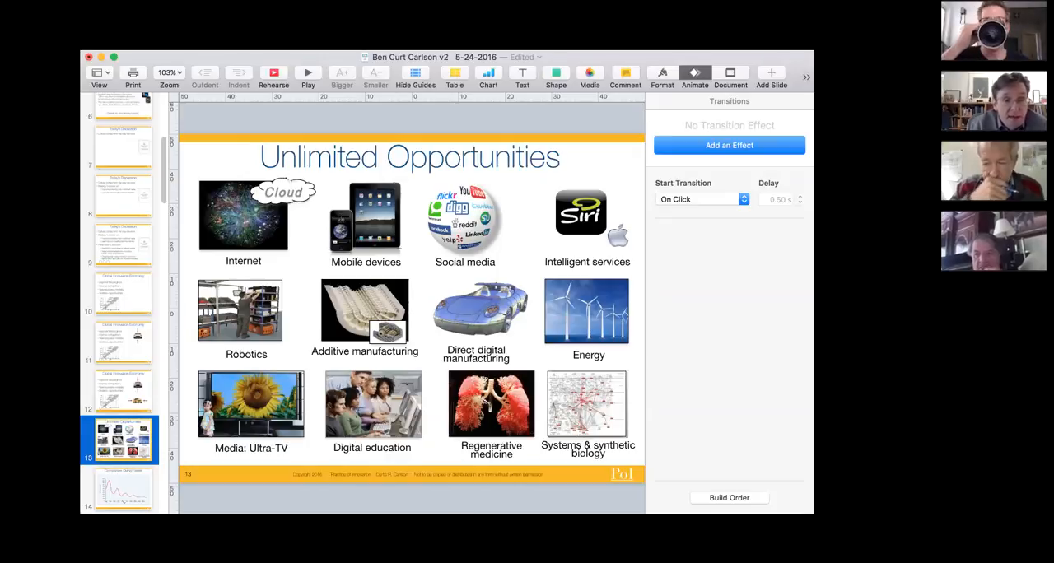
Step: Show the Companies Dying Faster chart, then its version adding the dinosaur image
{"action": "left_click", "coordinate": [122, 376]}
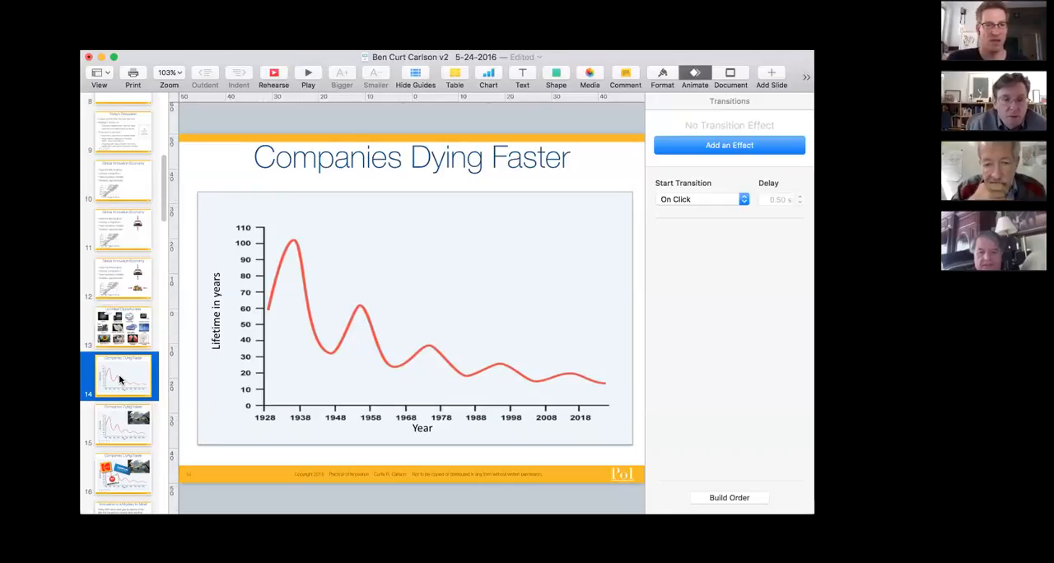
{"action": "mouse_move", "coordinate": [445, 340]}
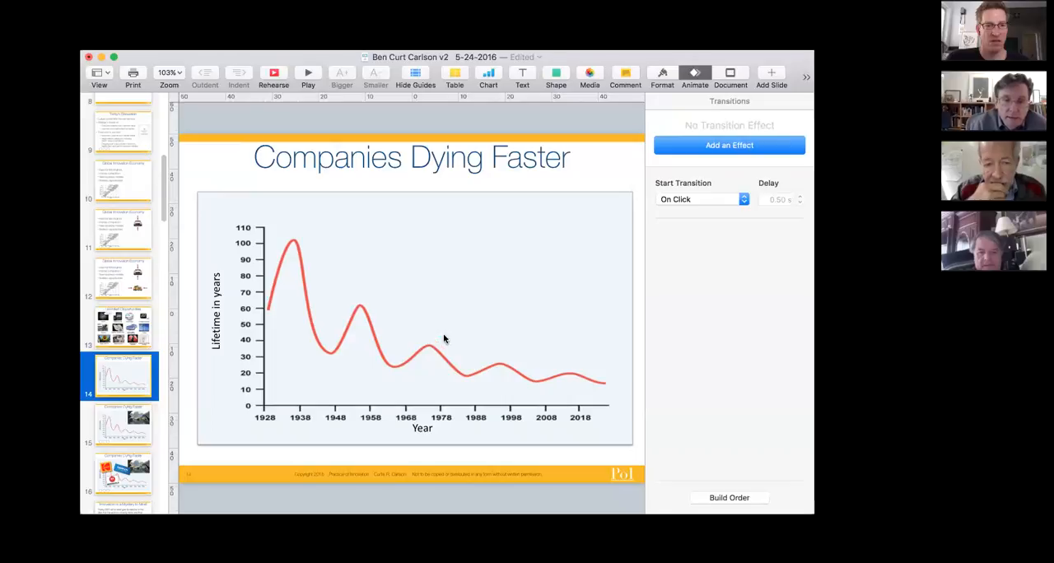
{"action": "mouse_move", "coordinate": [568, 395]}
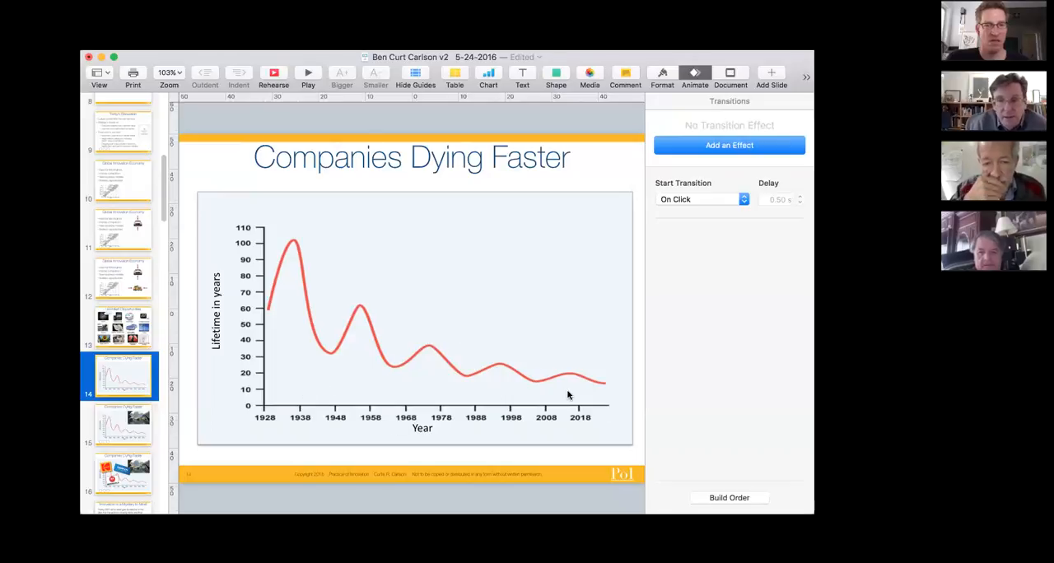
{"action": "mouse_move", "coordinate": [550, 411]}
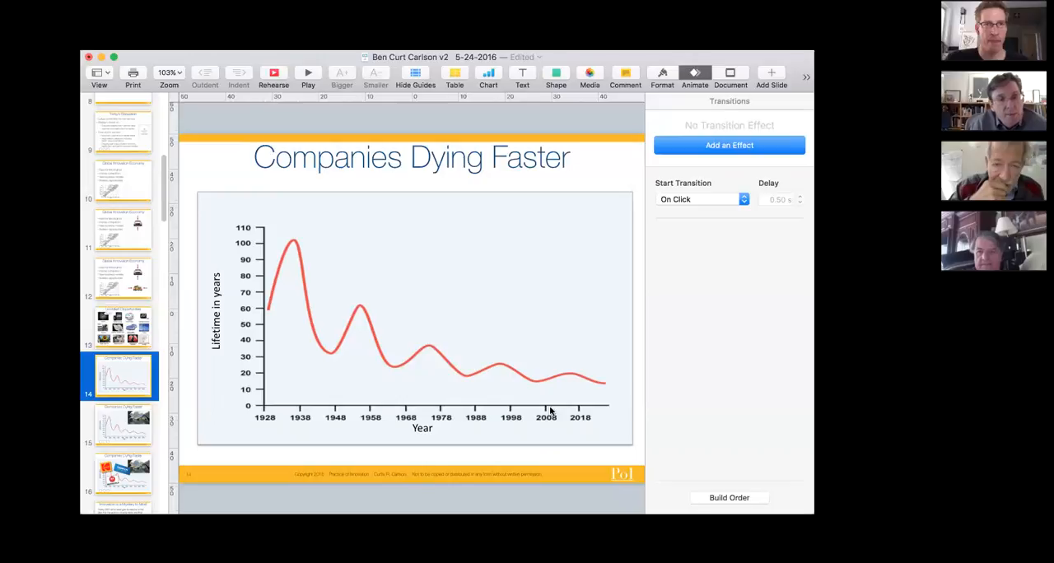
{"action": "mouse_move", "coordinate": [481, 420]}
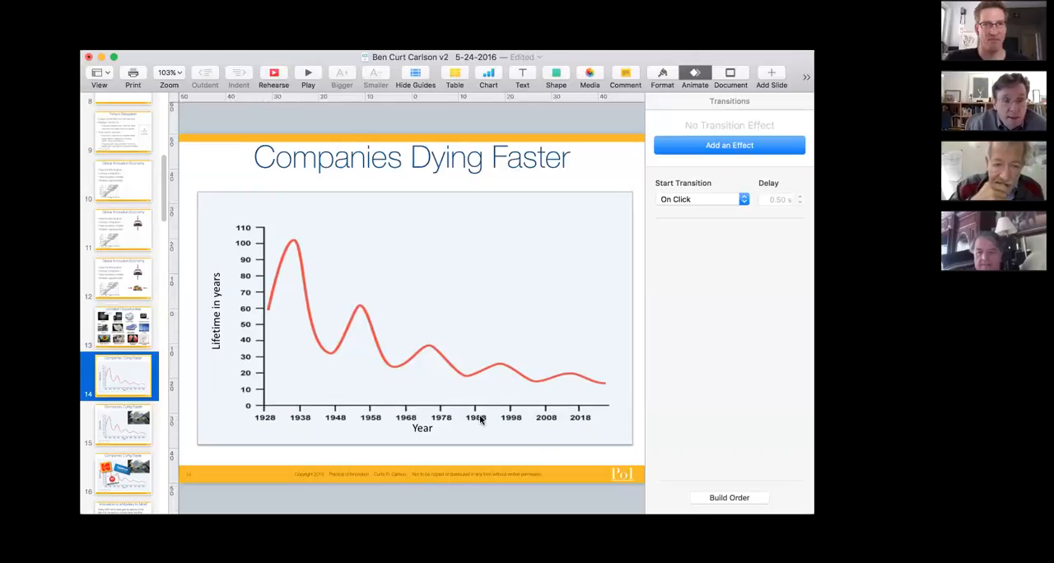
{"action": "left_click", "coordinate": [121, 425]}
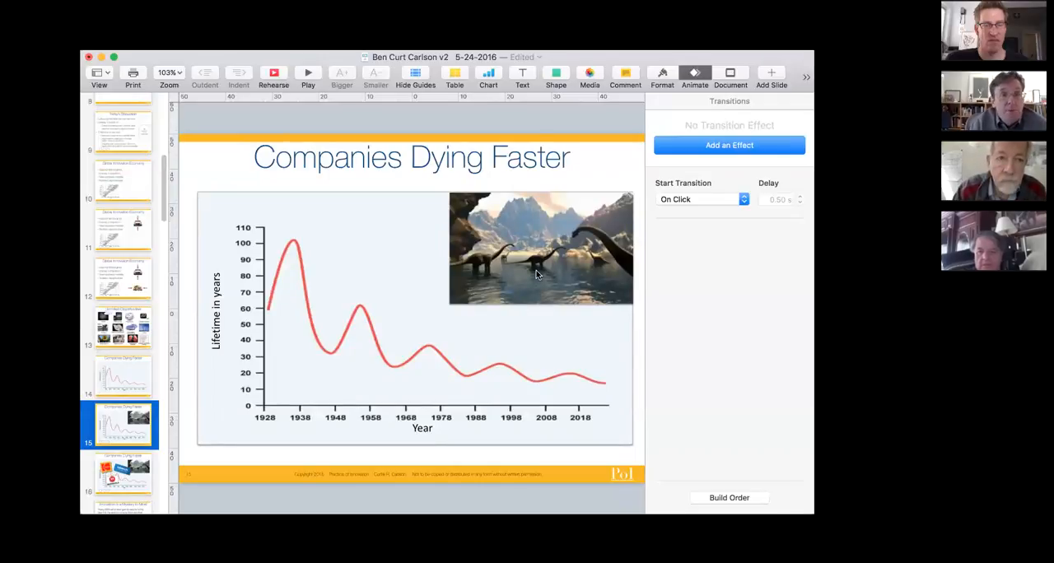
{"action": "mouse_move", "coordinate": [470, 294]}
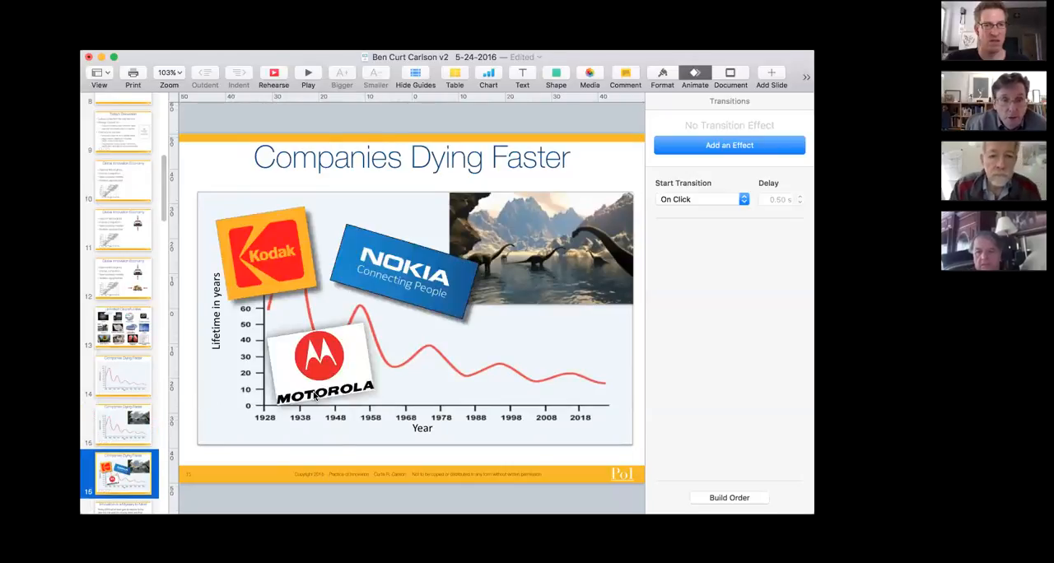
{"action": "mouse_move", "coordinate": [534, 382]}
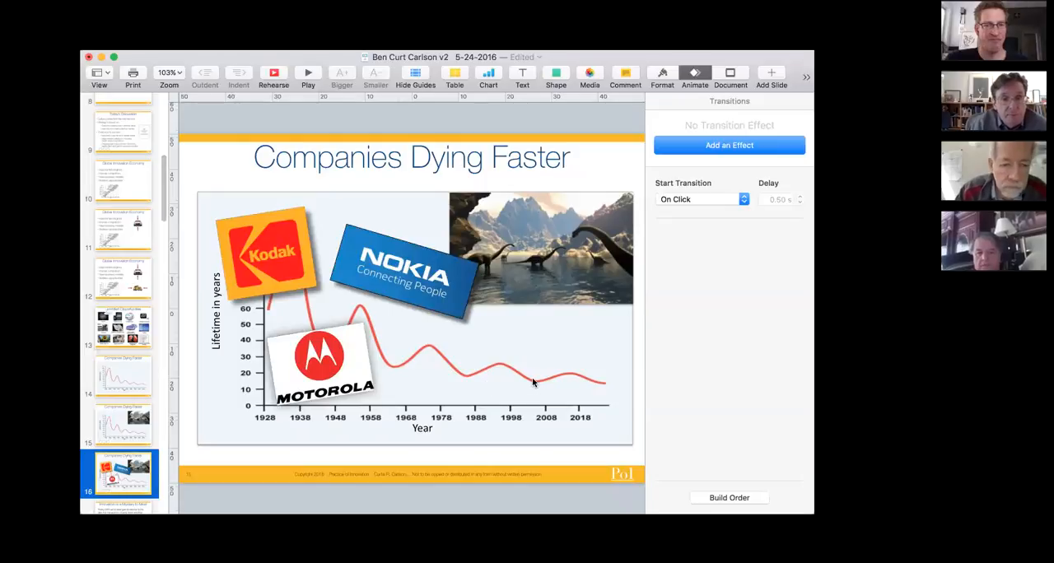
{"action": "mouse_move", "coordinate": [540, 362]}
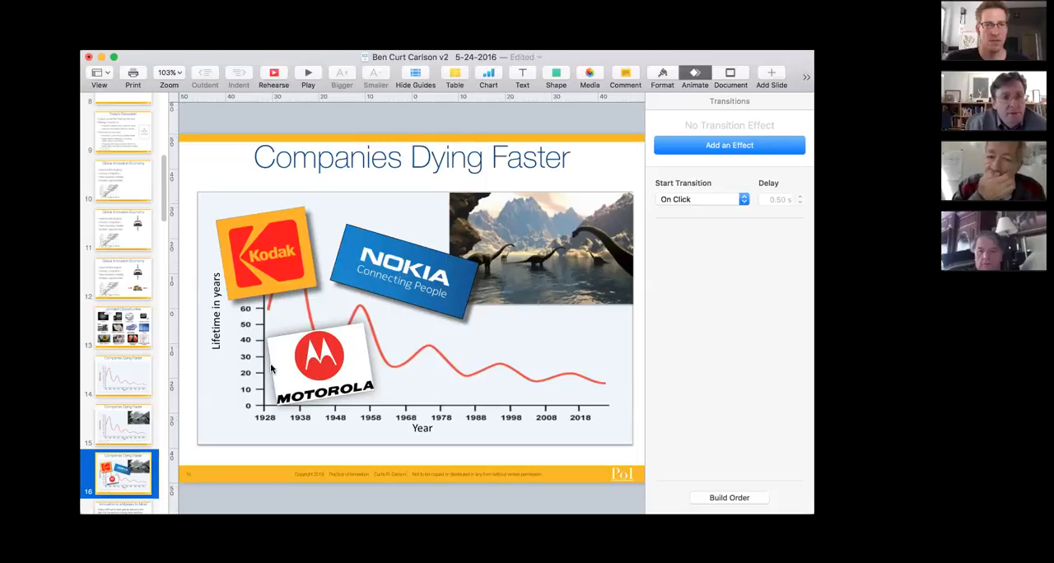
Step: Move past the Innovation is a Mystery quote to the Most Failures Start at the Start cost curve
{"action": "scroll", "scroll_direction": "down", "scroll_amount": 3}
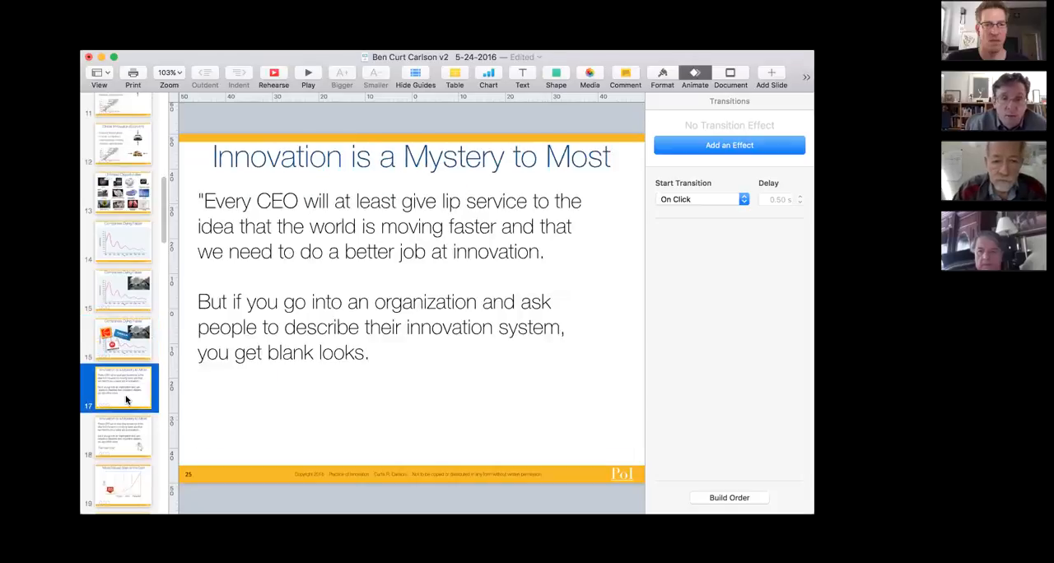
{"action": "mouse_move", "coordinate": [415, 388]}
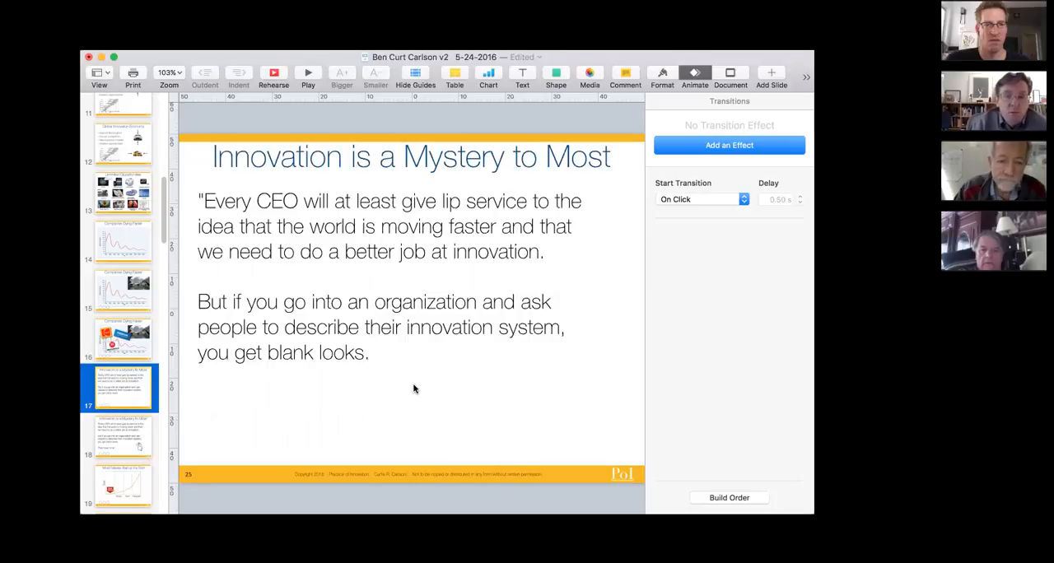
{"action": "mouse_move", "coordinate": [459, 362]}
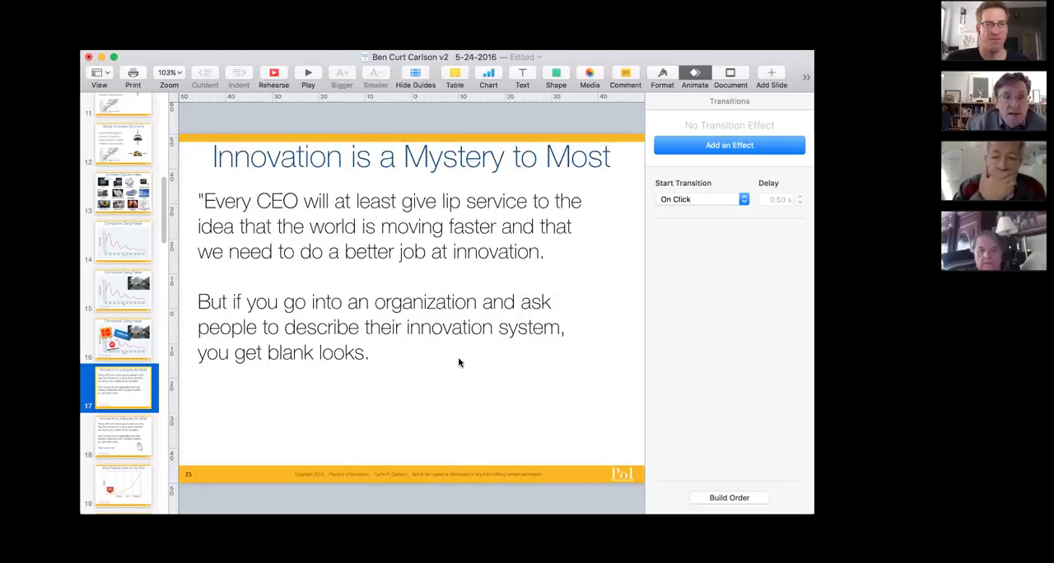
{"action": "mouse_move", "coordinate": [436, 368]}
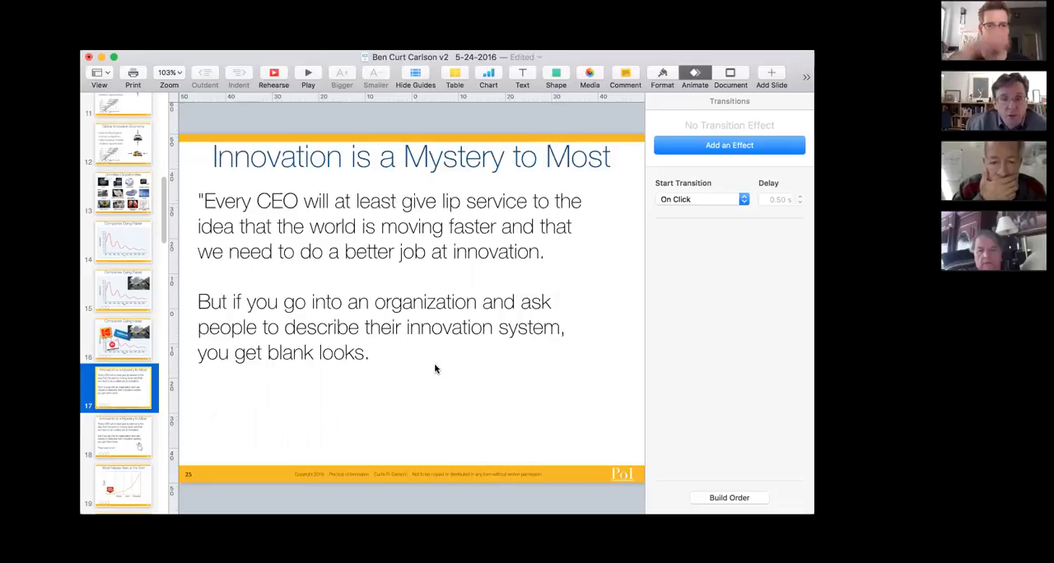
{"action": "mouse_move", "coordinate": [576, 355]}
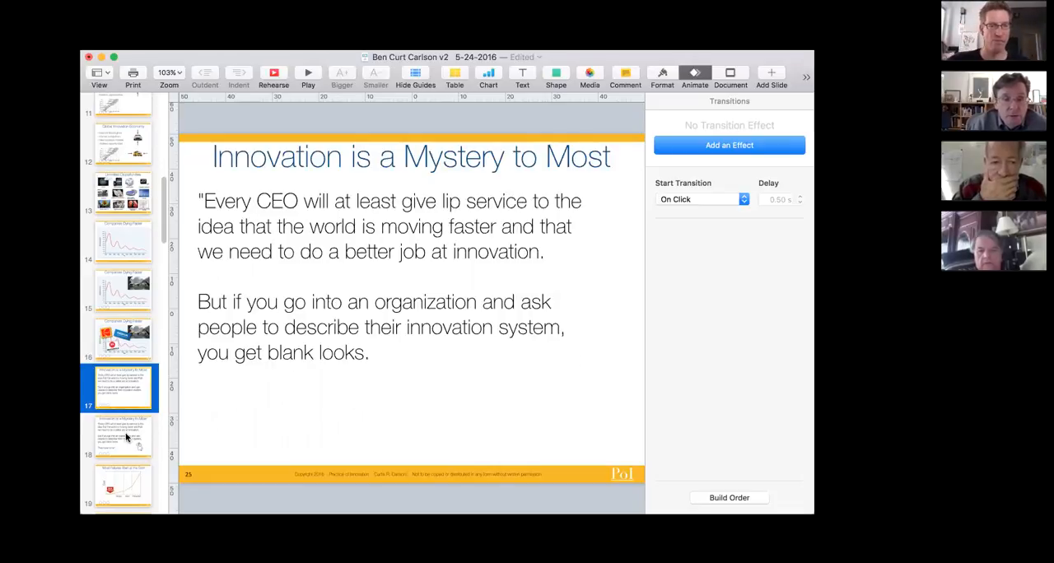
{"action": "left_click", "coordinate": [122, 436]}
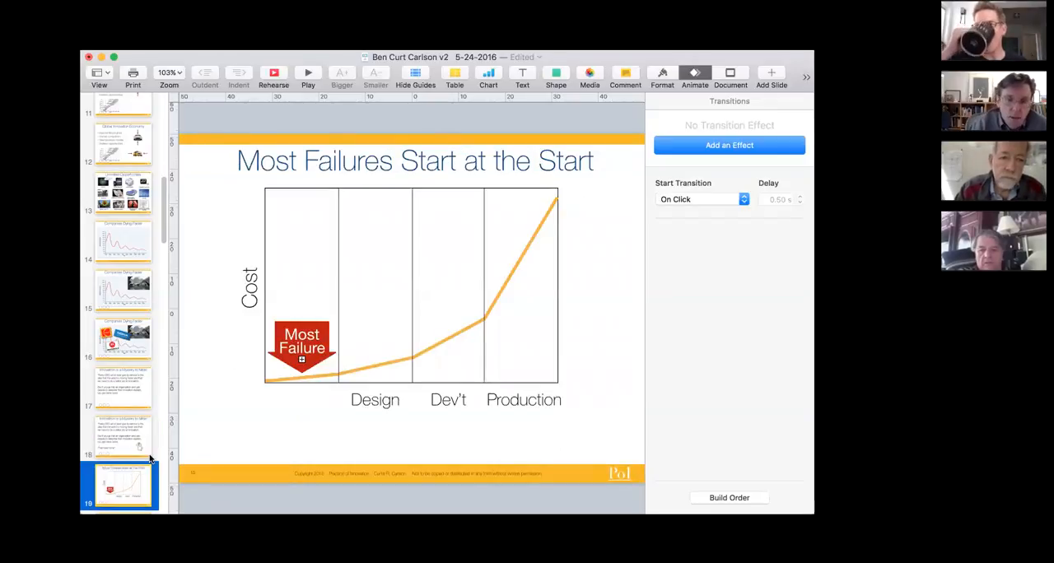
Step: Show the failures slide adding 'NO VALUE PROPOSITION' and '< 20% of R&D has any value'
{"action": "scroll", "scroll_direction": "down", "scroll_amount": 3}
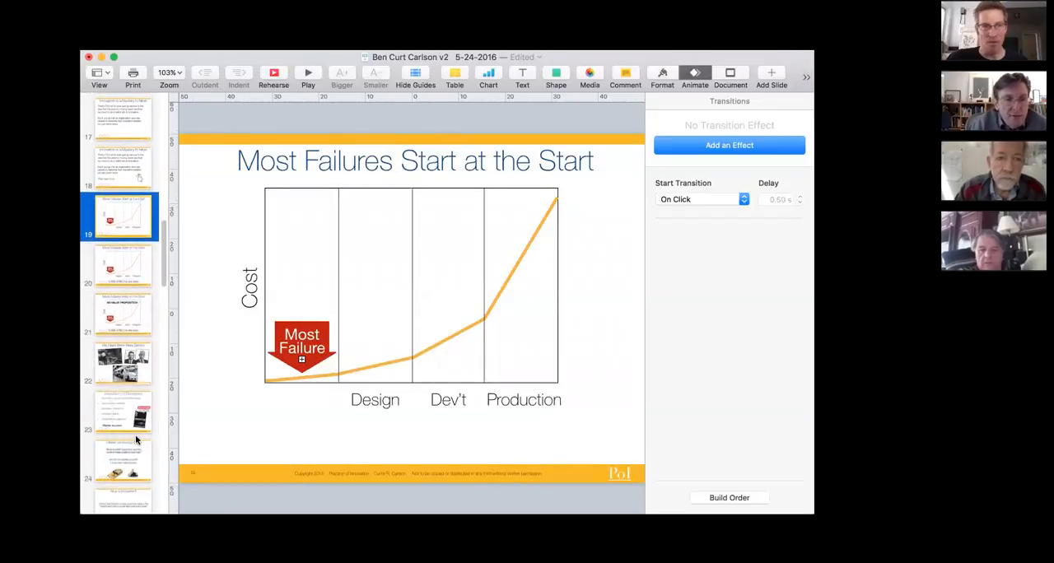
{"action": "scroll", "scroll_direction": "down", "scroll_amount": 3}
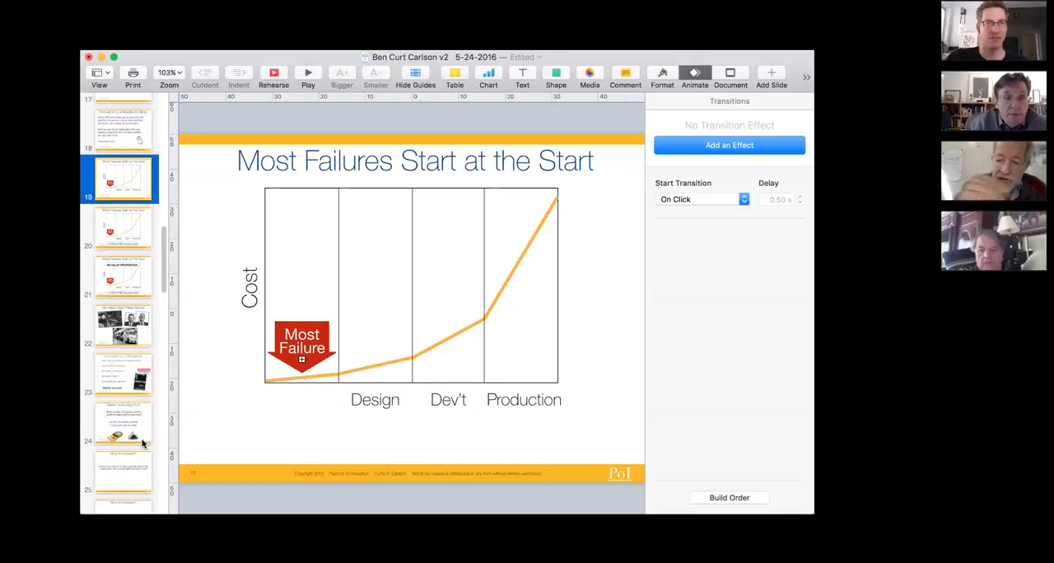
{"action": "mouse_move", "coordinate": [128, 247]}
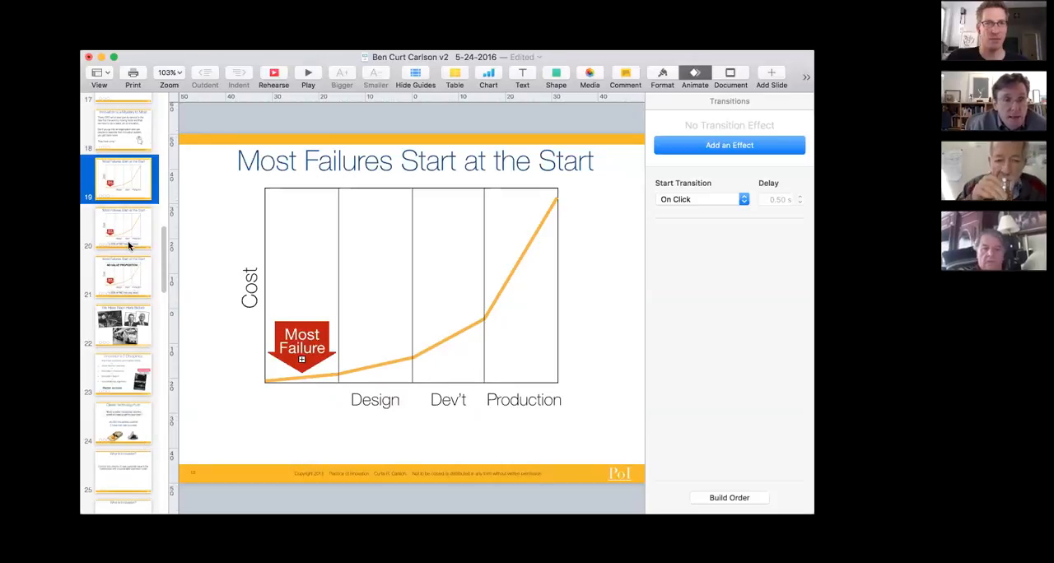
{"action": "left_click", "coordinate": [122, 276]}
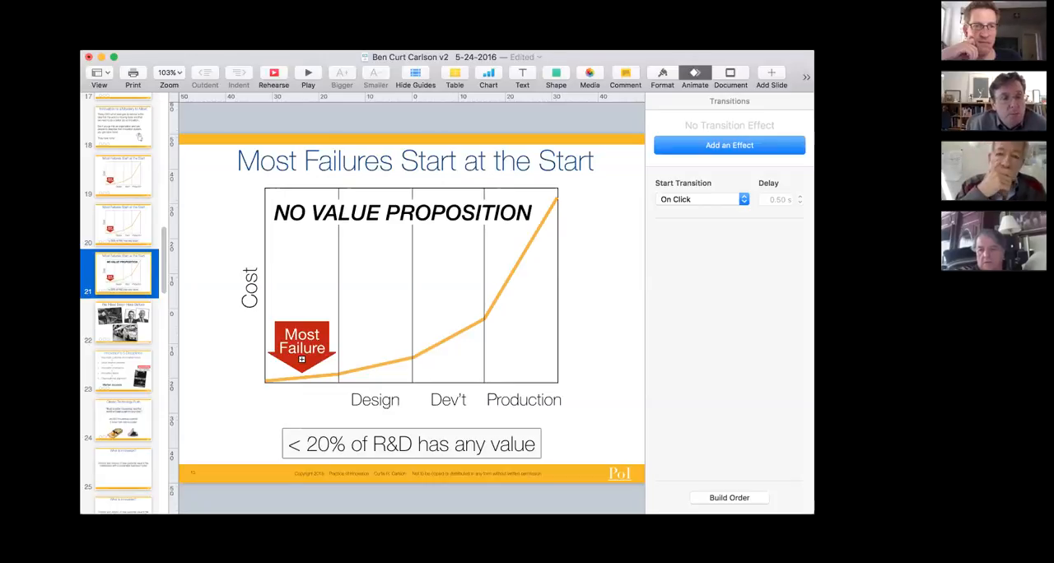
{"action": "mouse_move", "coordinate": [595, 420]}
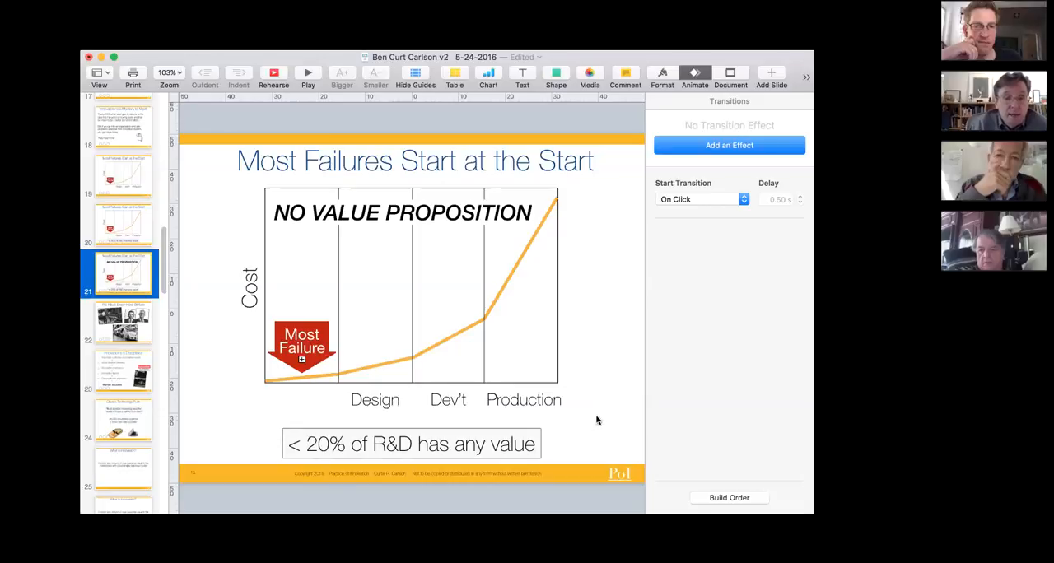
{"action": "mouse_move", "coordinate": [481, 256]}
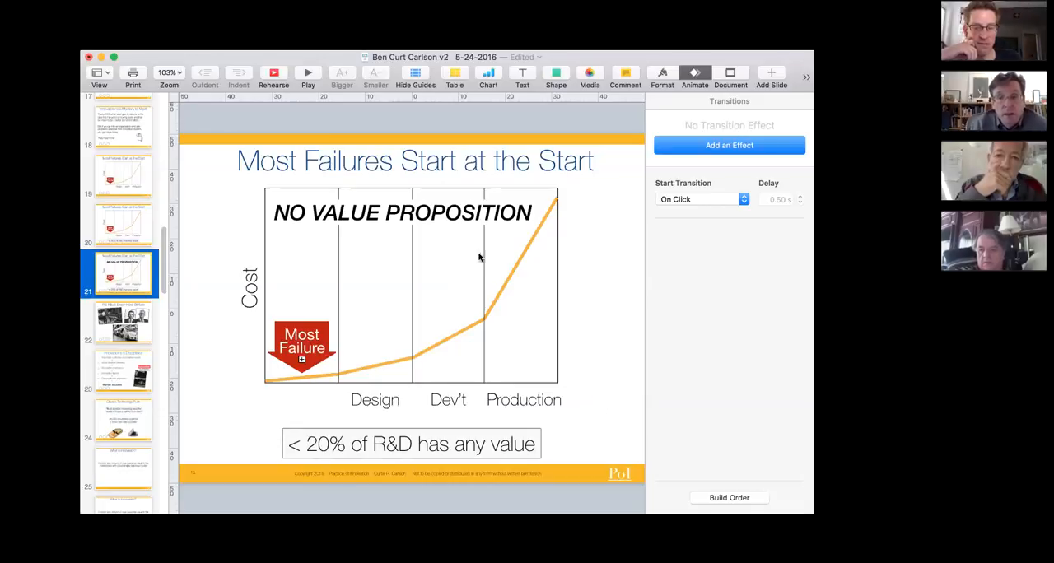
{"action": "mouse_move", "coordinate": [619, 280]}
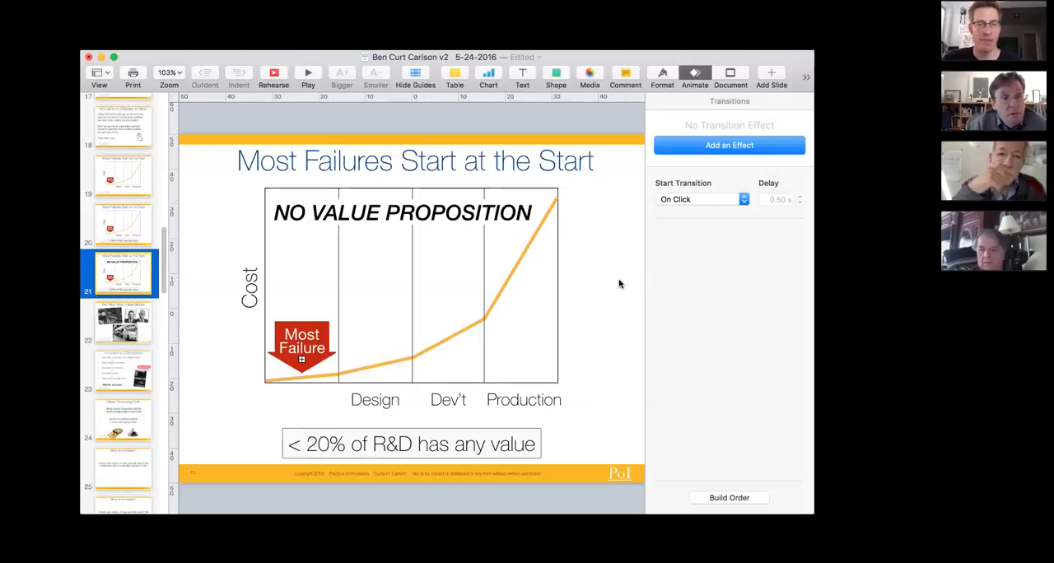
Step: Advance to slide 22, We Have Been Here Before, with the factory and portrait photos
{"action": "left_click", "coordinate": [122, 321]}
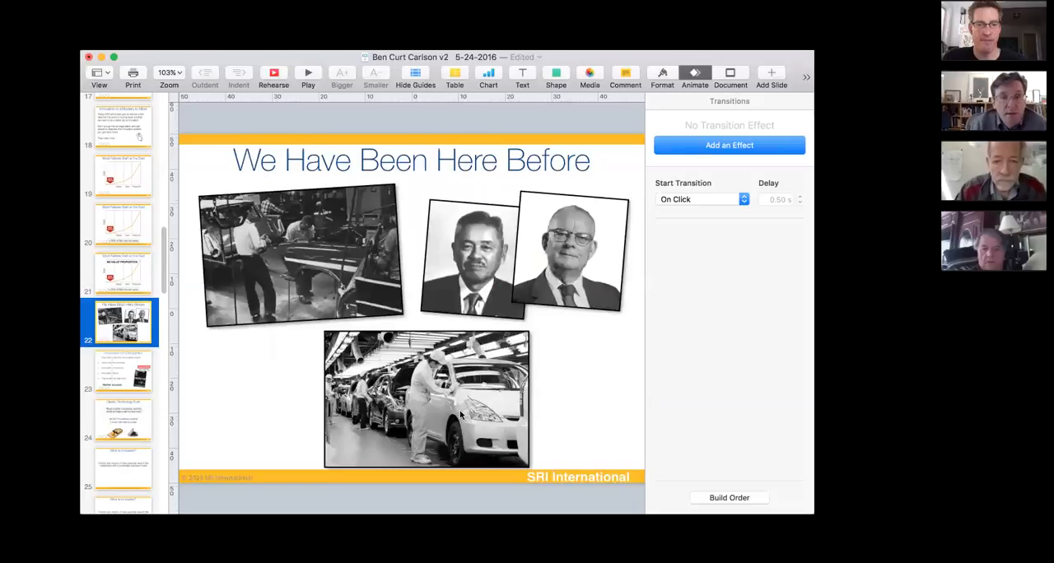
{"action": "mouse_move", "coordinate": [458, 421]}
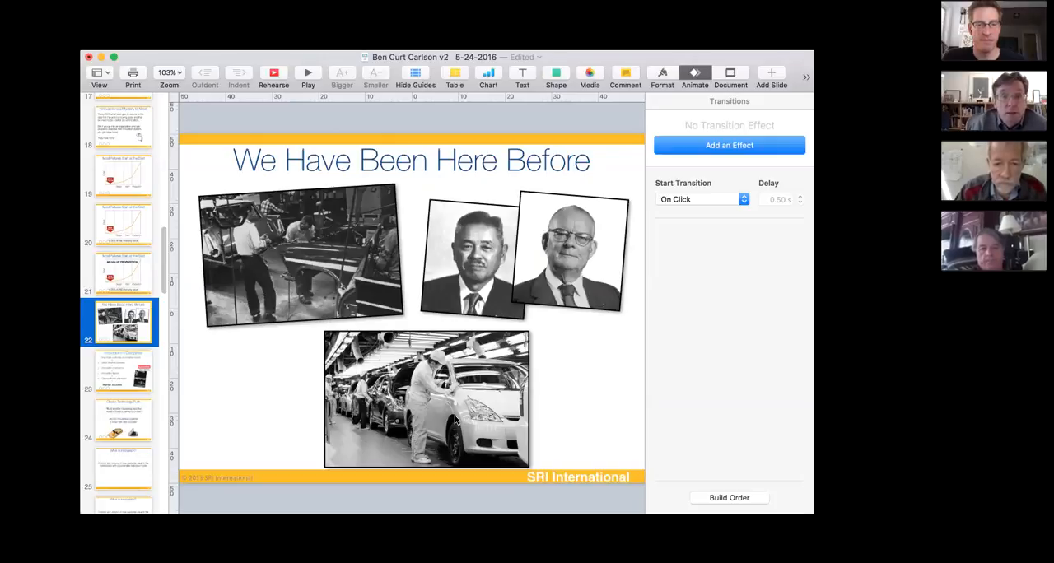
{"action": "mouse_move", "coordinate": [465, 279]}
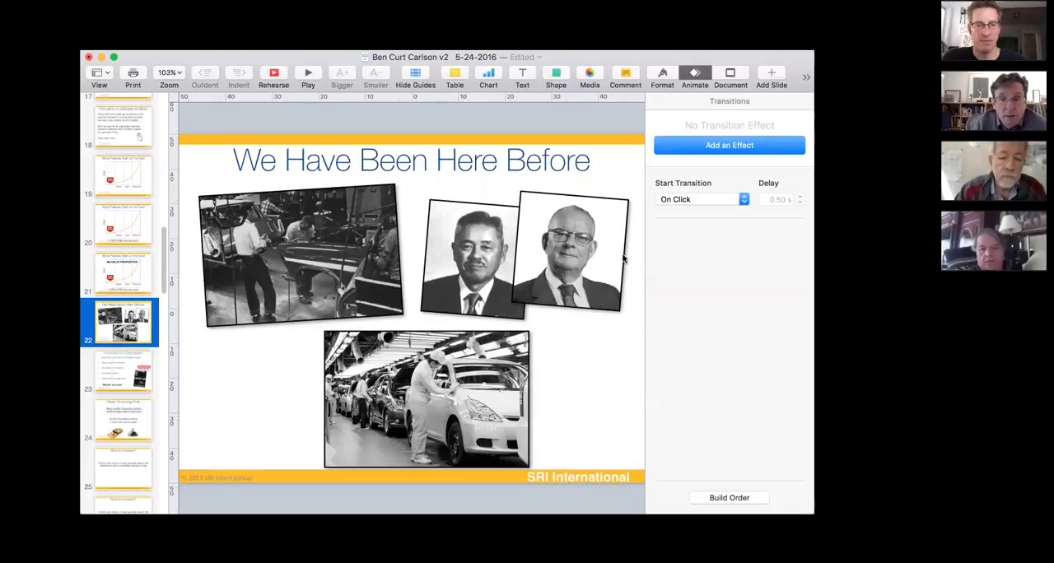
{"action": "mouse_move", "coordinate": [502, 282]}
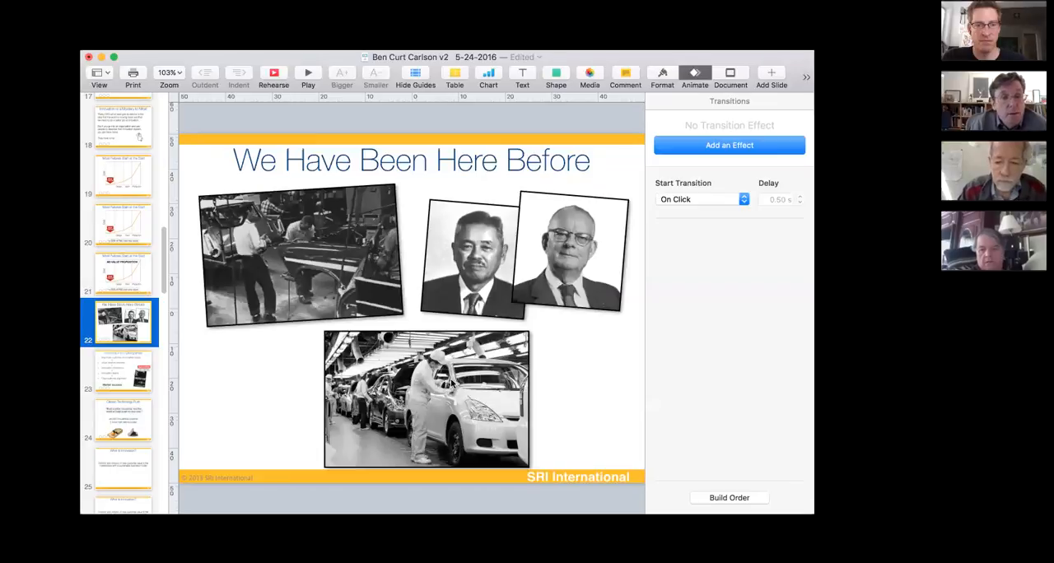
{"action": "mouse_move", "coordinate": [542, 342]}
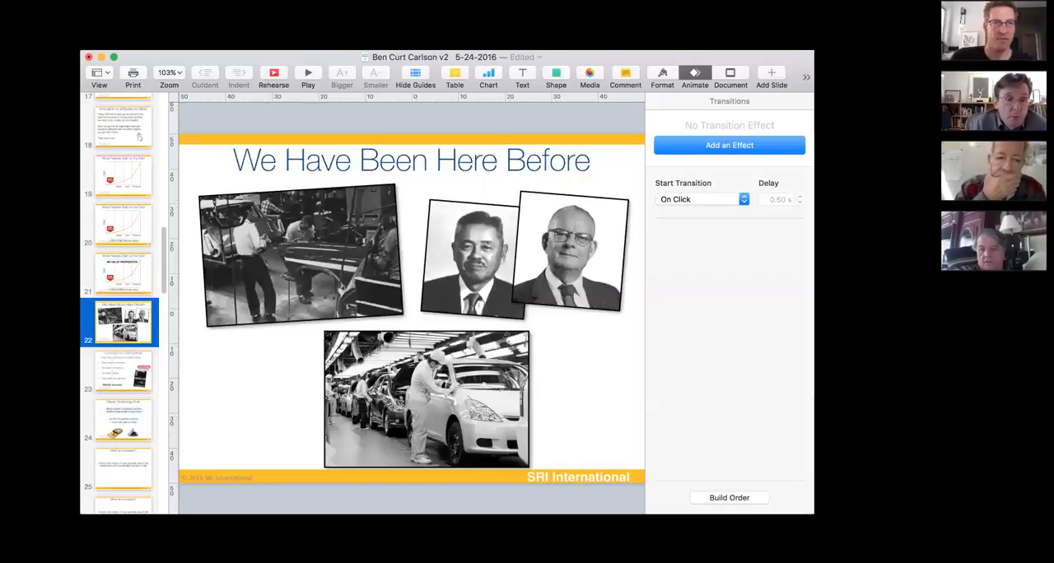
{"action": "mouse_move", "coordinate": [115, 372]}
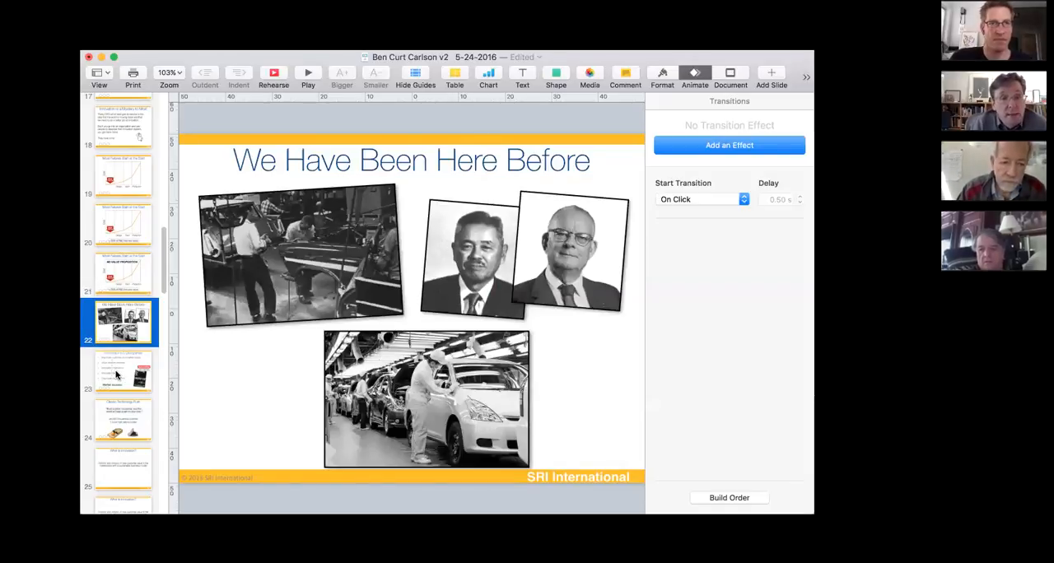
{"action": "left_click", "coordinate": [122, 372]}
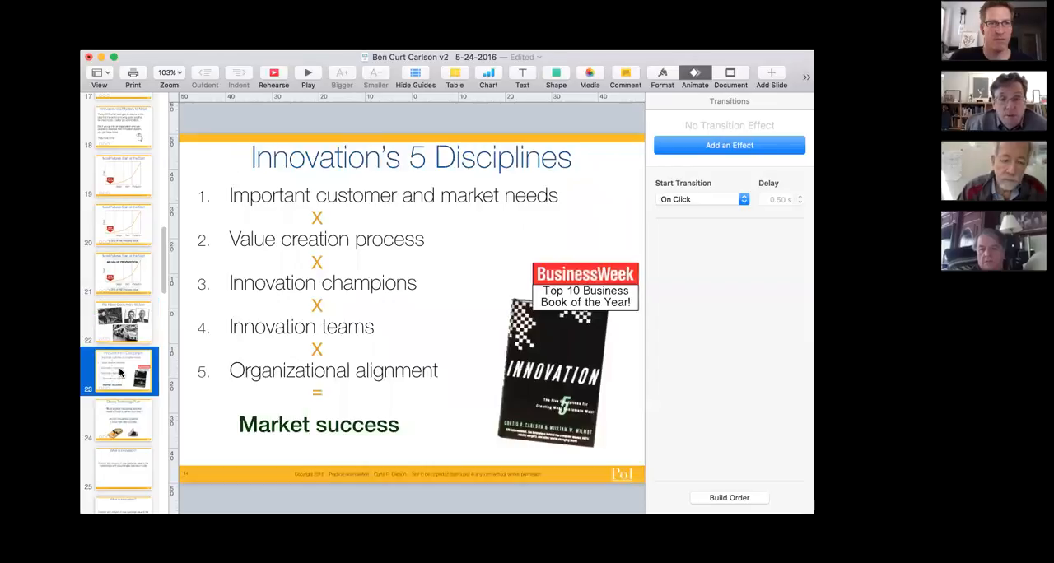
{"action": "mouse_move", "coordinate": [272, 332]}
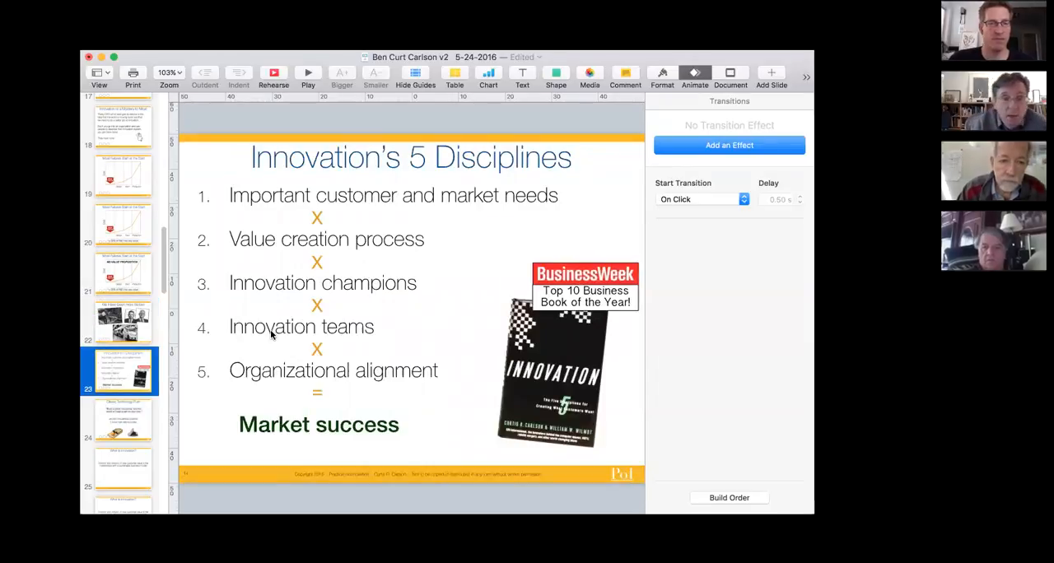
{"action": "mouse_move", "coordinate": [371, 250]}
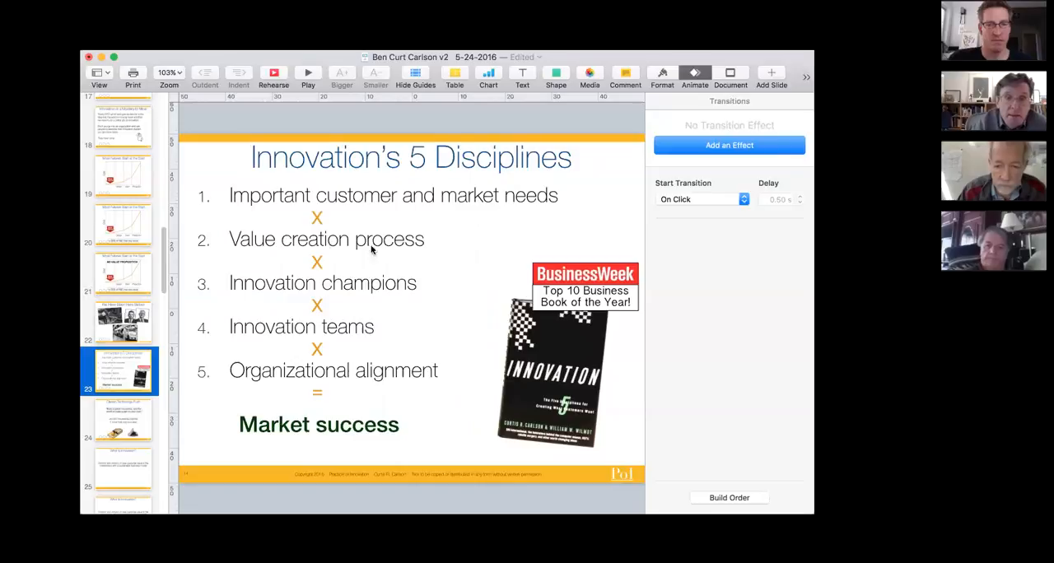
{"action": "mouse_move", "coordinate": [552, 298]}
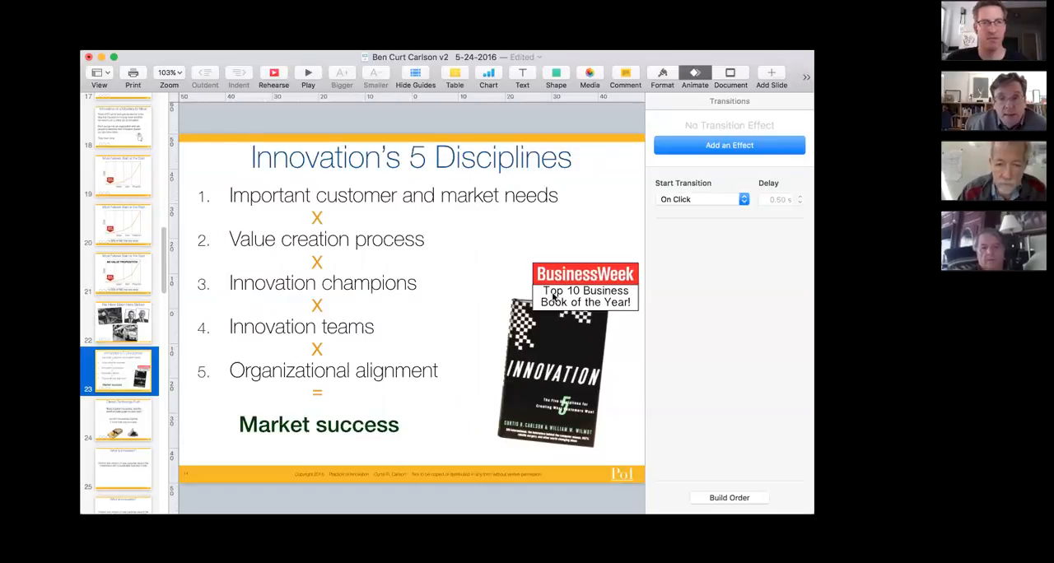
{"action": "mouse_move", "coordinate": [303, 191]}
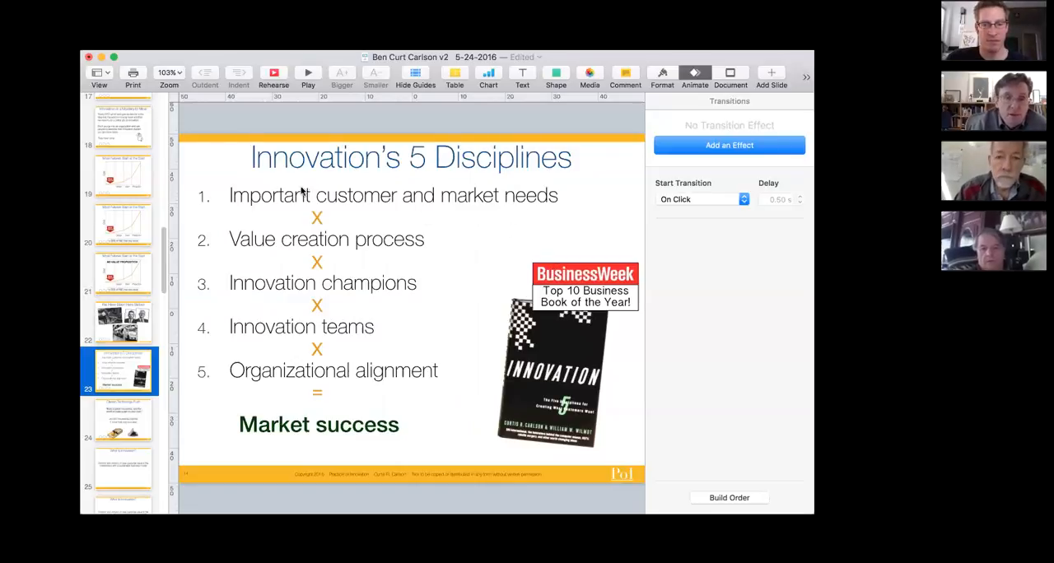
{"action": "mouse_move", "coordinate": [579, 206]}
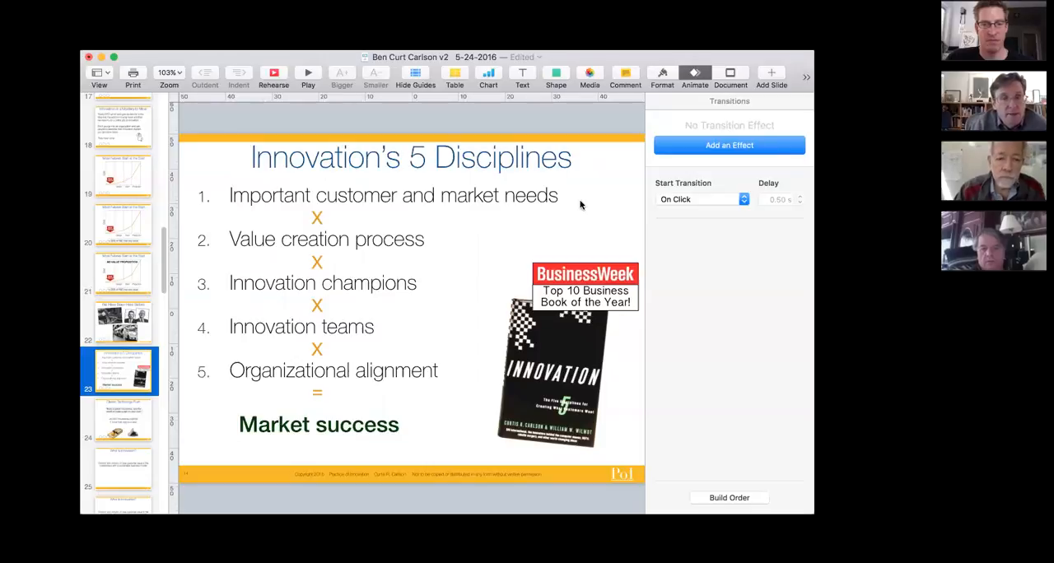
{"action": "mouse_move", "coordinate": [576, 202]}
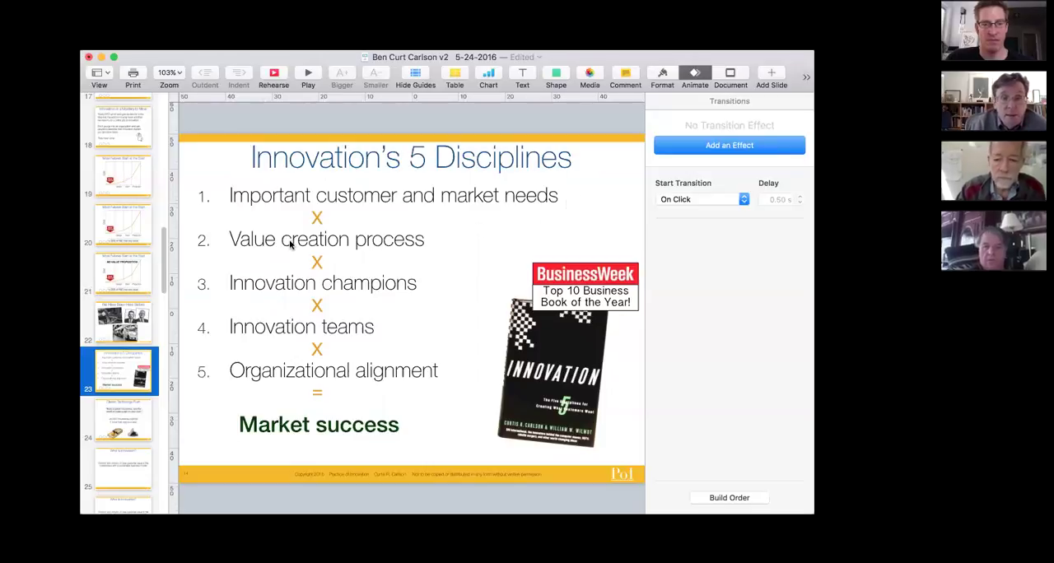
{"action": "mouse_move", "coordinate": [389, 346]}
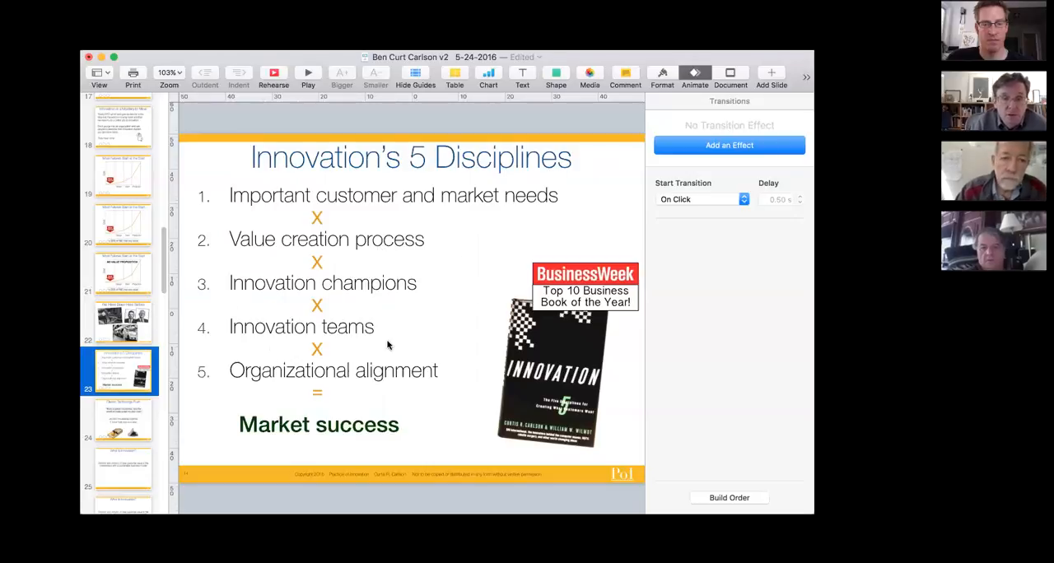
{"action": "mouse_move", "coordinate": [399, 418]}
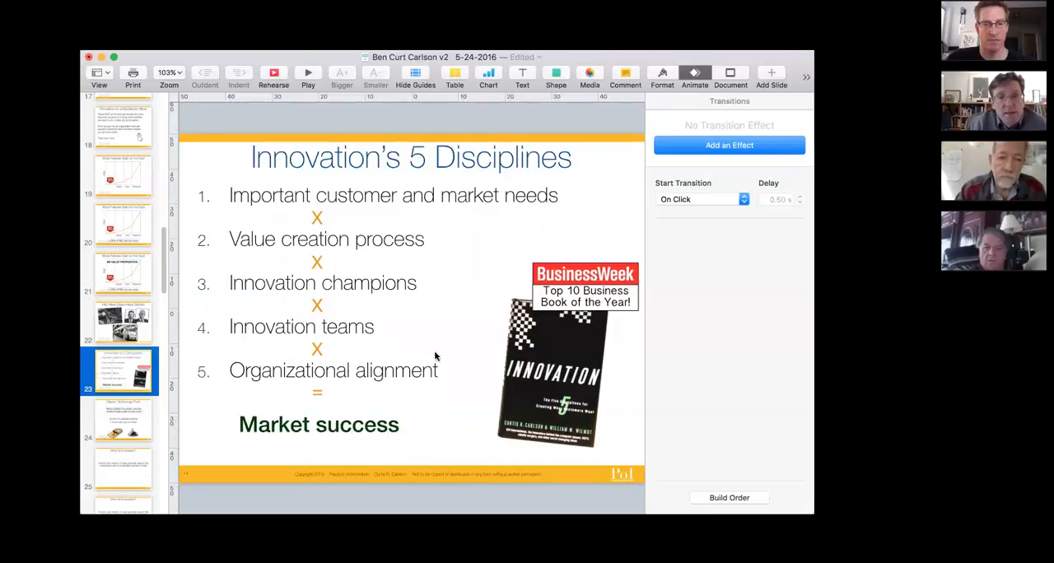
{"action": "mouse_move", "coordinate": [462, 377]}
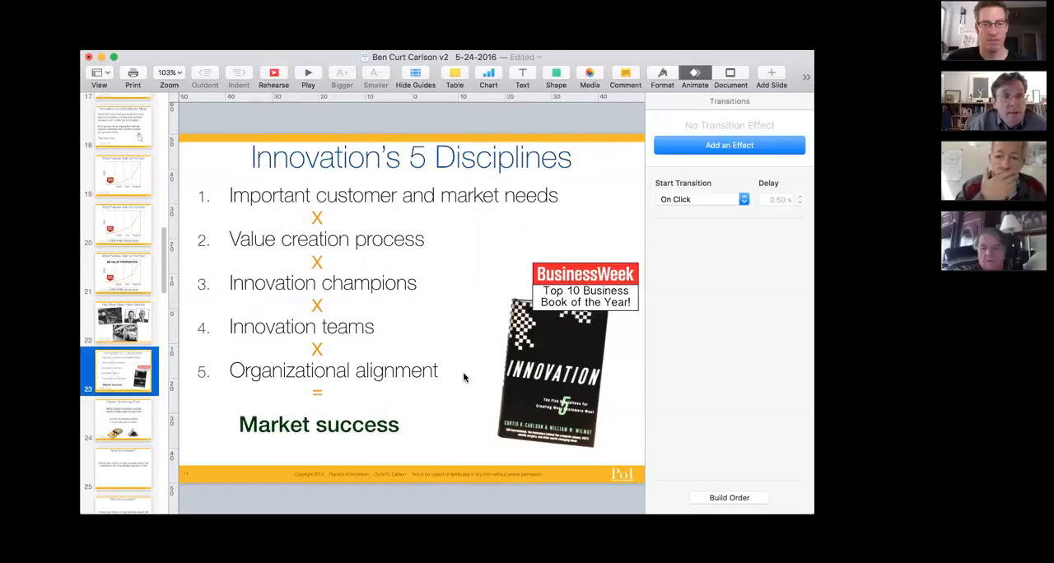
{"action": "mouse_move", "coordinate": [533, 196]}
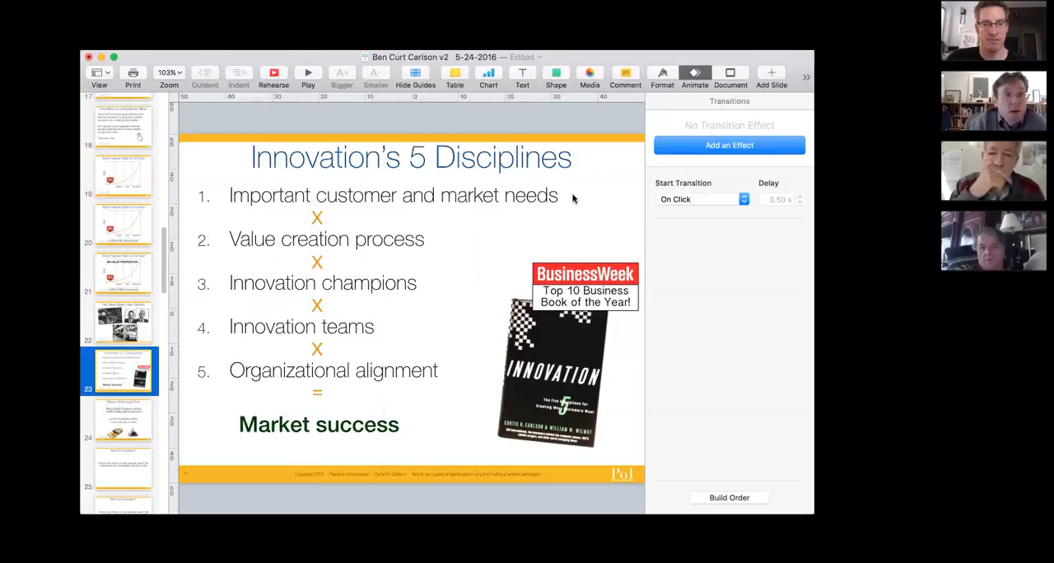
{"action": "mouse_move", "coordinate": [448, 232]}
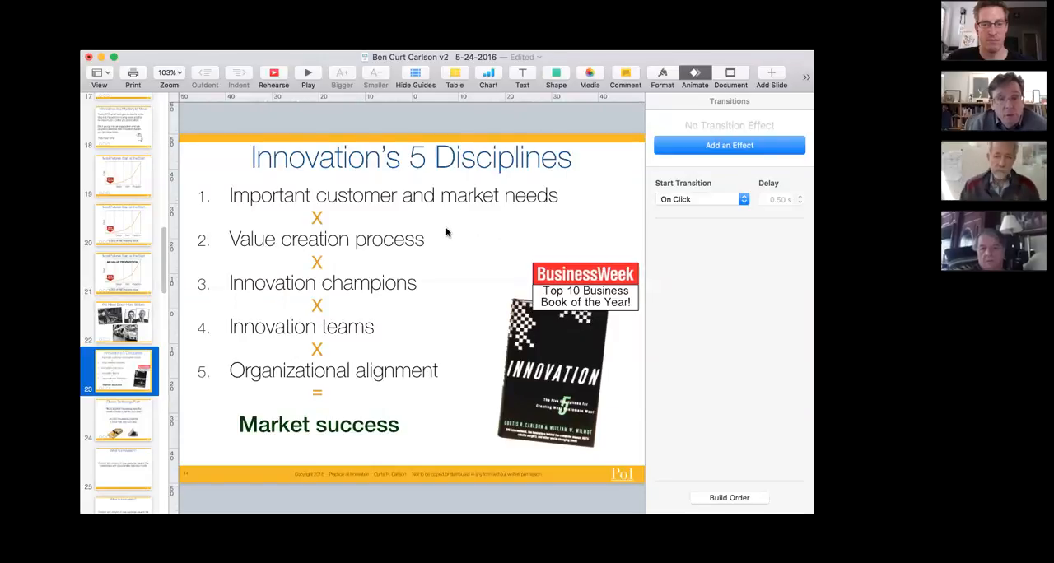
{"action": "mouse_move", "coordinate": [451, 237]}
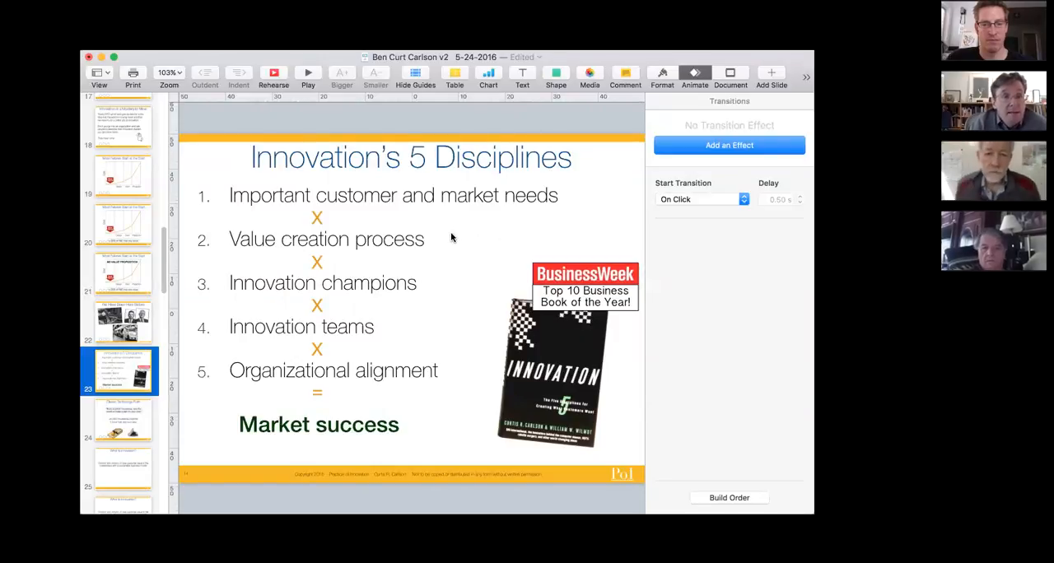
{"action": "mouse_move", "coordinate": [441, 305]}
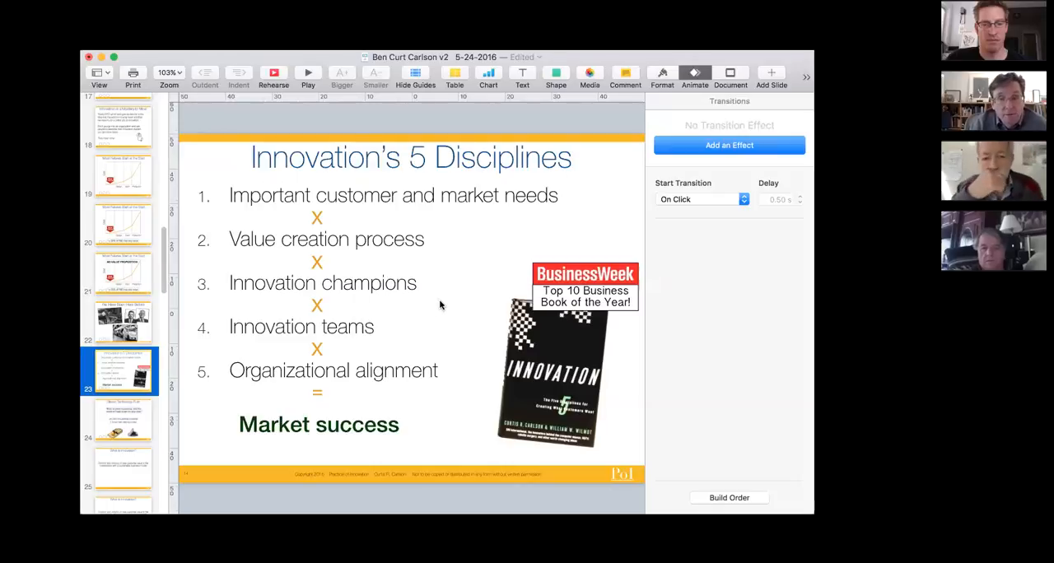
{"action": "mouse_move", "coordinate": [474, 290]}
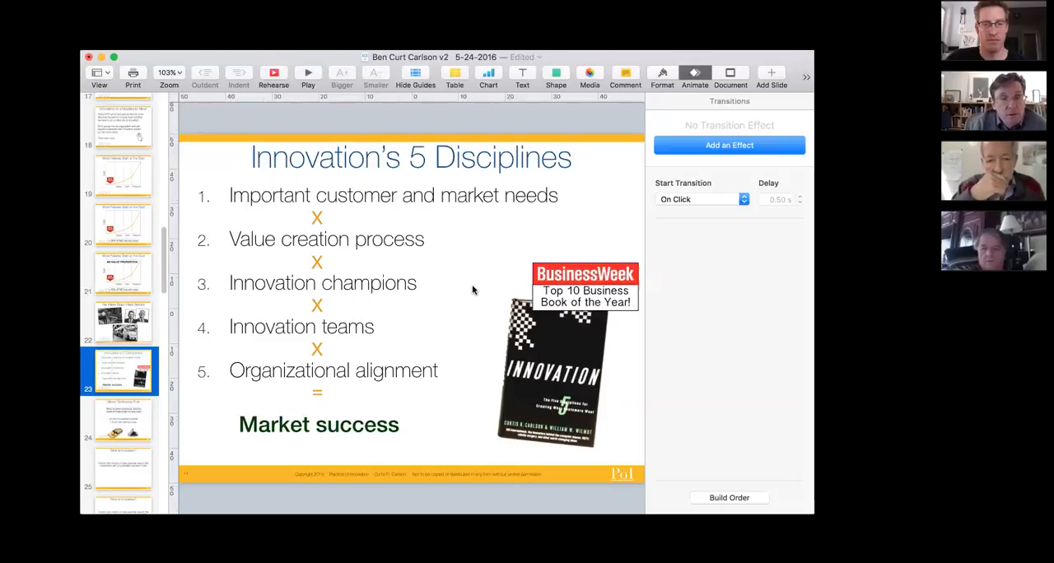
{"action": "mouse_move", "coordinate": [359, 334]}
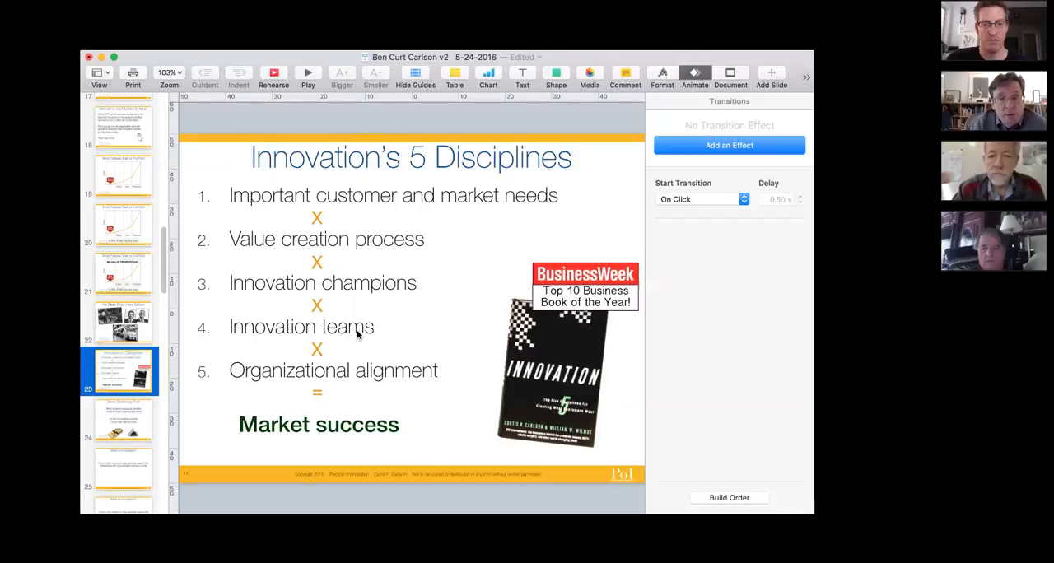
{"action": "mouse_move", "coordinate": [467, 377]}
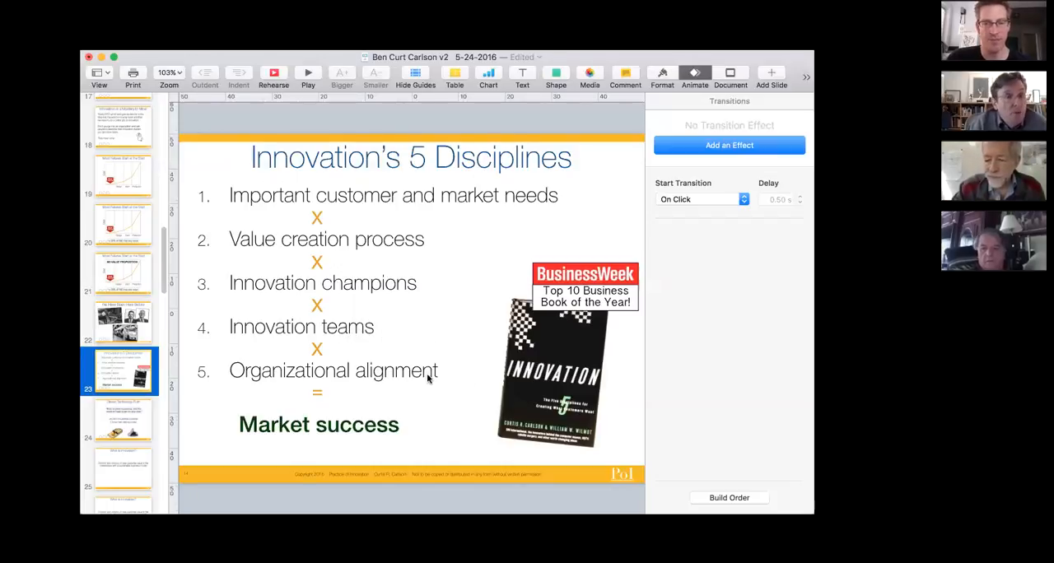
{"action": "mouse_move", "coordinate": [408, 380]}
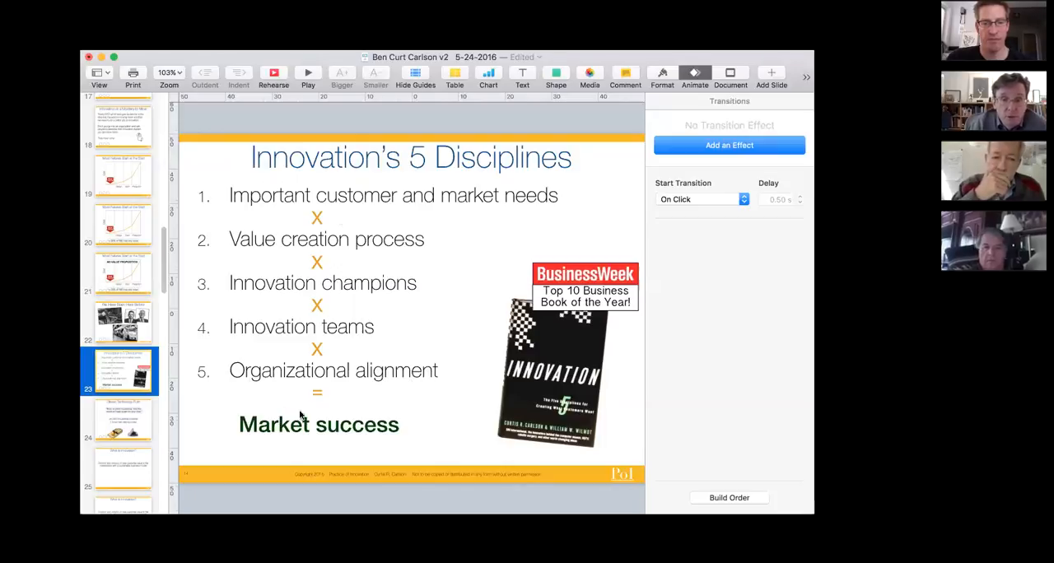
{"action": "mouse_move", "coordinate": [123, 408]}
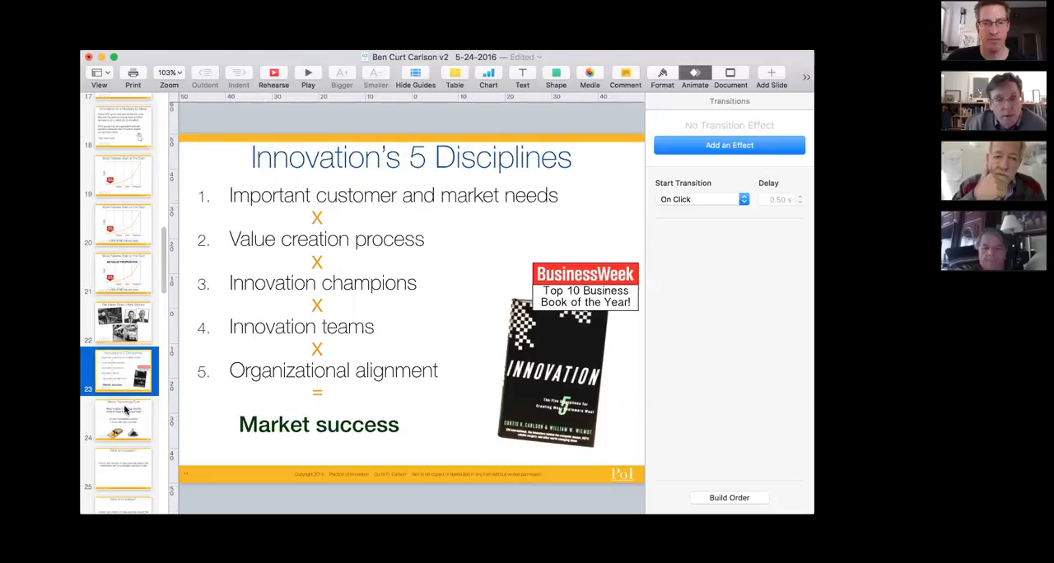
{"action": "scroll", "scroll_direction": "down", "scroll_amount": 3}
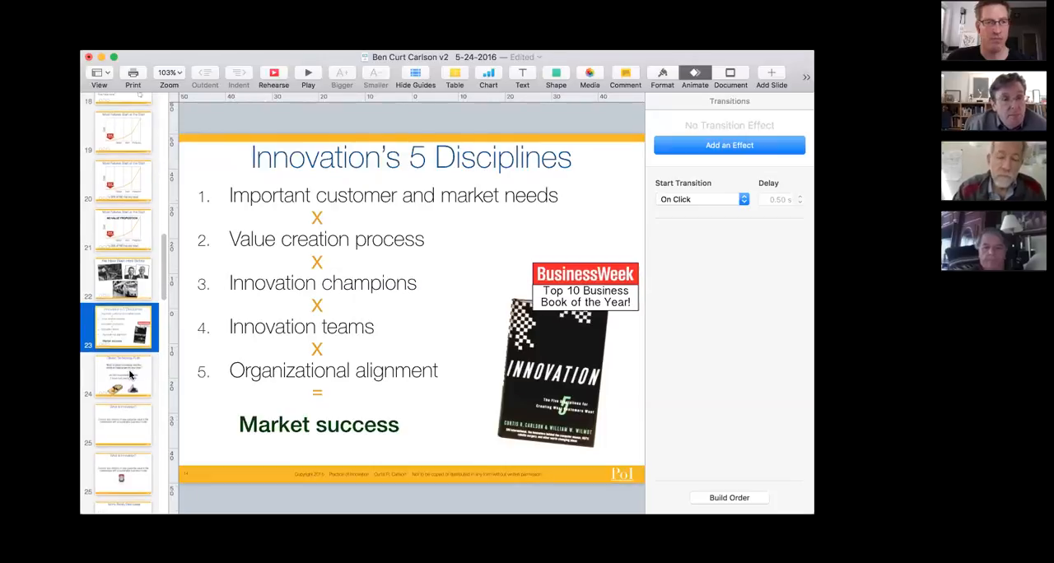
Step: Advance to slide 24, Classic Technology Push, quoting the better-mousetrap line
{"action": "left_click", "coordinate": [122, 375]}
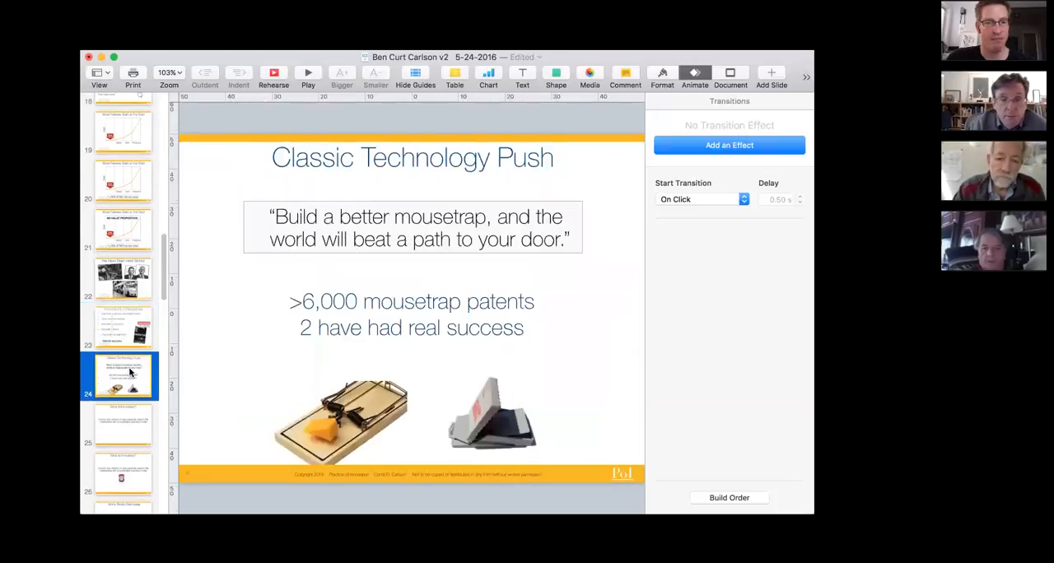
{"action": "mouse_move", "coordinate": [560, 320]}
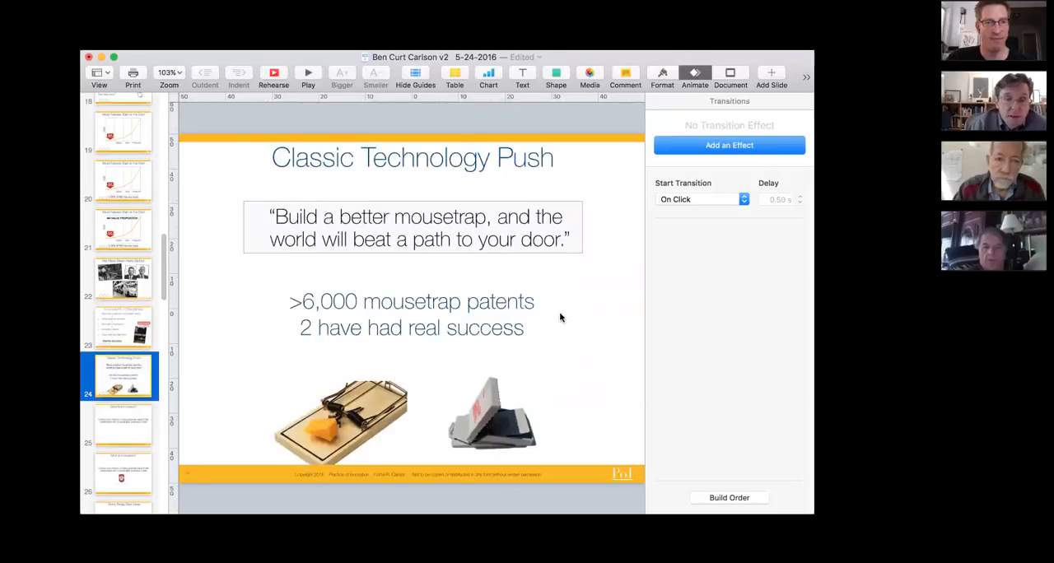
{"action": "mouse_move", "coordinate": [563, 331]}
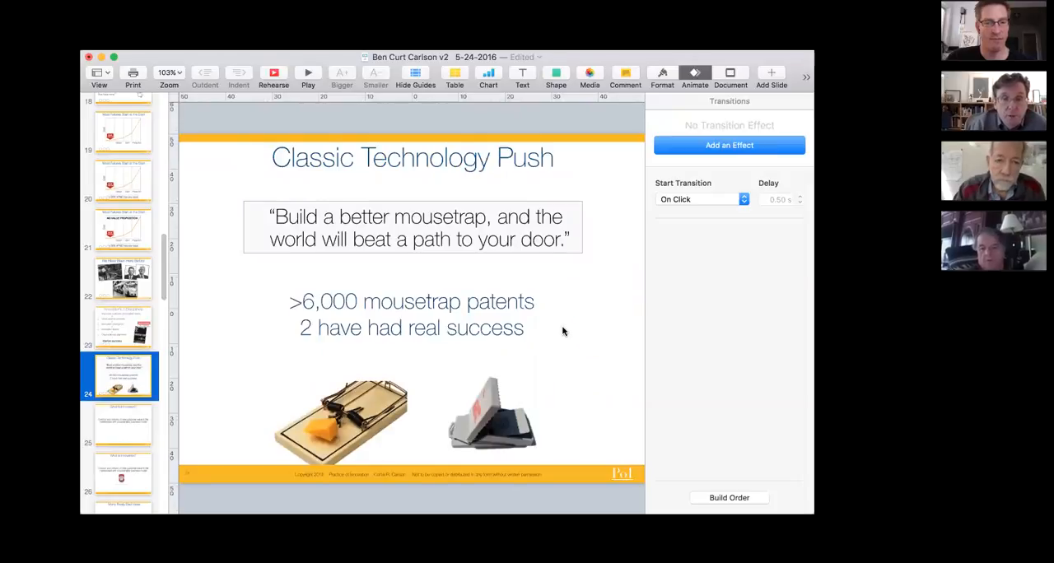
{"action": "mouse_move", "coordinate": [576, 316]}
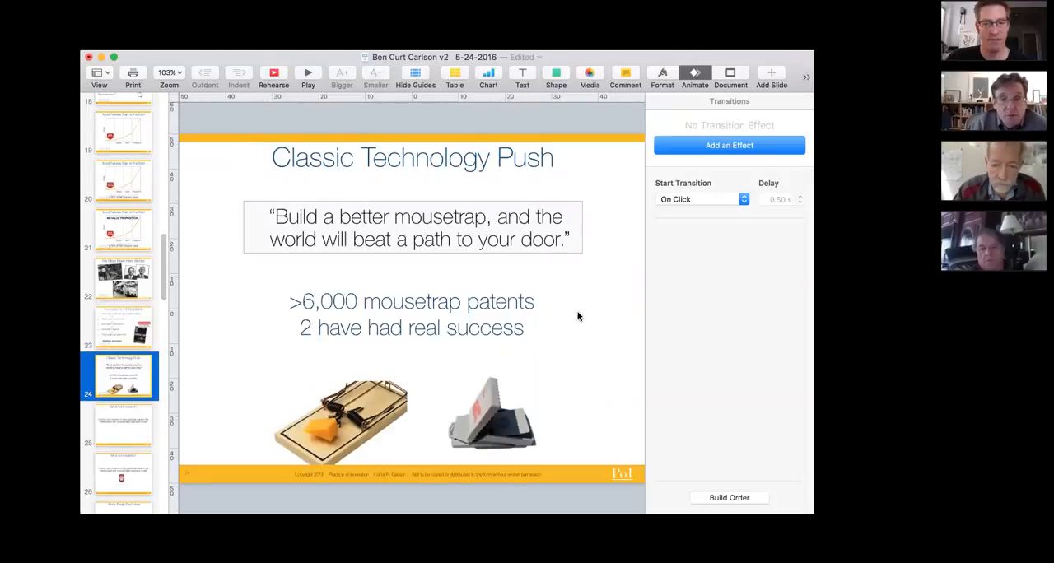
{"action": "mouse_move", "coordinate": [608, 276]}
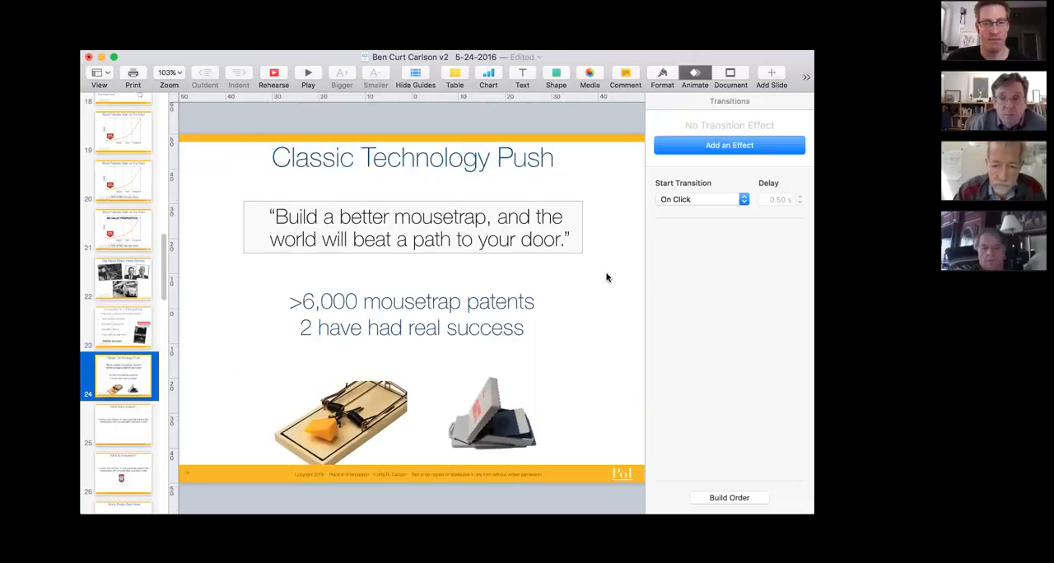
{"action": "mouse_move", "coordinate": [556, 313]}
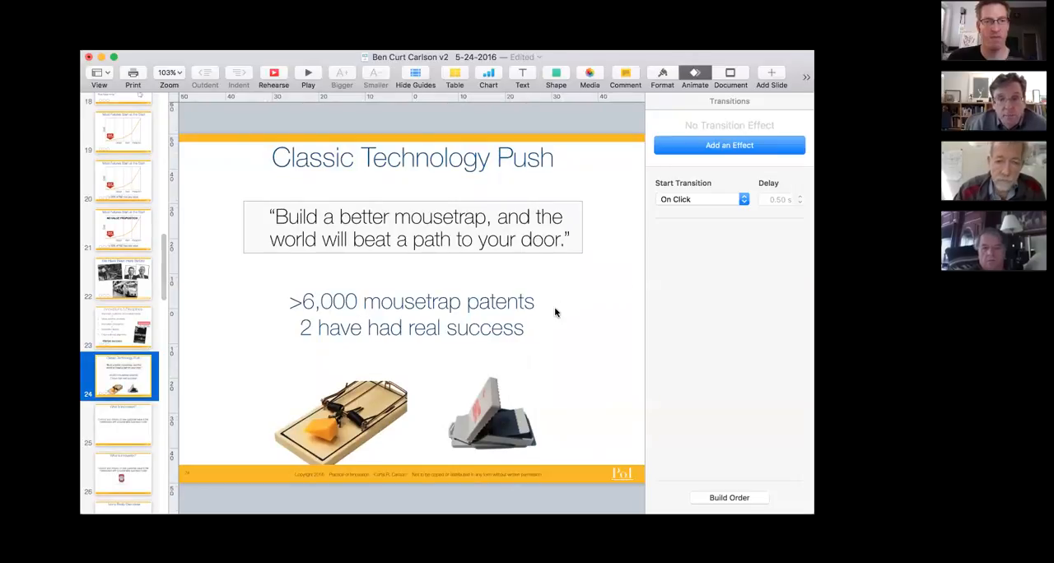
{"action": "mouse_move", "coordinate": [319, 391]}
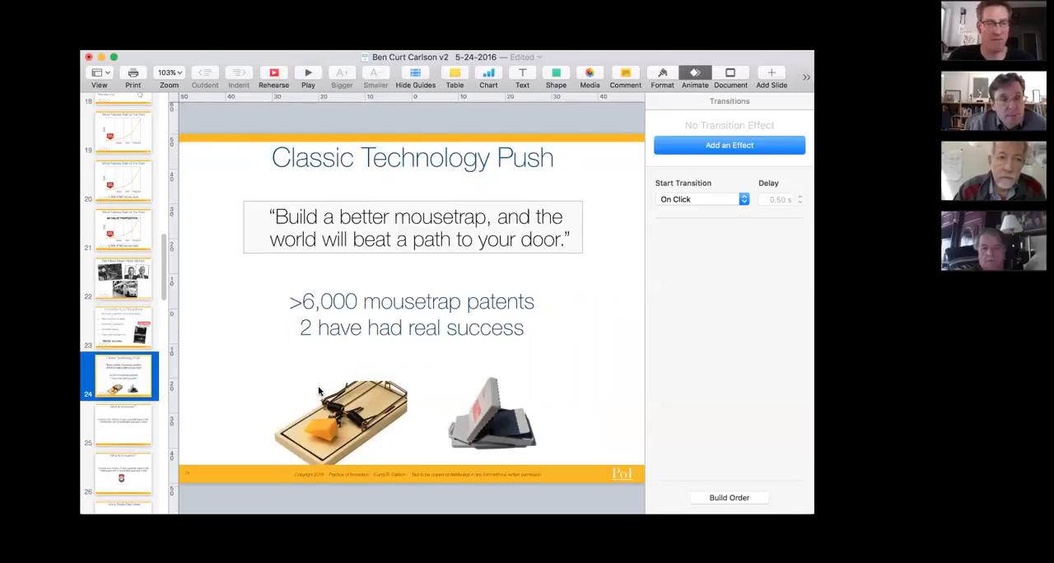
{"action": "mouse_move", "coordinate": [550, 379]}
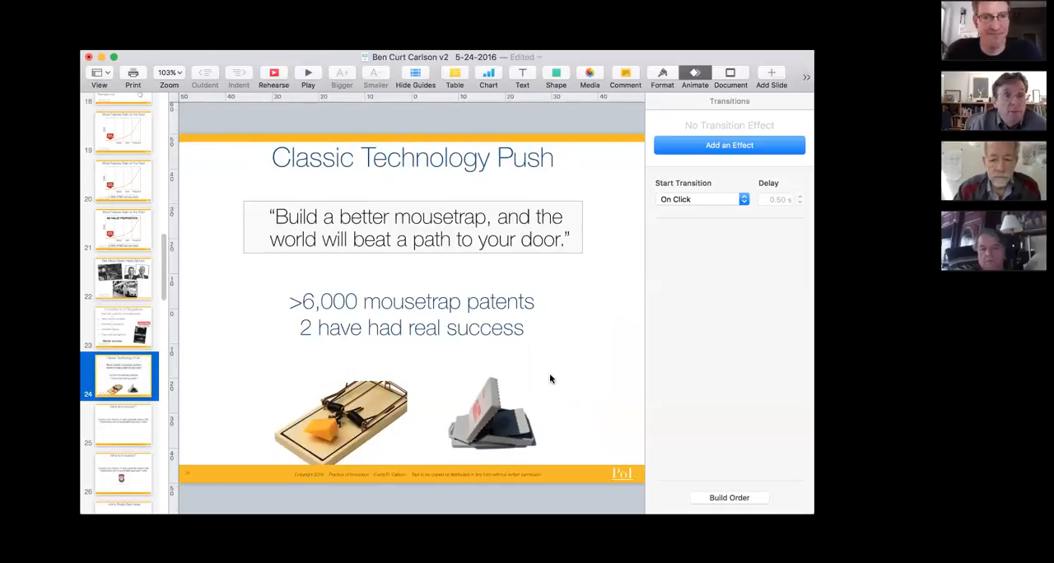
{"action": "mouse_move", "coordinate": [563, 441]}
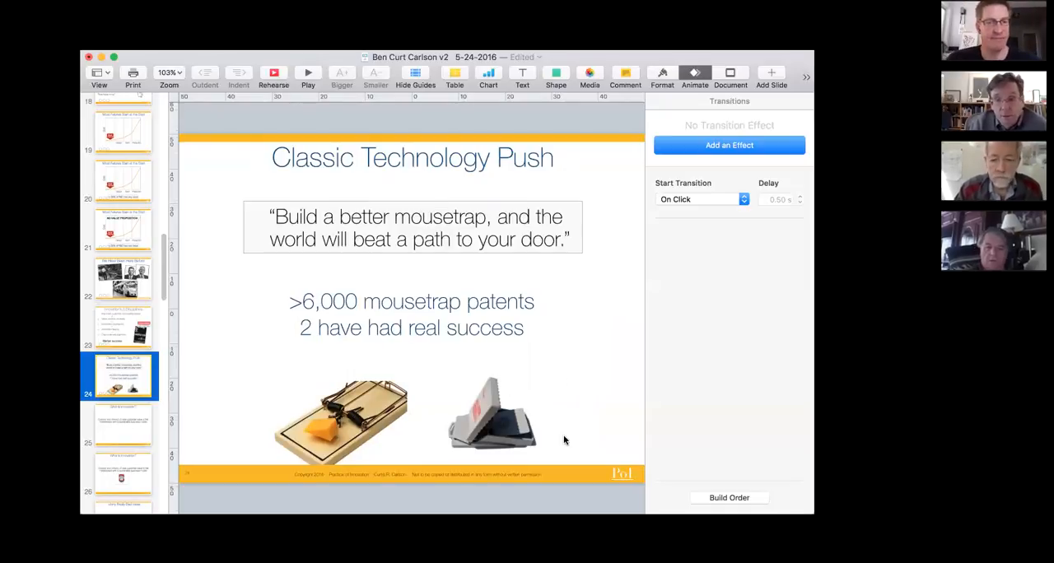
{"action": "mouse_move", "coordinate": [566, 428]}
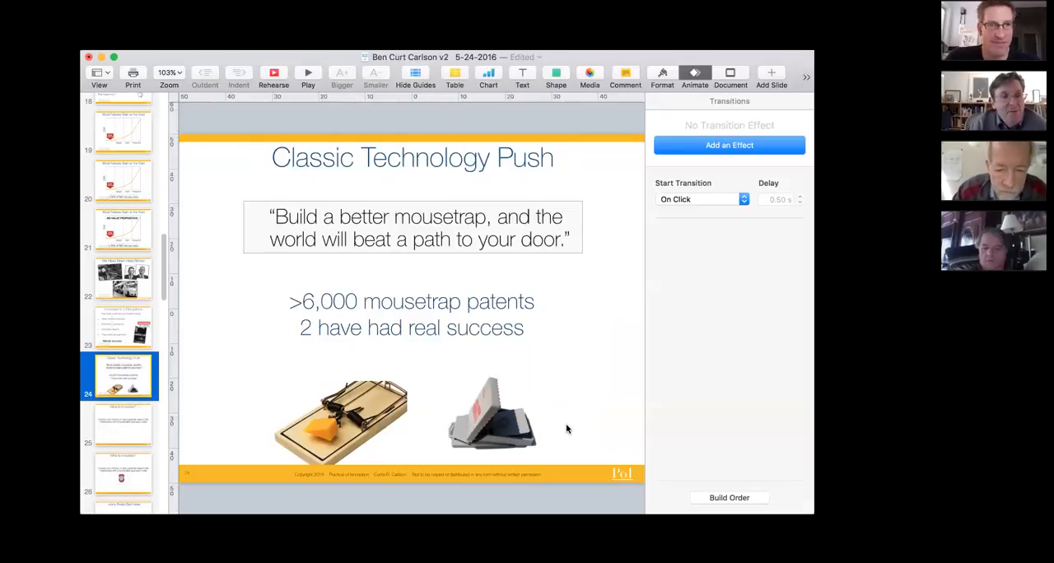
{"action": "mouse_move", "coordinate": [553, 417]}
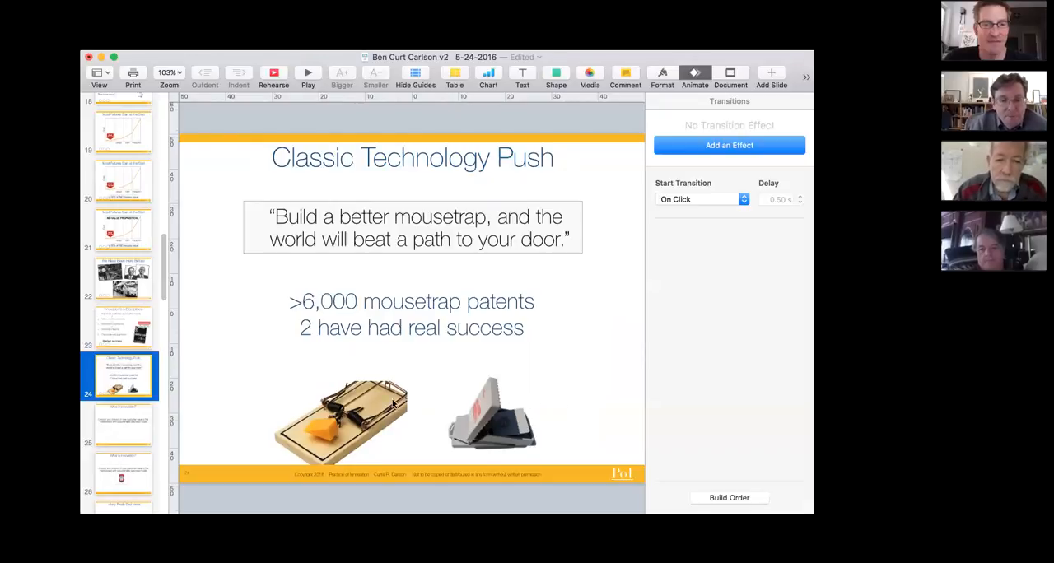
{"action": "mouse_move", "coordinate": [481, 337]}
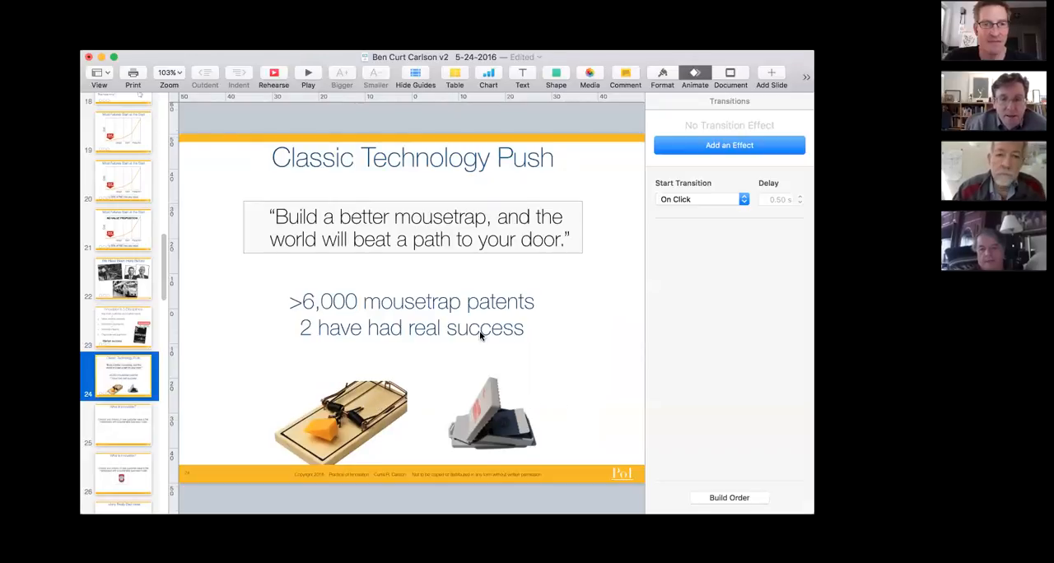
{"action": "mouse_move", "coordinate": [404, 283]}
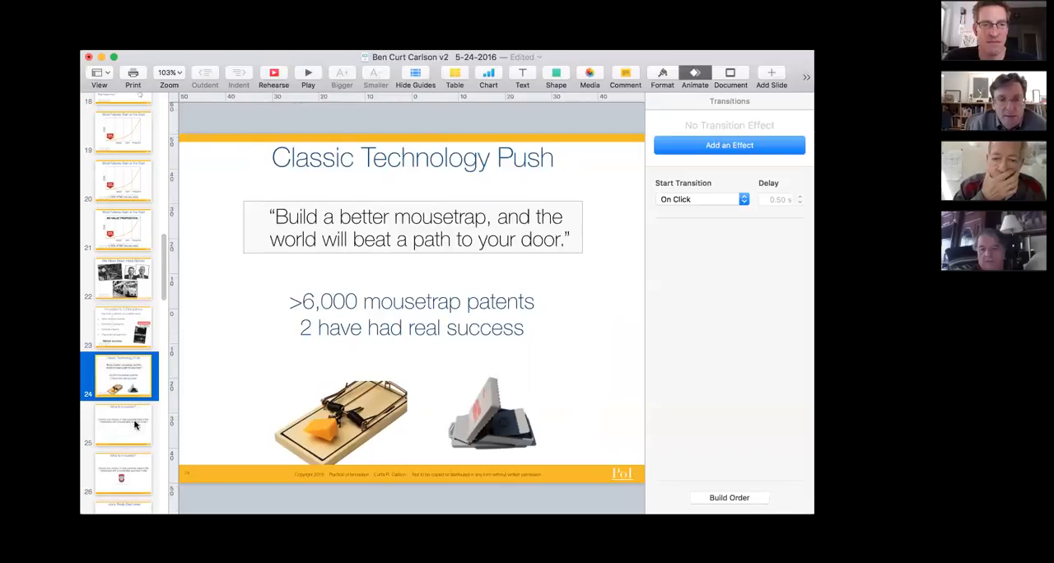
Step: Show the What Is Innovation? slide with the ketchup bottle picture
{"action": "left_click", "coordinate": [122, 425]}
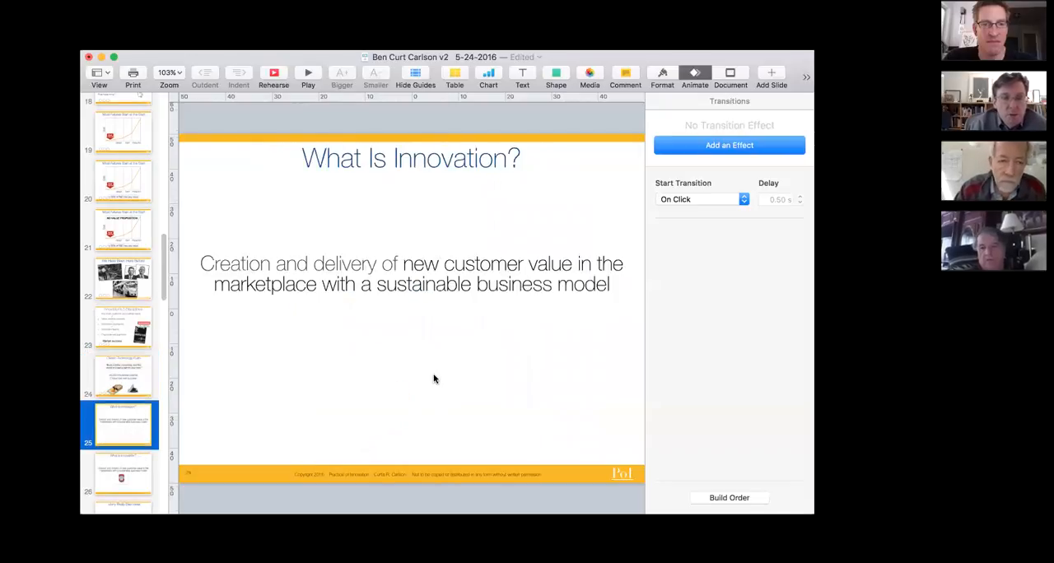
{"action": "mouse_move", "coordinate": [277, 288]}
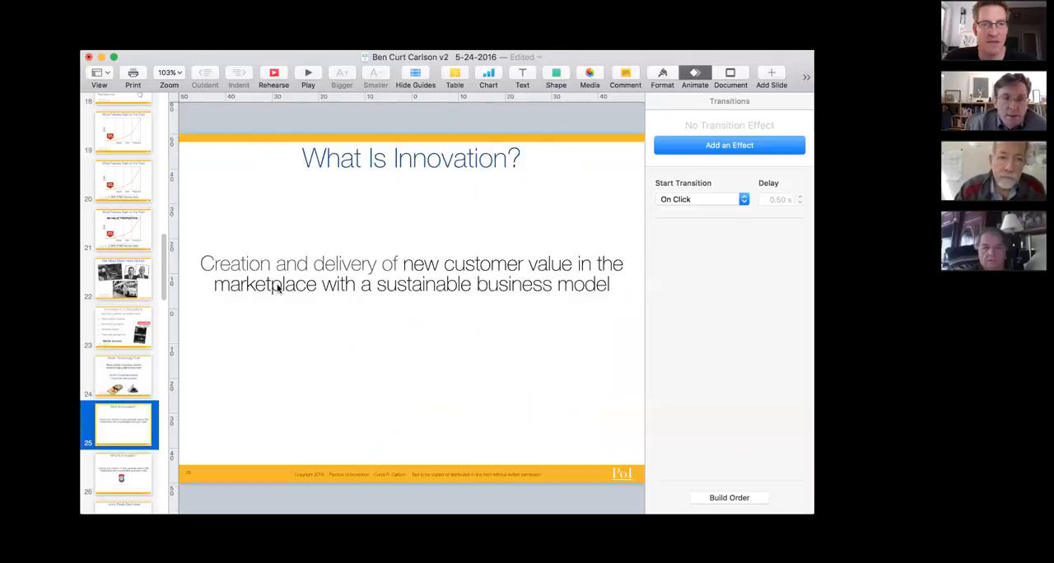
{"action": "mouse_move", "coordinate": [373, 386]}
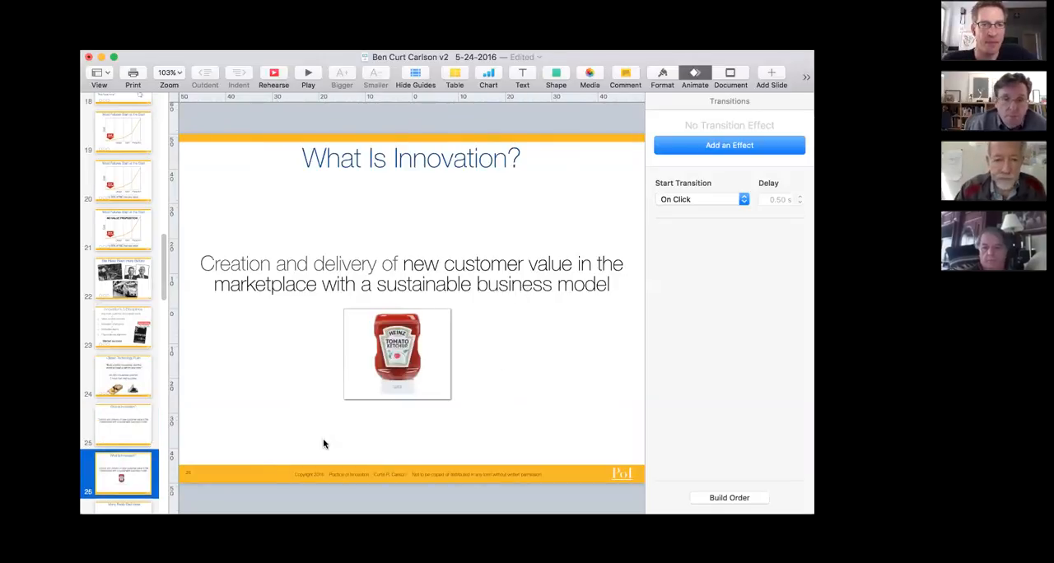
{"action": "scroll", "scroll_direction": "down", "scroll_amount": 3}
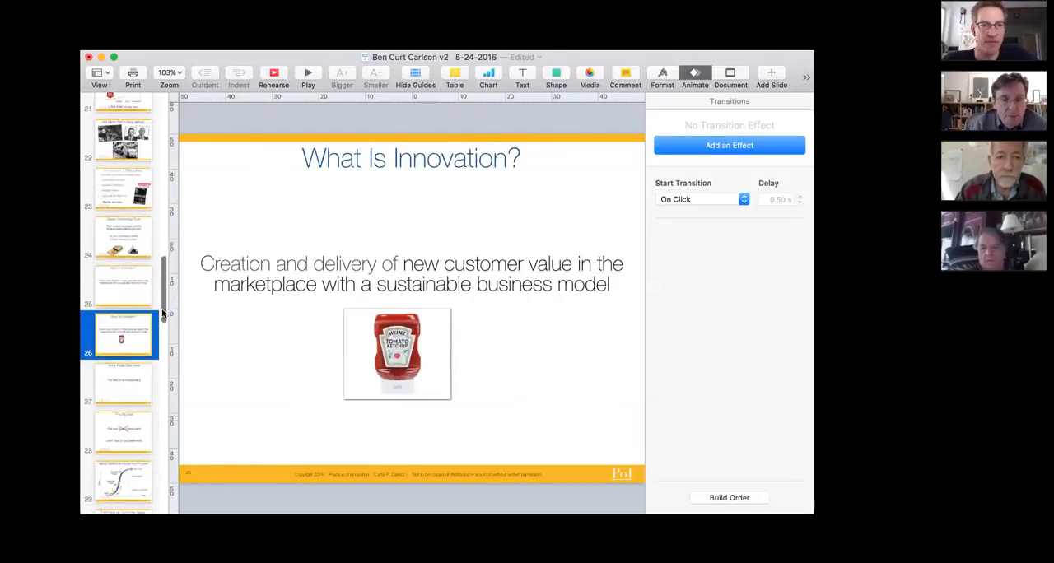
{"action": "scroll", "scroll_direction": "down", "scroll_amount": 3}
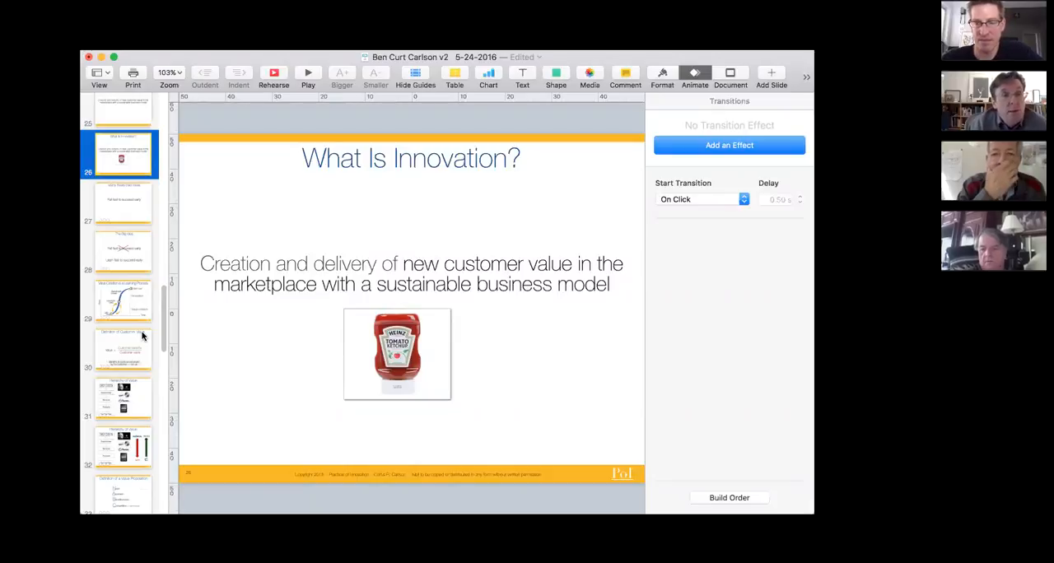
{"action": "mouse_move", "coordinate": [124, 217]}
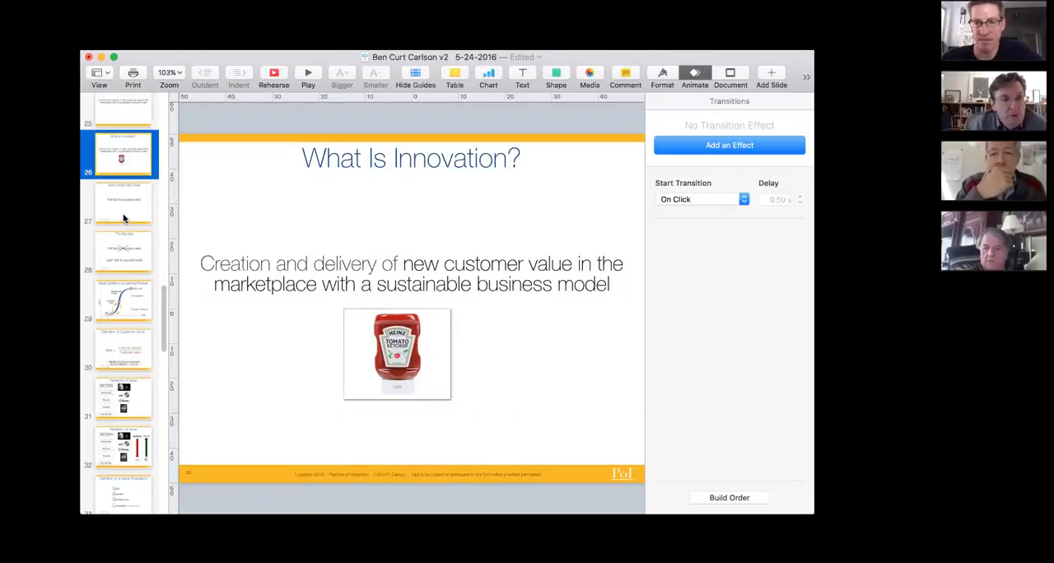
Step: Step through Many Really Bad Ideas to The Big Idea slide (Learn fast to succeed early)
{"action": "left_click", "coordinate": [121, 204]}
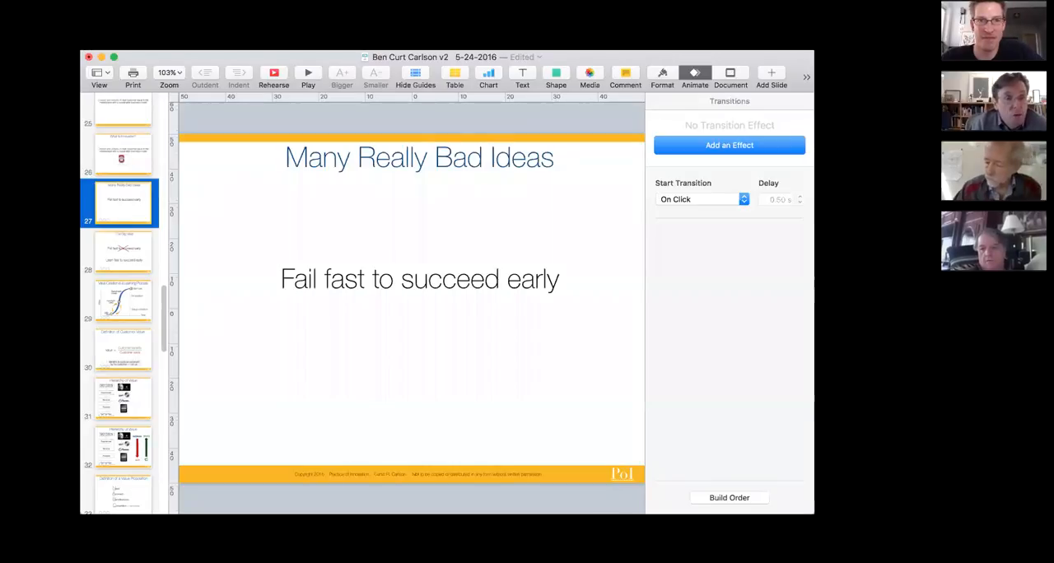
{"action": "left_click", "coordinate": [121, 250]}
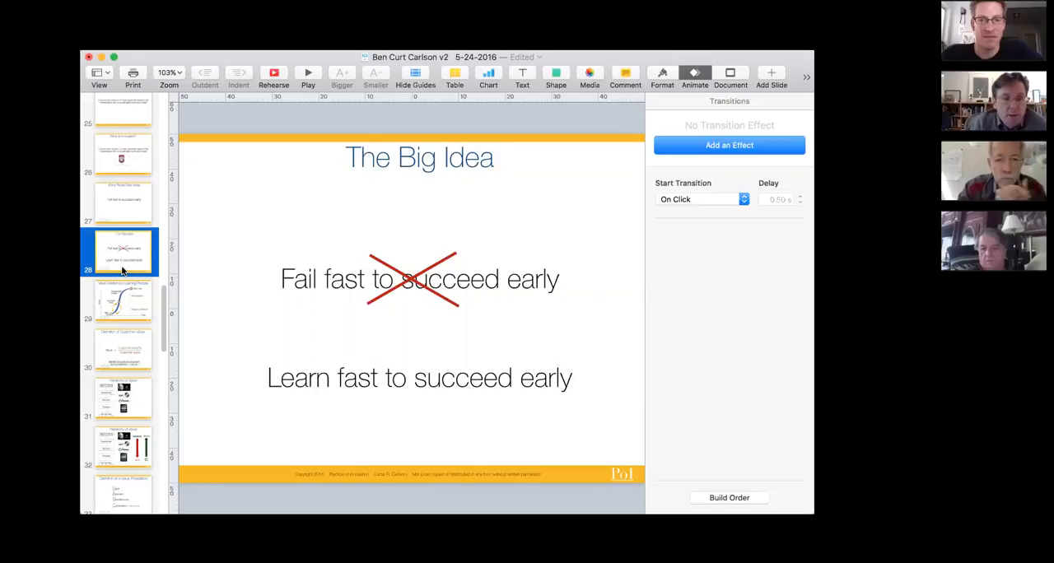
Step: Show Value Creation is a Learning Process, then Definition of Customer Value
{"action": "left_click", "coordinate": [122, 300]}
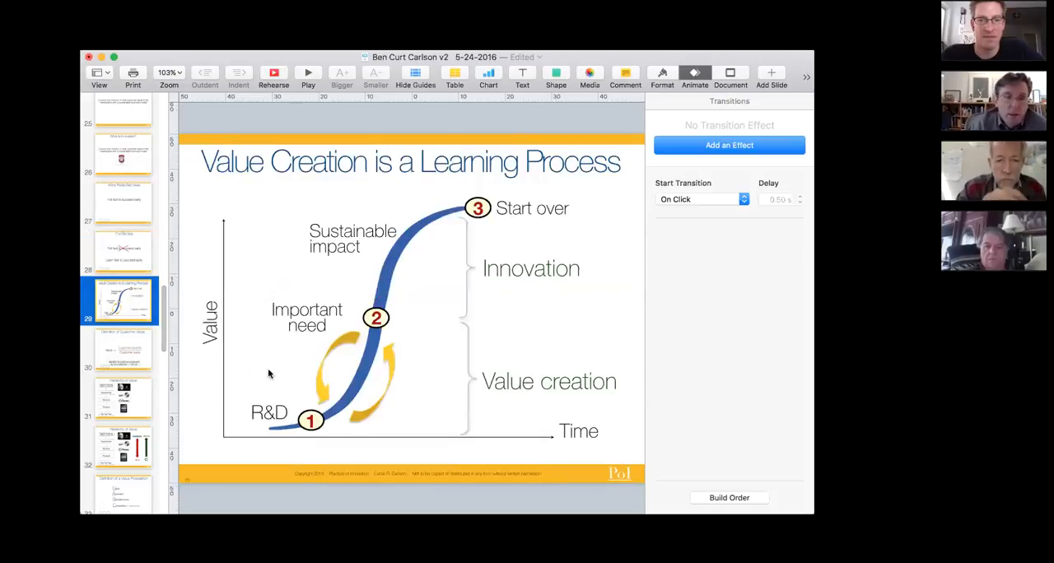
{"action": "mouse_move", "coordinate": [435, 405]}
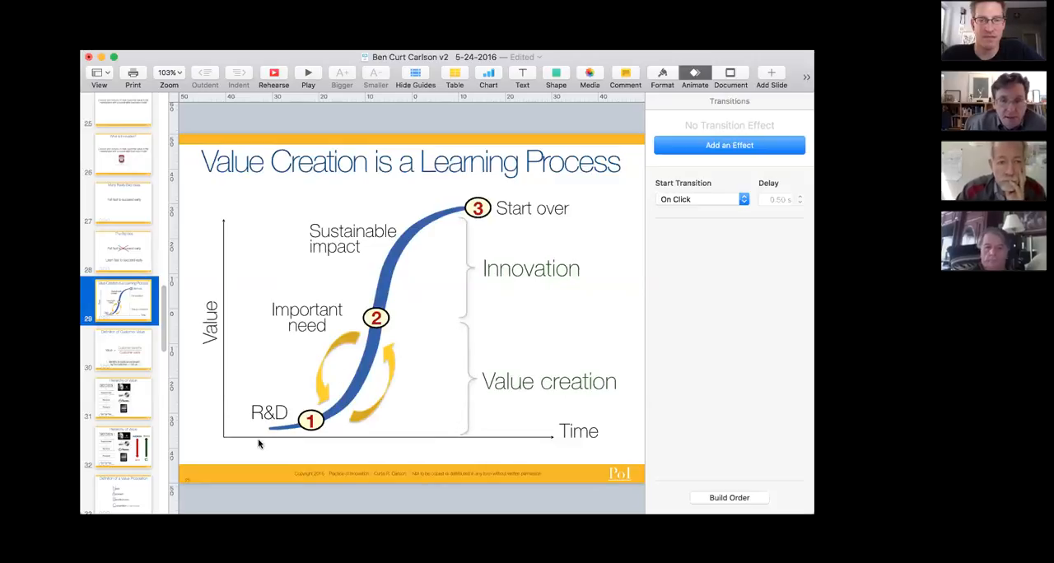
{"action": "mouse_move", "coordinate": [322, 369]}
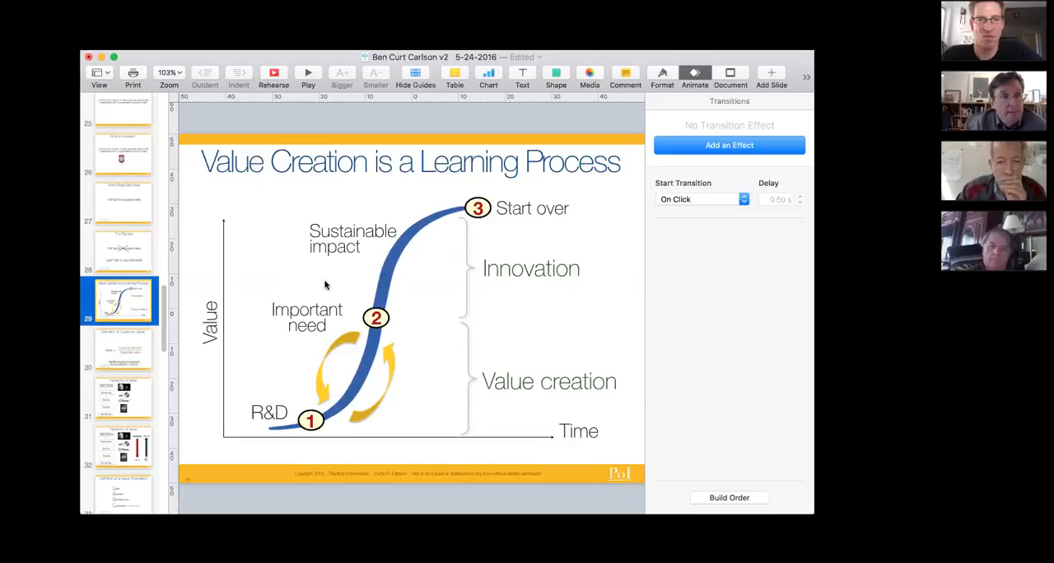
{"action": "mouse_move", "coordinate": [335, 264]}
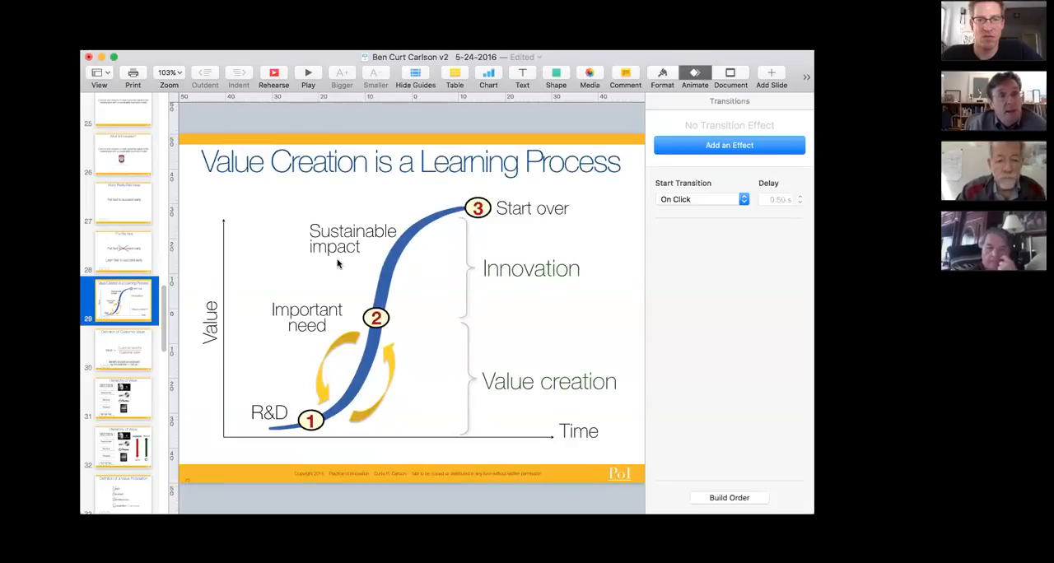
{"action": "mouse_move", "coordinate": [362, 247]}
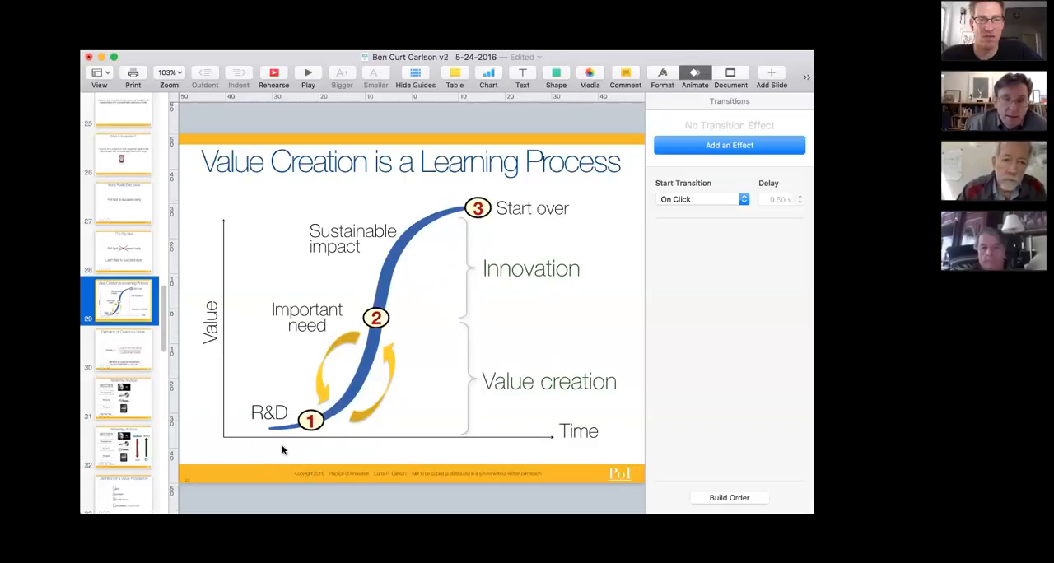
{"action": "mouse_move", "coordinate": [467, 336]}
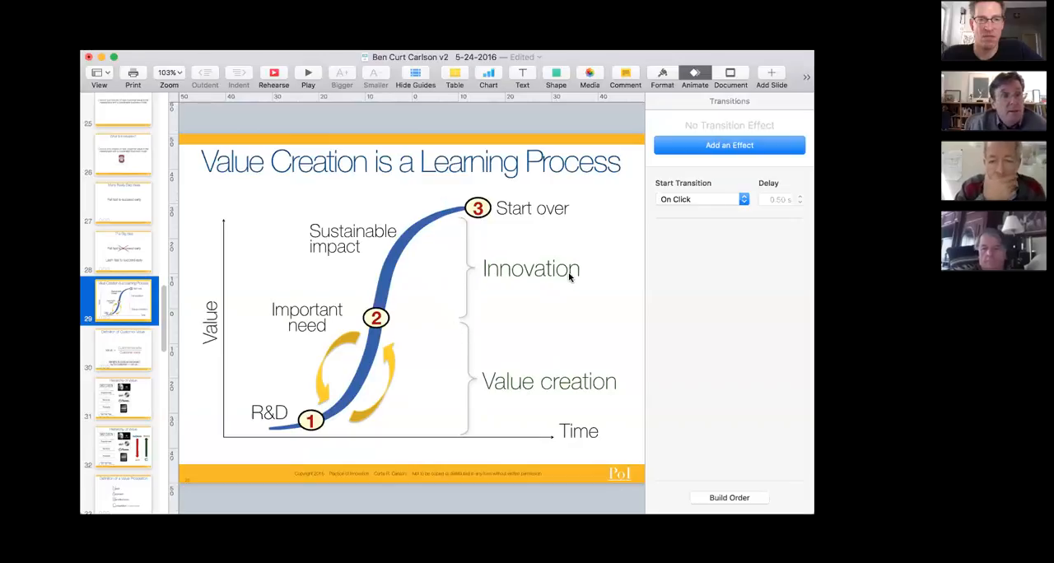
{"action": "mouse_move", "coordinate": [286, 333]}
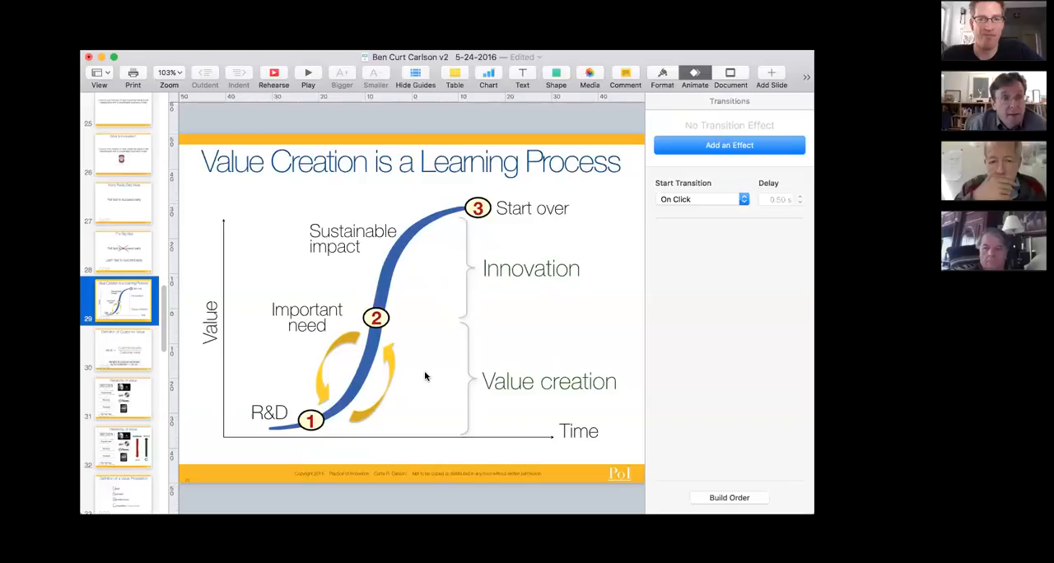
{"action": "mouse_move", "coordinate": [329, 377]}
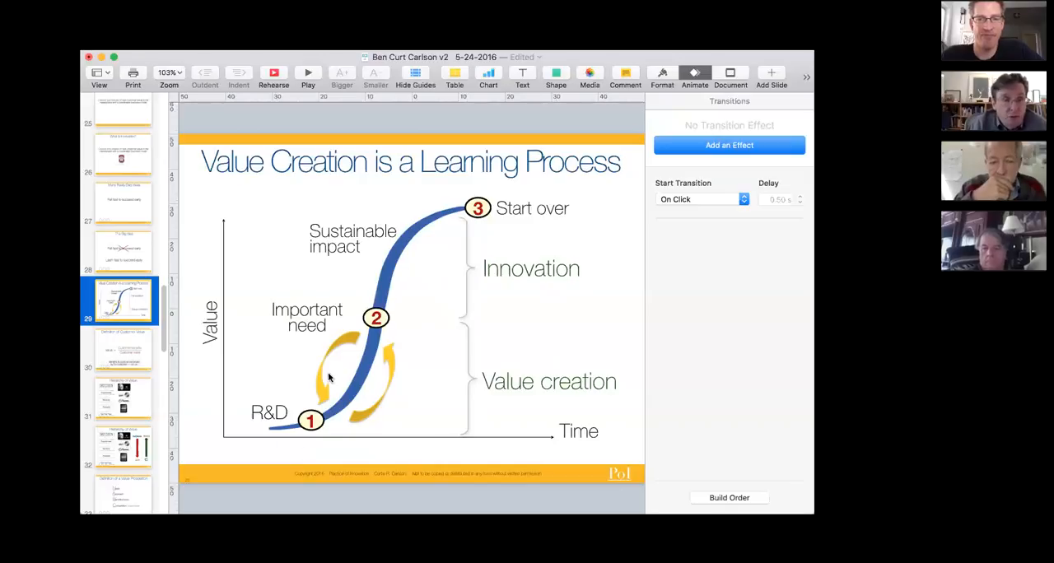
{"action": "mouse_move", "coordinate": [263, 392]}
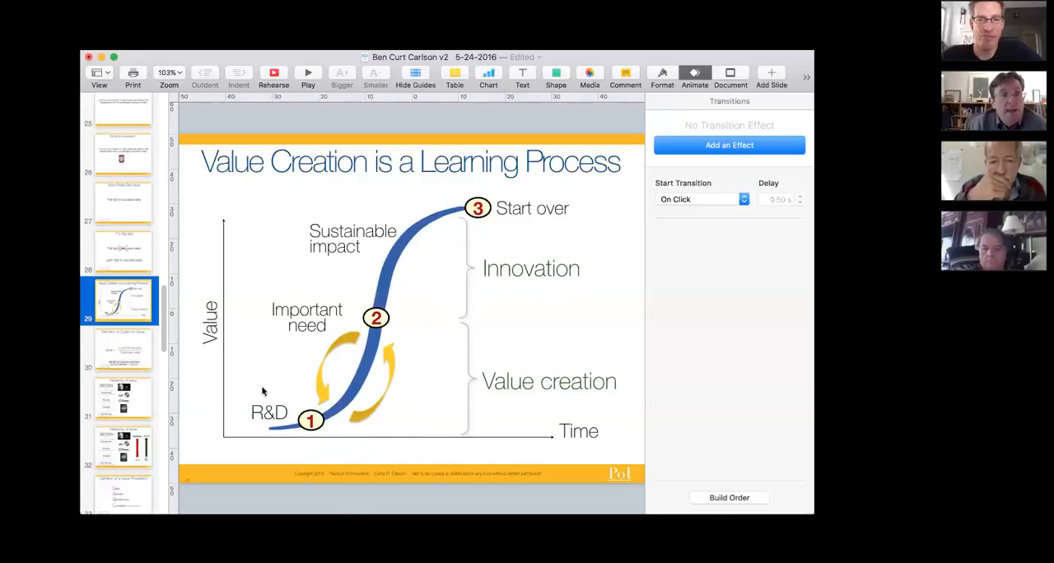
{"action": "mouse_move", "coordinate": [441, 348]}
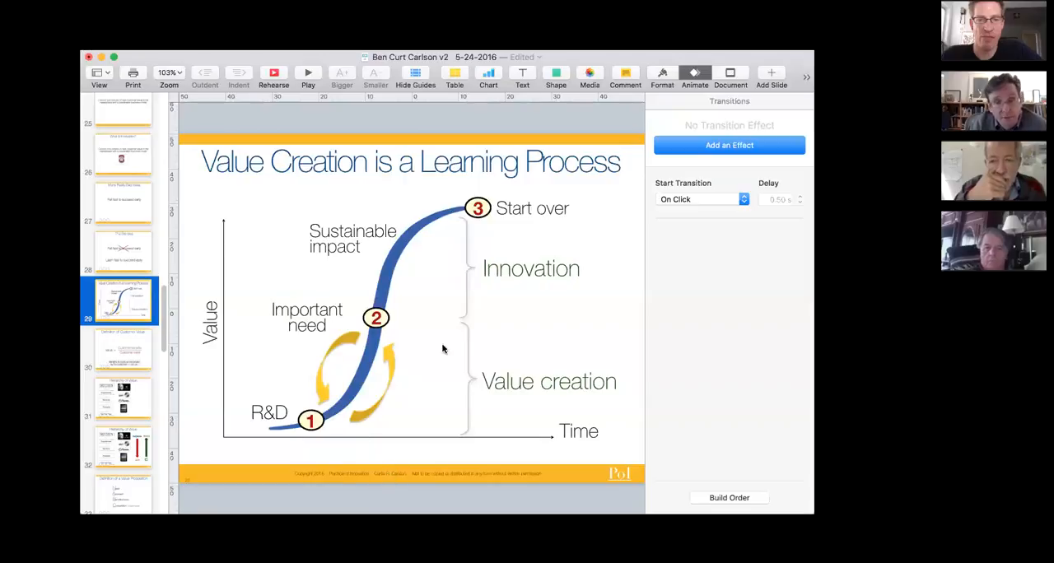
{"action": "mouse_move", "coordinate": [185, 382]}
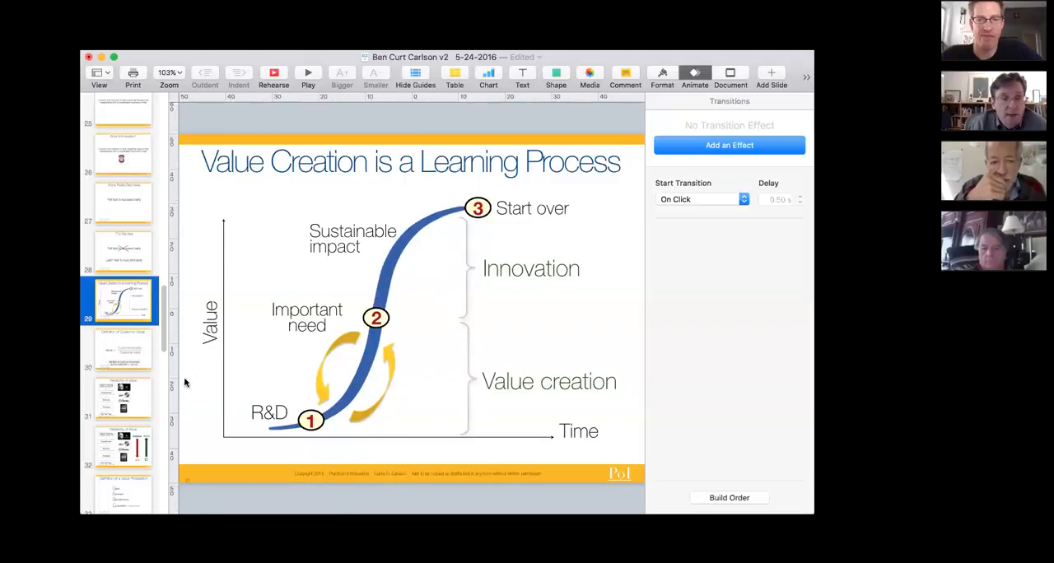
{"action": "mouse_move", "coordinate": [125, 352]}
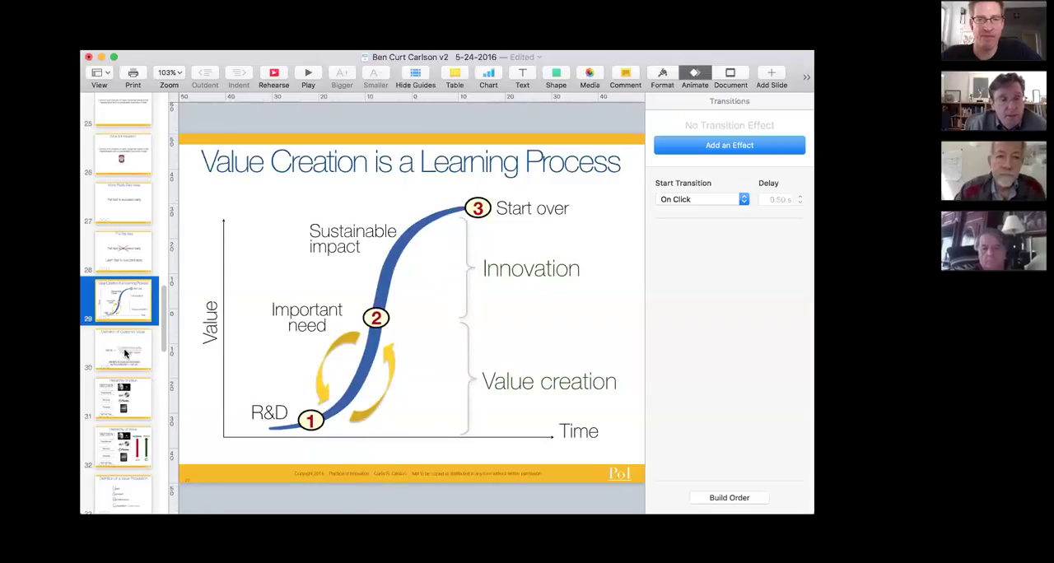
{"action": "left_click", "coordinate": [122, 349]}
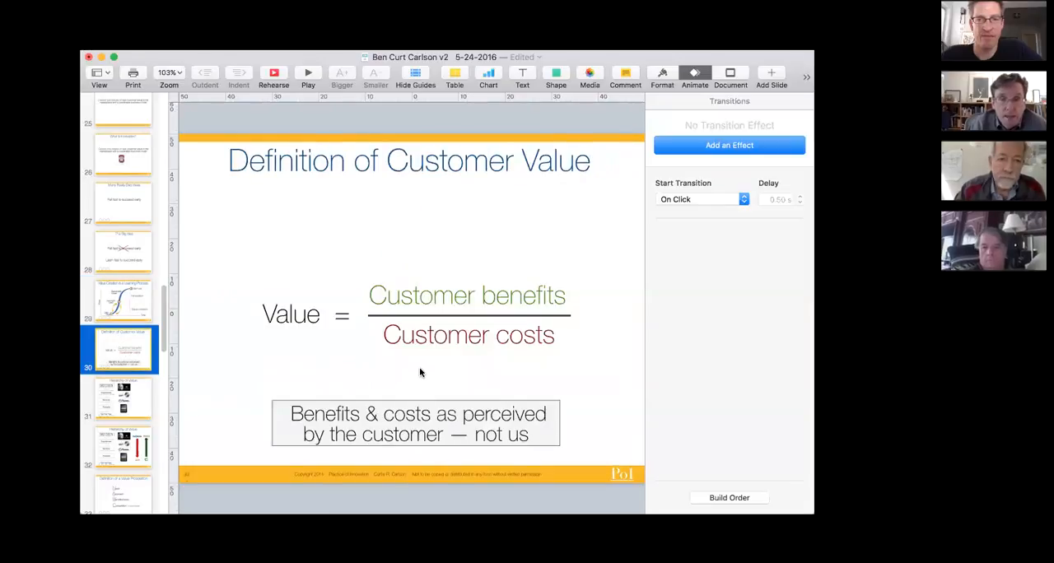
{"action": "mouse_move", "coordinate": [550, 382]}
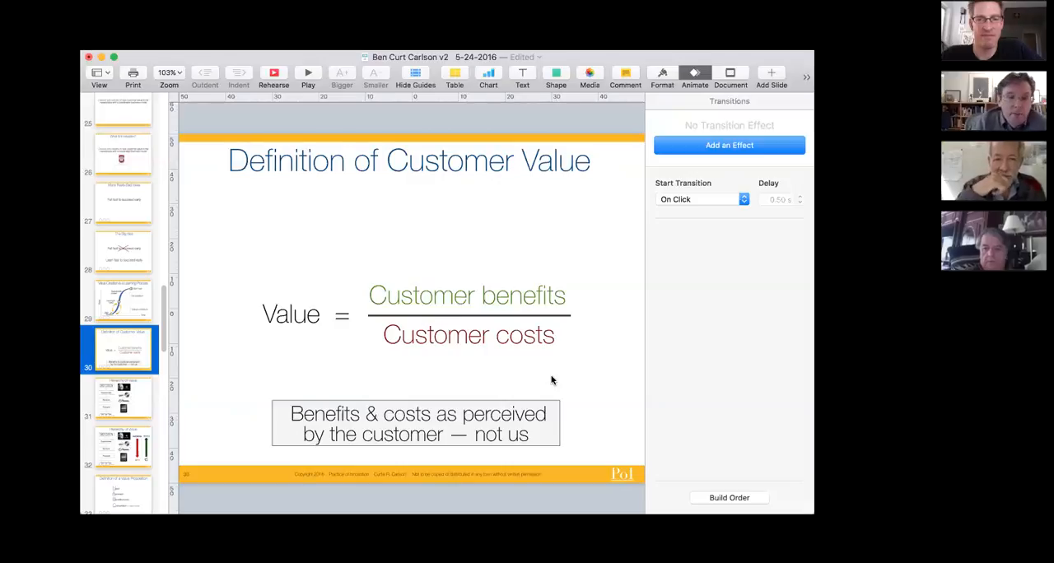
{"action": "mouse_move", "coordinate": [605, 393]}
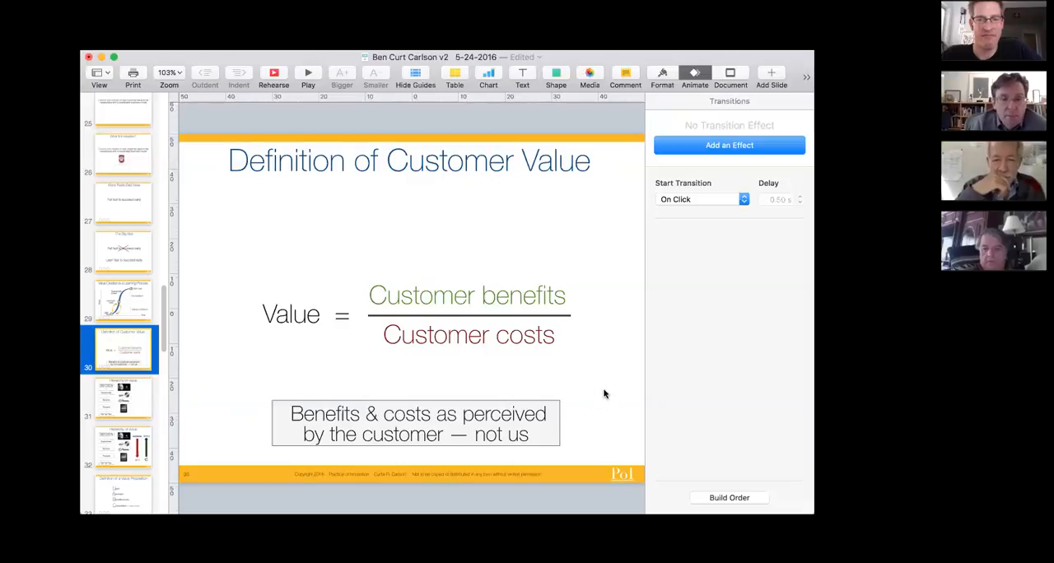
{"action": "mouse_move", "coordinate": [196, 372]}
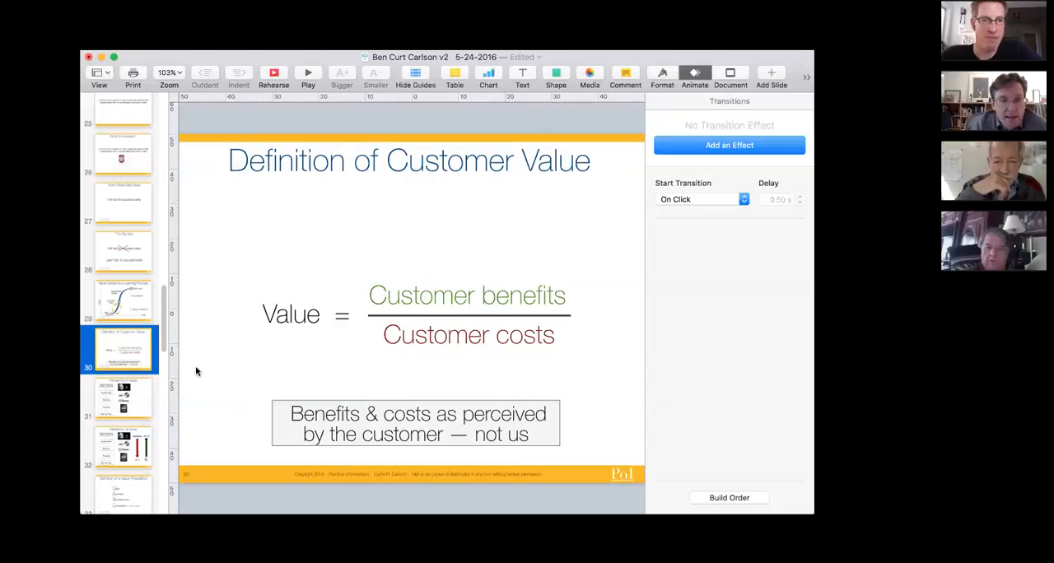
{"action": "mouse_move", "coordinate": [142, 397]}
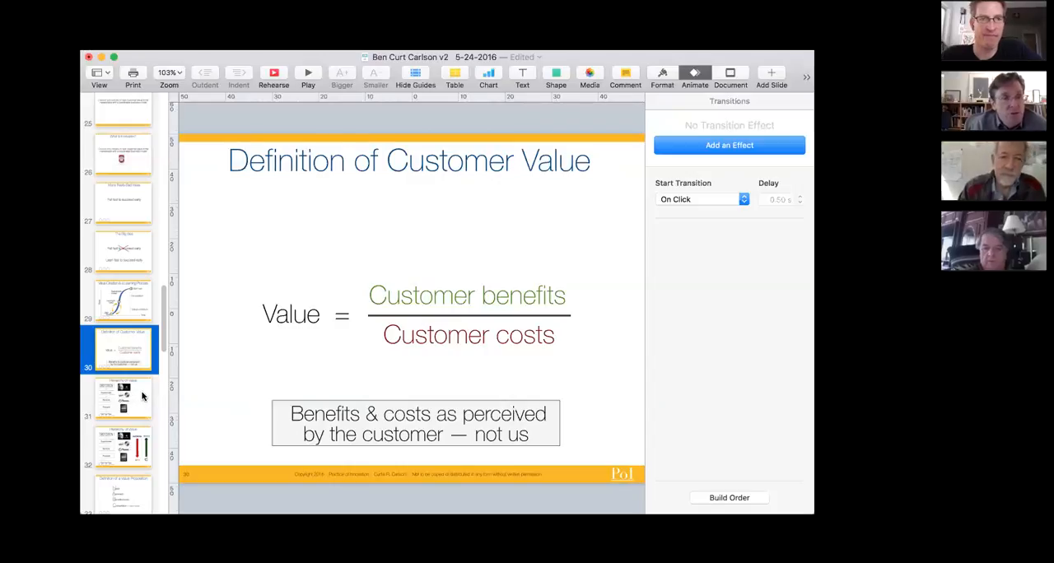
Step: Show the Hierarchy of Value slide with its Apple examples
{"action": "left_click", "coordinate": [122, 399]}
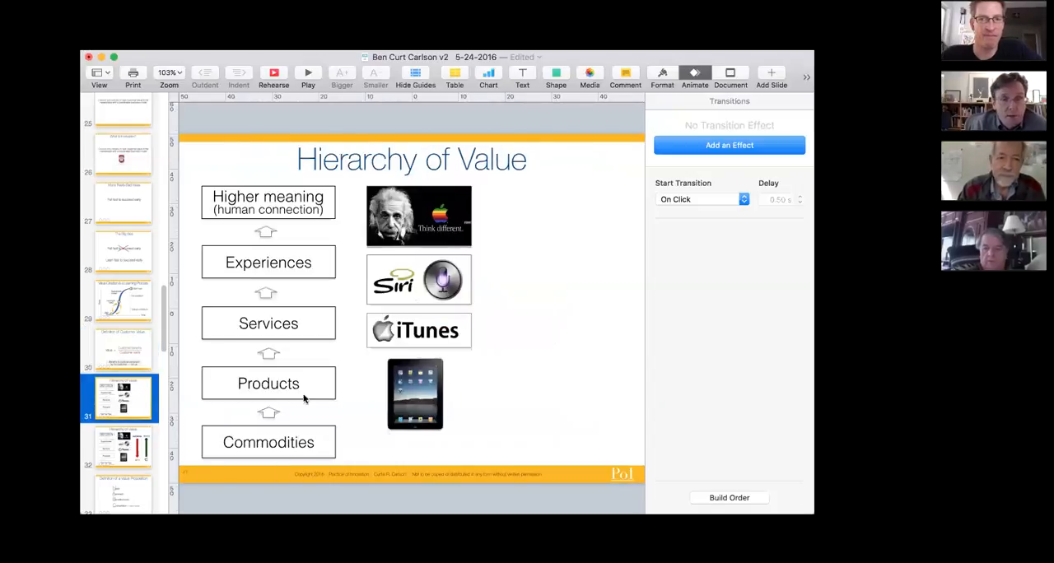
{"action": "mouse_move", "coordinate": [563, 386]}
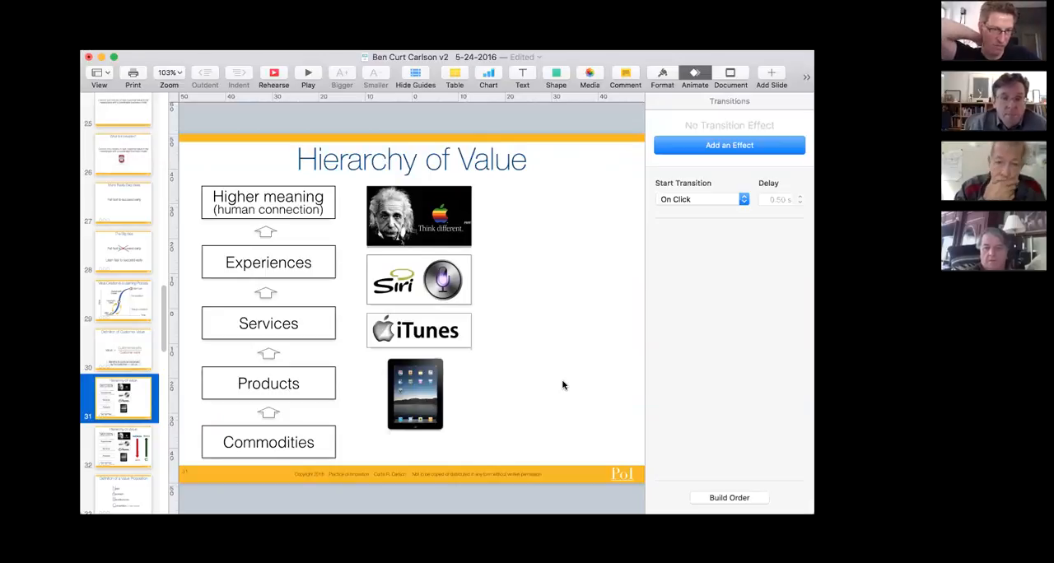
{"action": "mouse_move", "coordinate": [558, 385]}
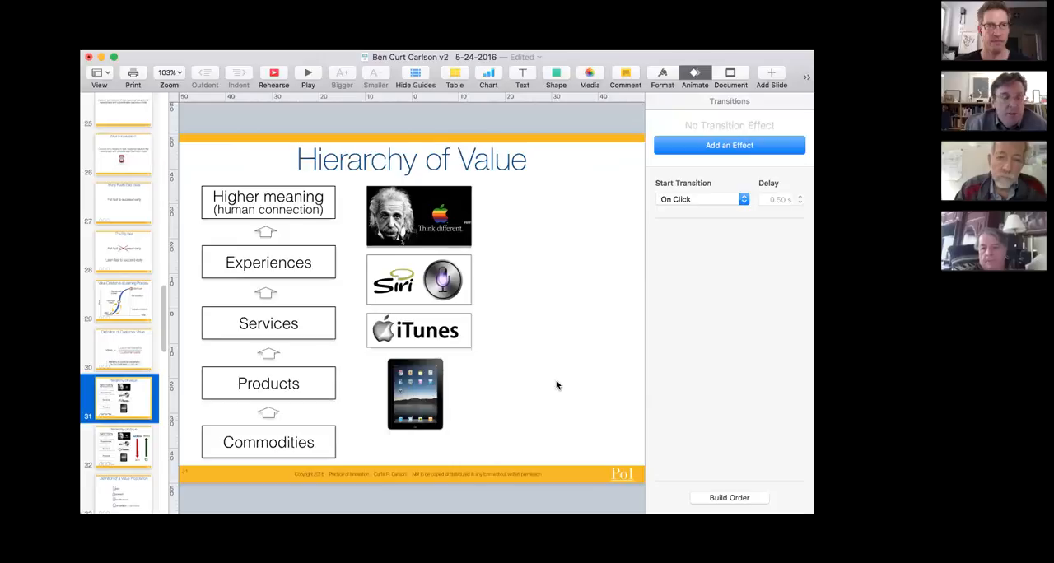
{"action": "mouse_move", "coordinate": [596, 385]}
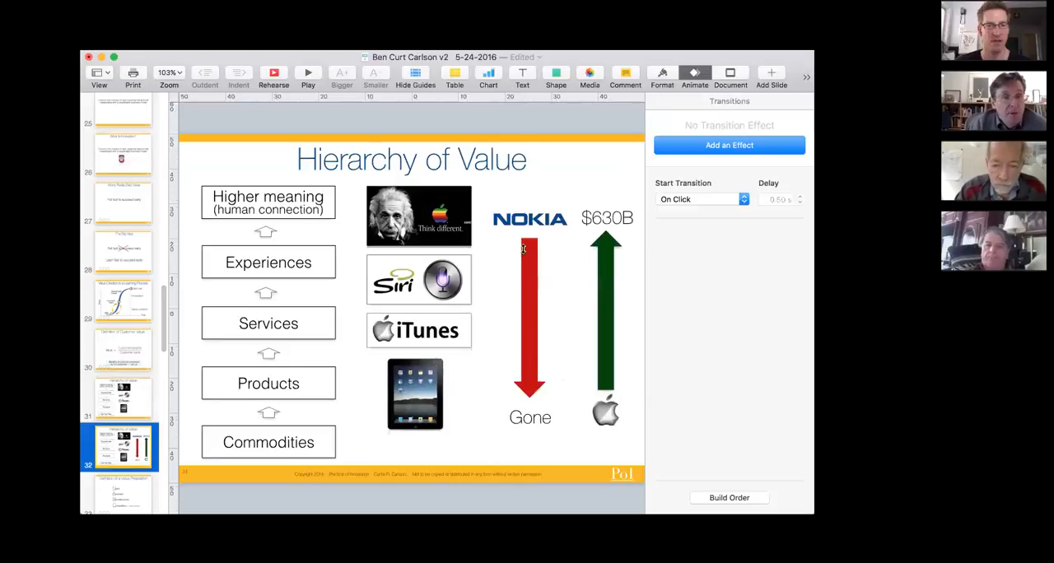
{"action": "mouse_move", "coordinate": [596, 276]}
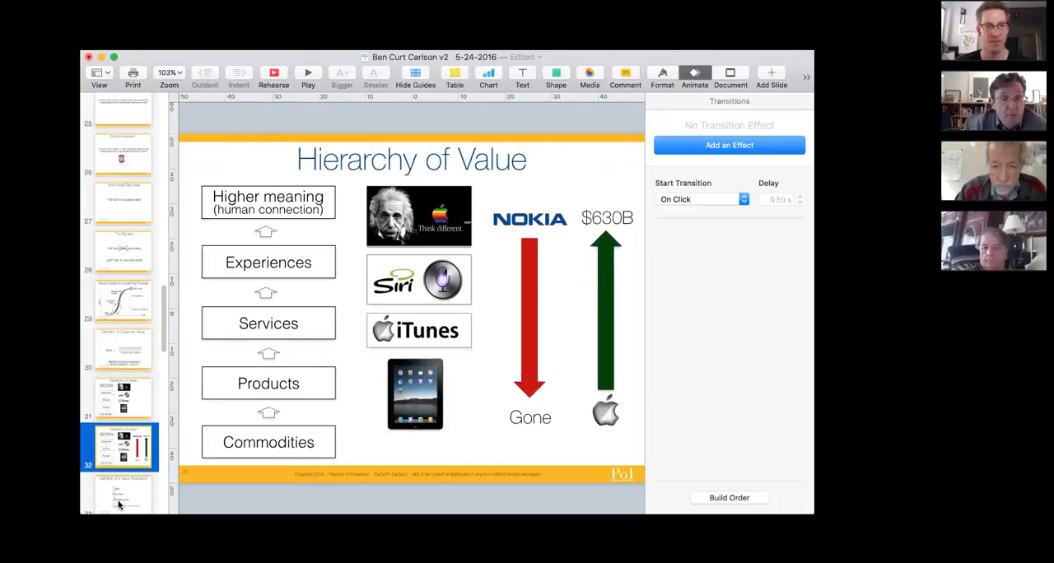
Step: Show slide 33, Definition of a Value Proposition, with the NABC approach
{"action": "scroll", "scroll_direction": "down", "scroll_amount": 3}
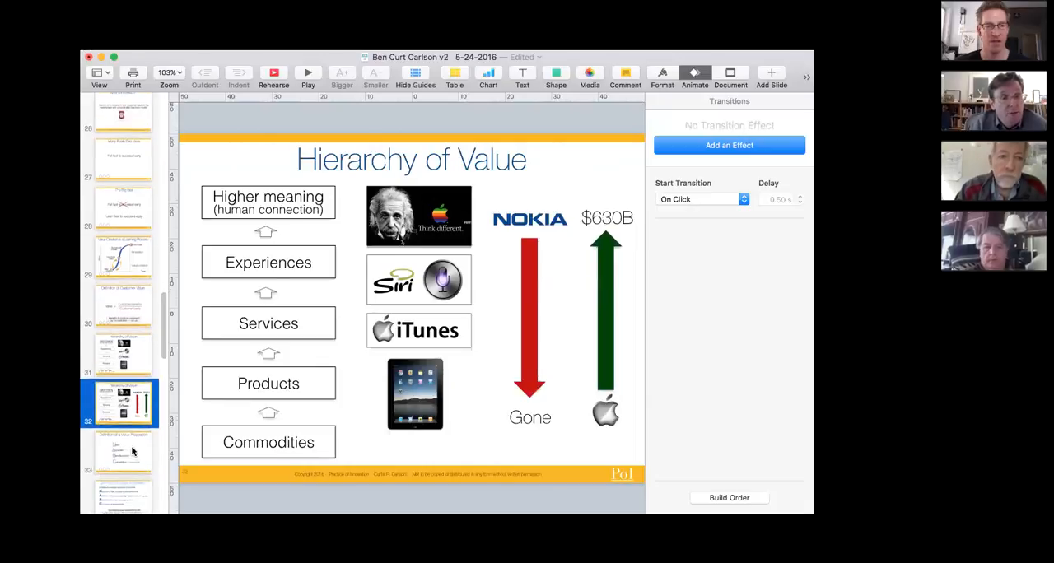
{"action": "left_click", "coordinate": [122, 451]}
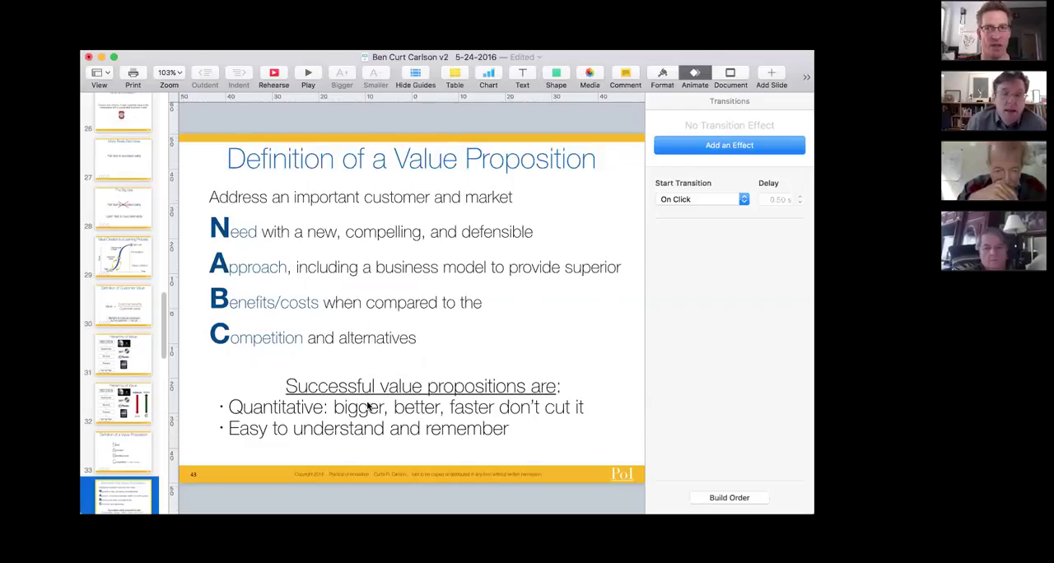
{"action": "mouse_move", "coordinate": [622, 397]}
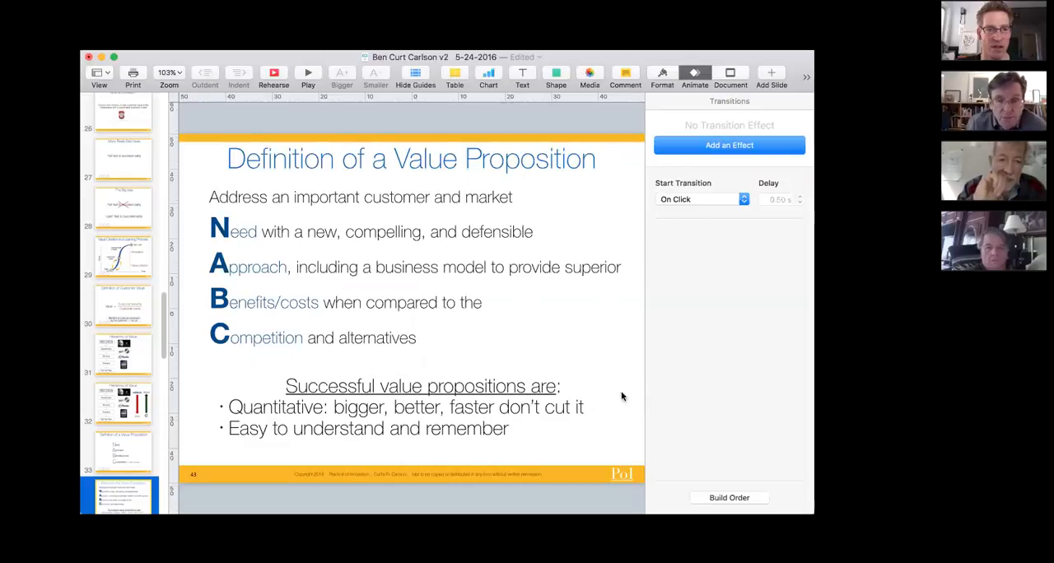
{"action": "mouse_move", "coordinate": [537, 418]}
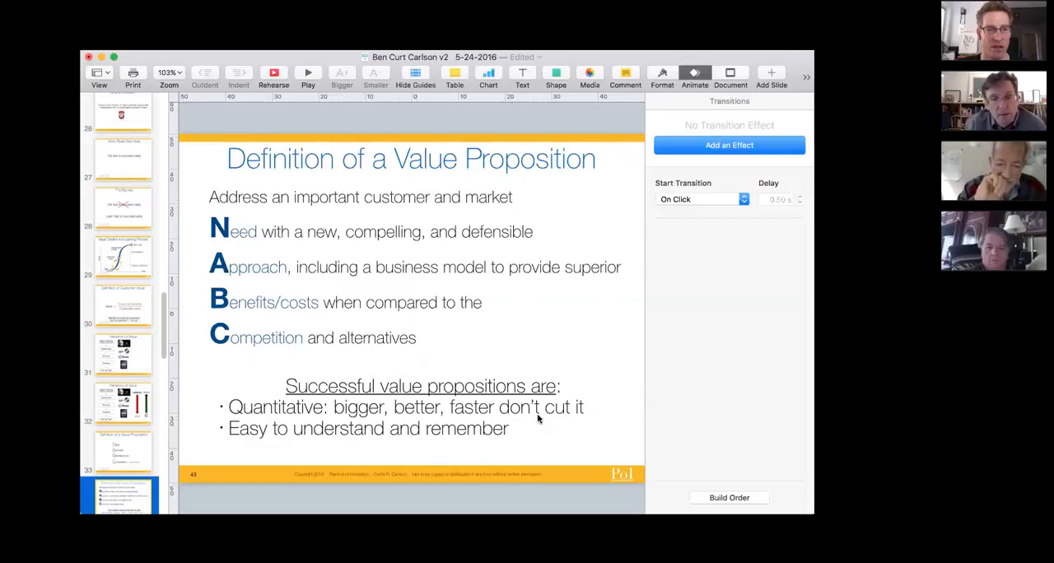
{"action": "mouse_move", "coordinate": [533, 421]}
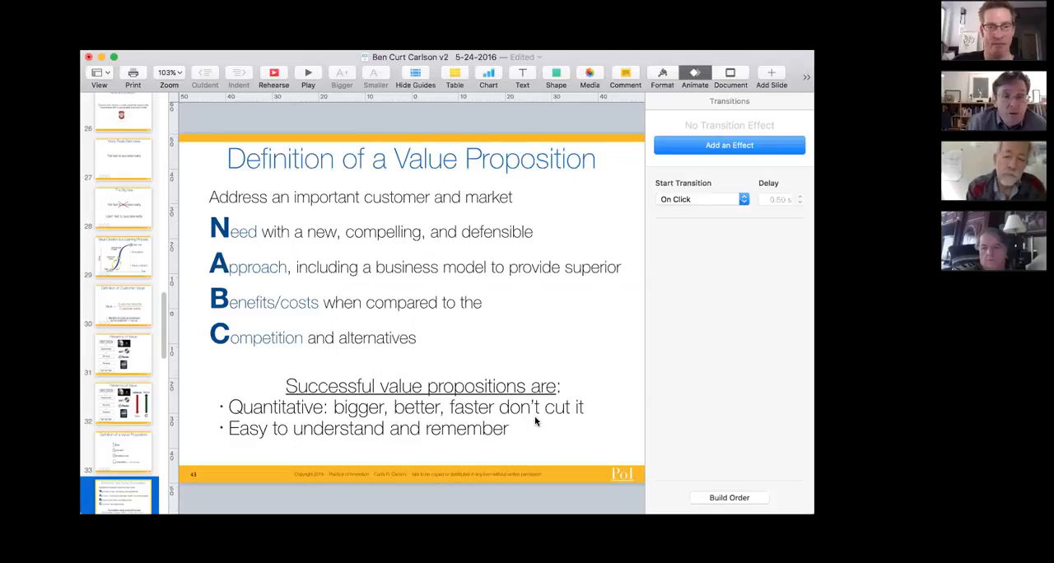
{"action": "mouse_move", "coordinate": [289, 311]}
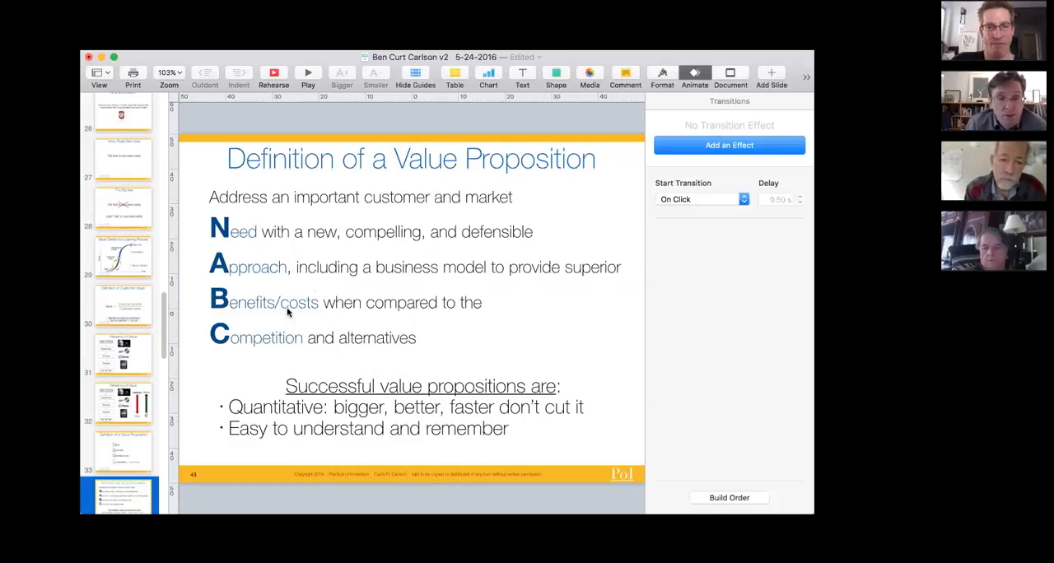
{"action": "mouse_move", "coordinate": [257, 349]}
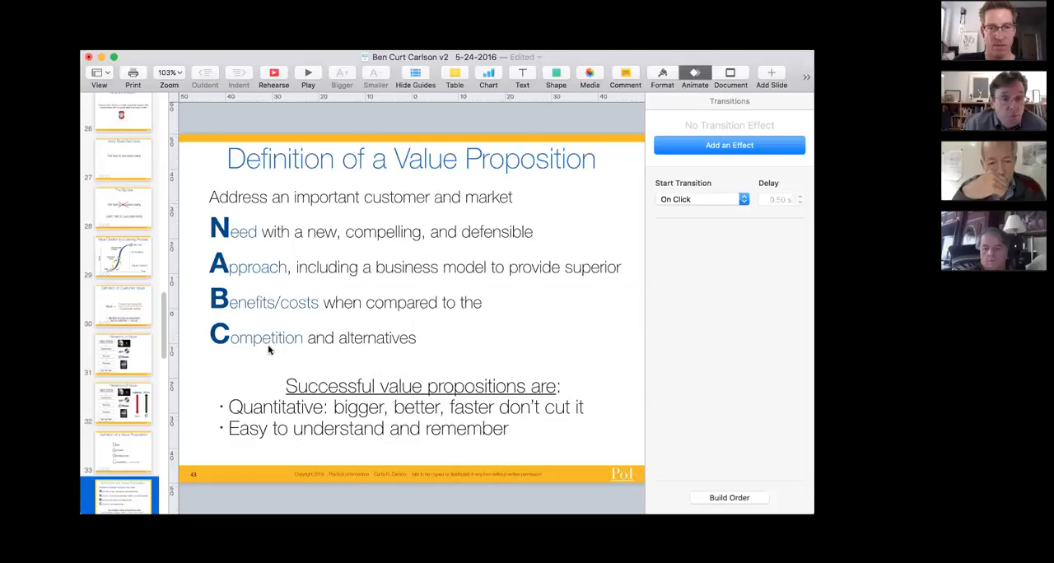
{"action": "scroll", "scroll_direction": "down", "scroll_amount": 3}
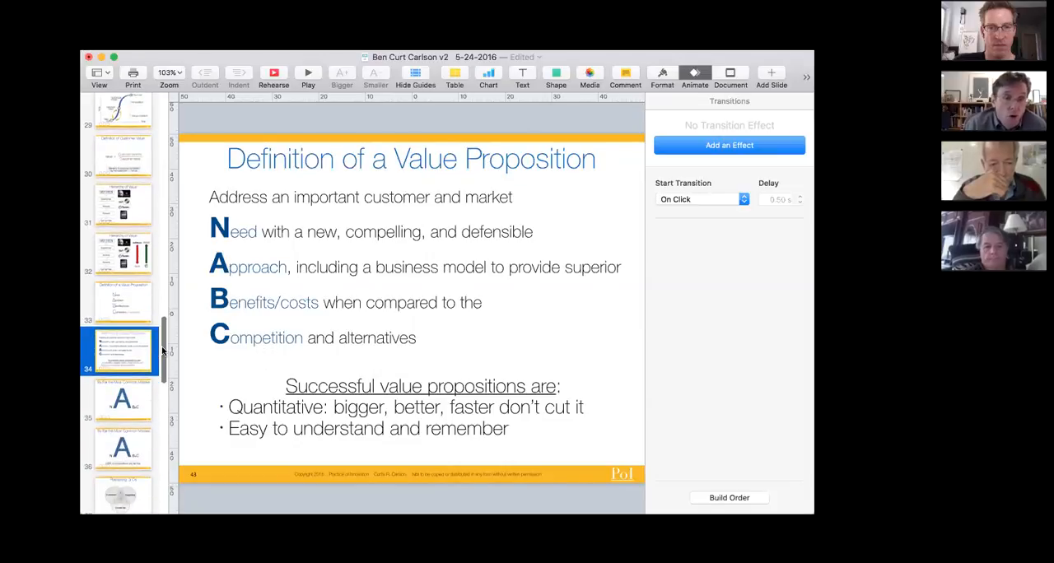
{"action": "scroll", "scroll_direction": "down", "scroll_amount": 3}
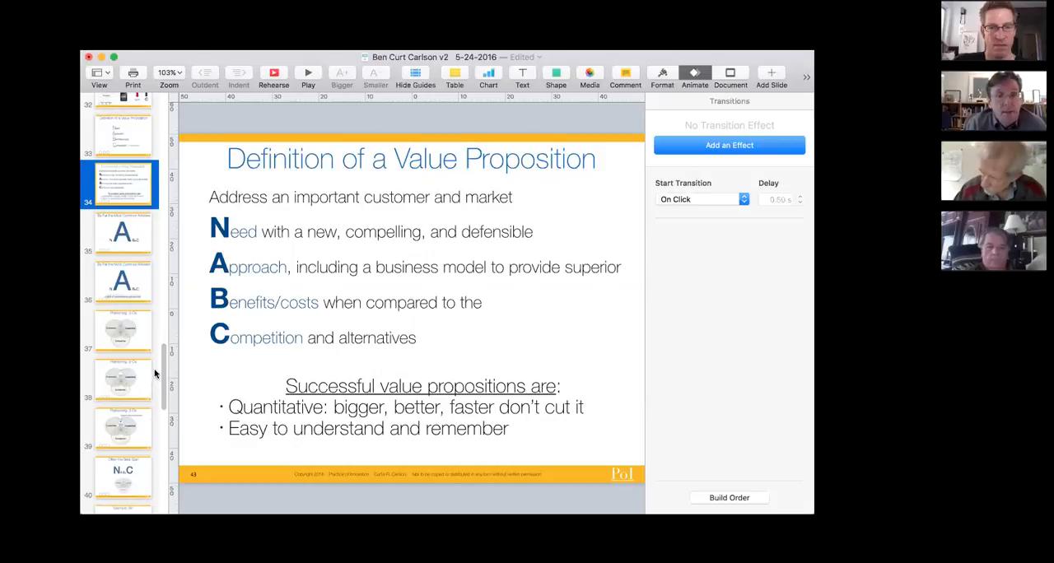
Step: Show slide 35, By Far the Most Common Mistake
{"action": "left_click", "coordinate": [122, 234]}
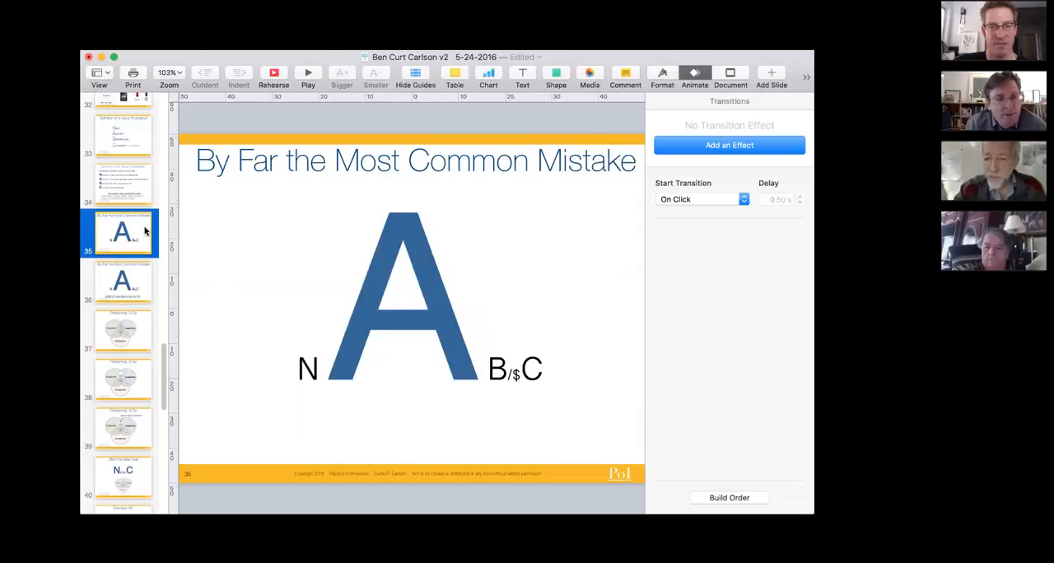
Step: Step through the next slide to Positioning: 3-Cs with its Venn diagram
{"action": "left_click", "coordinate": [122, 282]}
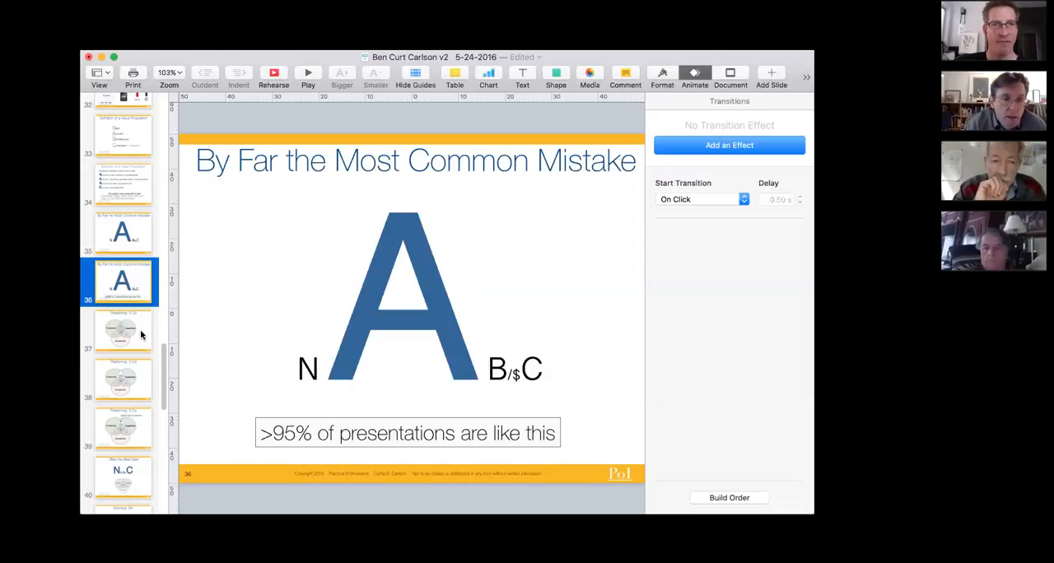
{"action": "left_click", "coordinate": [122, 333]}
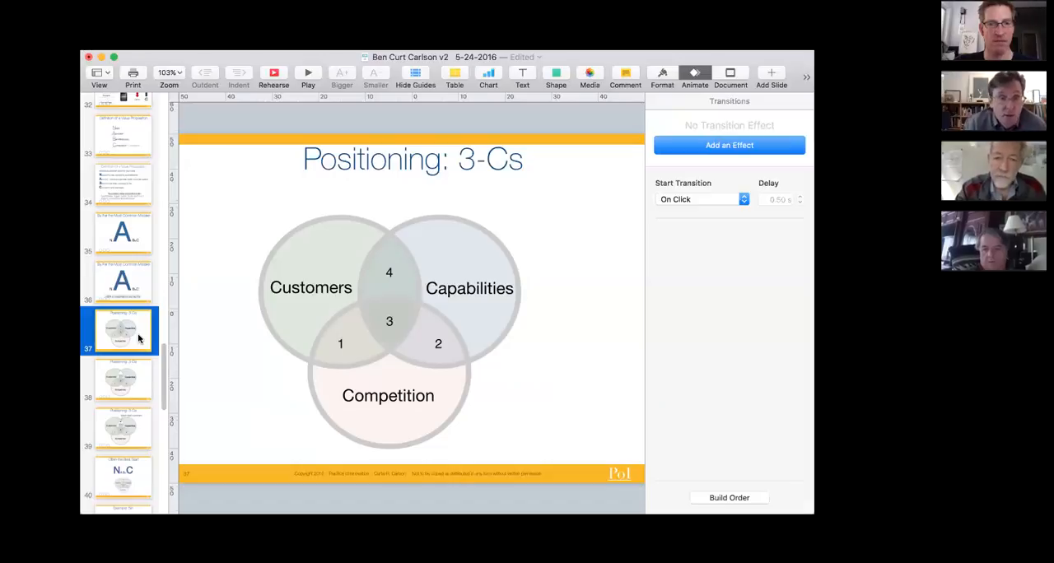
Step: Show slide 40, Often the Best Start, with NABC above the 3-Cs diagram
{"action": "left_click", "coordinate": [121, 379]}
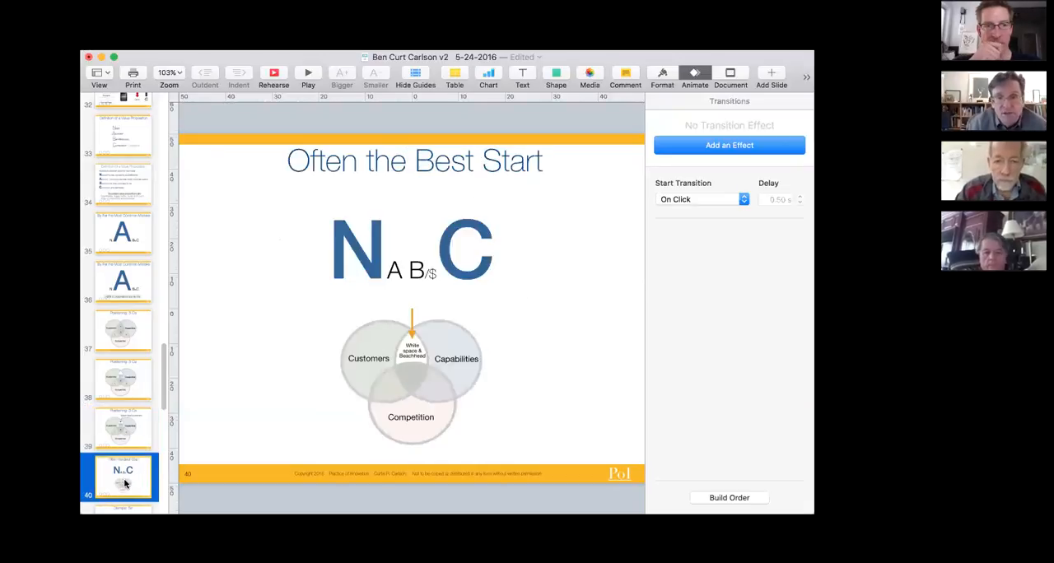
Step: Show the Example: Siri slide, then move on to Importance of NABC
{"action": "scroll", "scroll_direction": "down", "scroll_amount": 3}
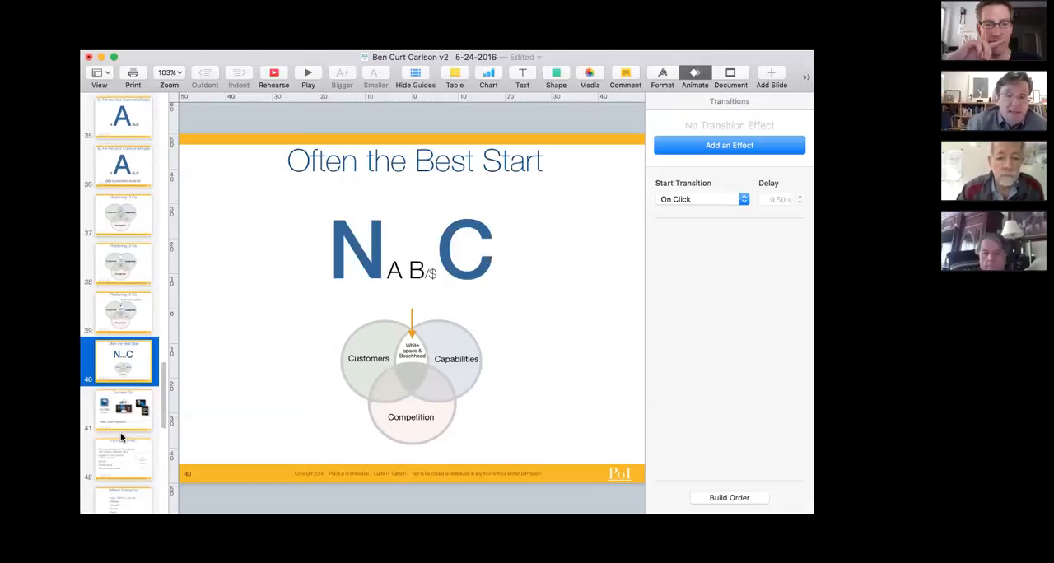
{"action": "mouse_move", "coordinate": [382, 411]}
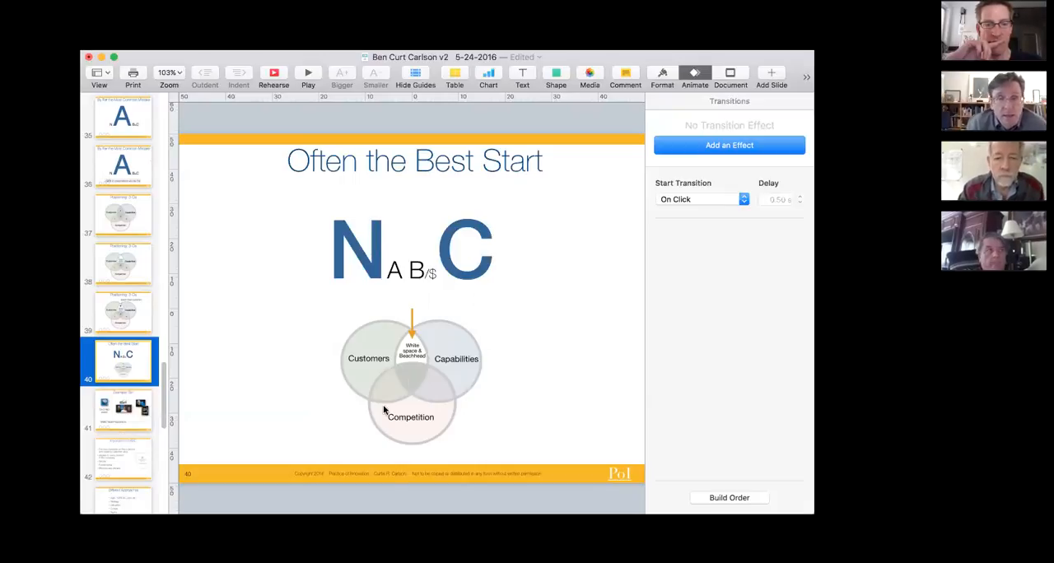
{"action": "mouse_move", "coordinate": [240, 400]}
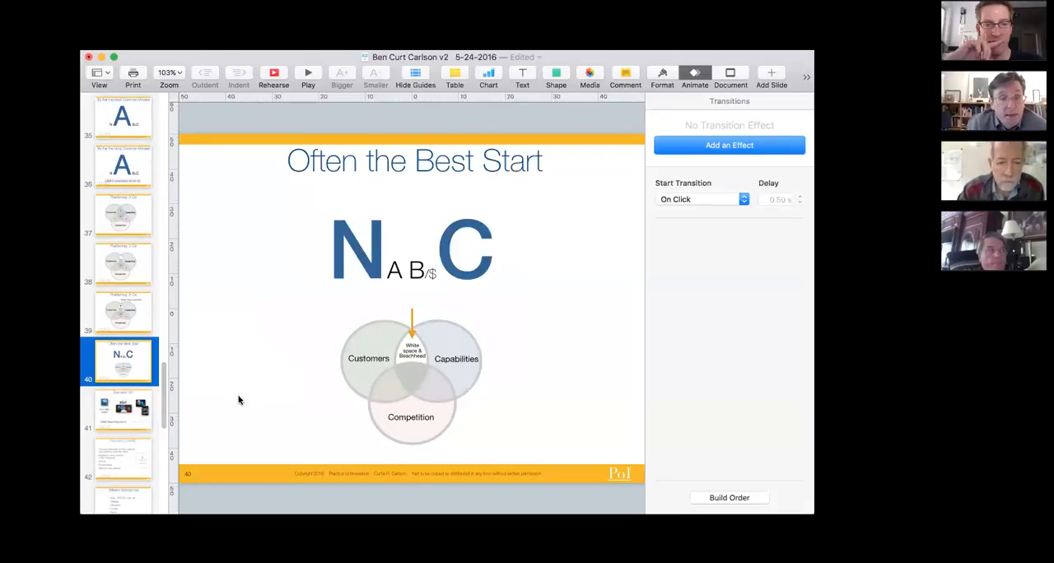
{"action": "mouse_move", "coordinate": [129, 403]}
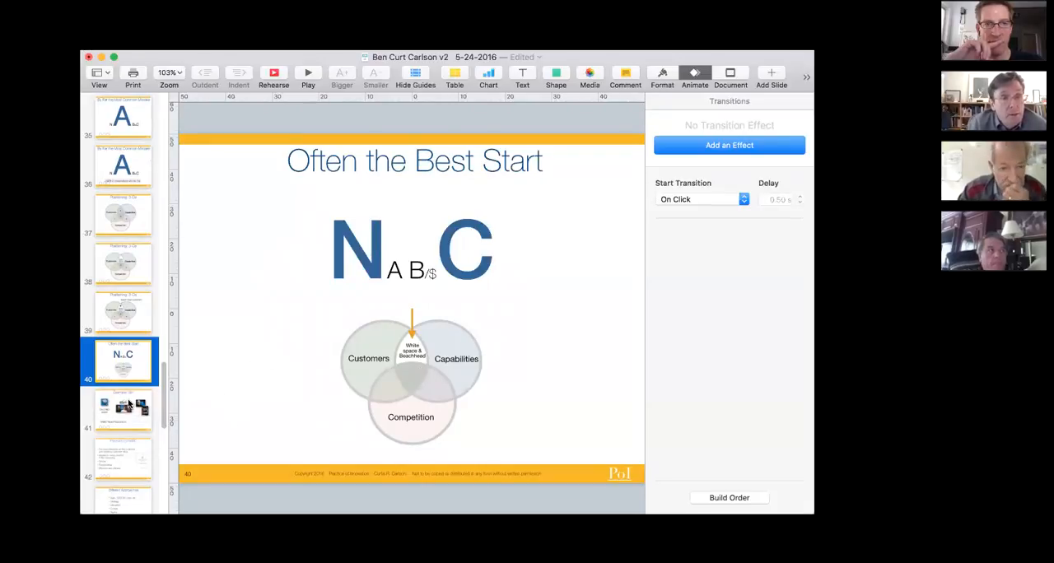
{"action": "left_click", "coordinate": [122, 410]}
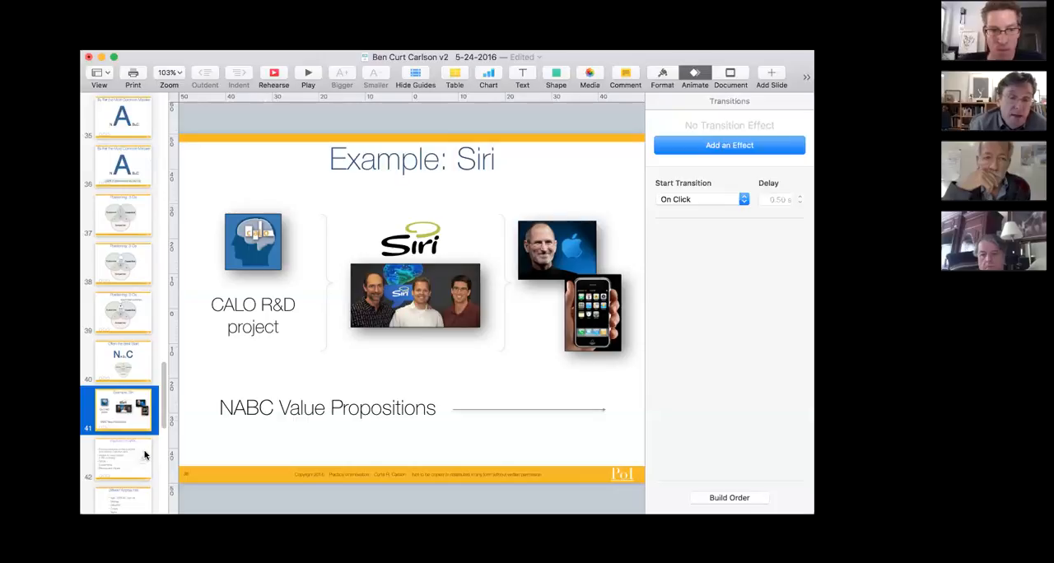
{"action": "scroll", "scroll_direction": "down", "scroll_amount": 3}
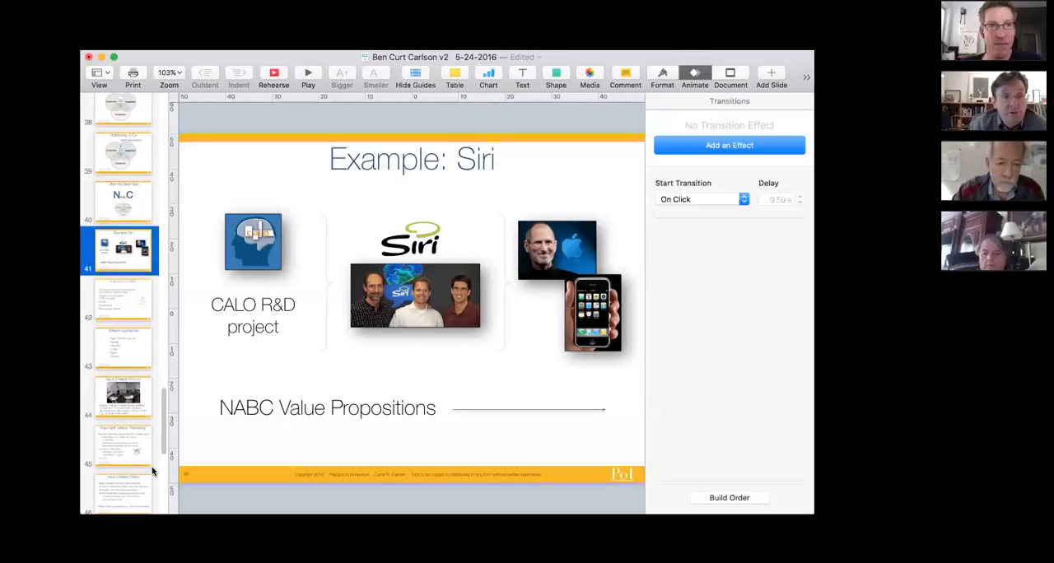
{"action": "mouse_move", "coordinate": [141, 349]}
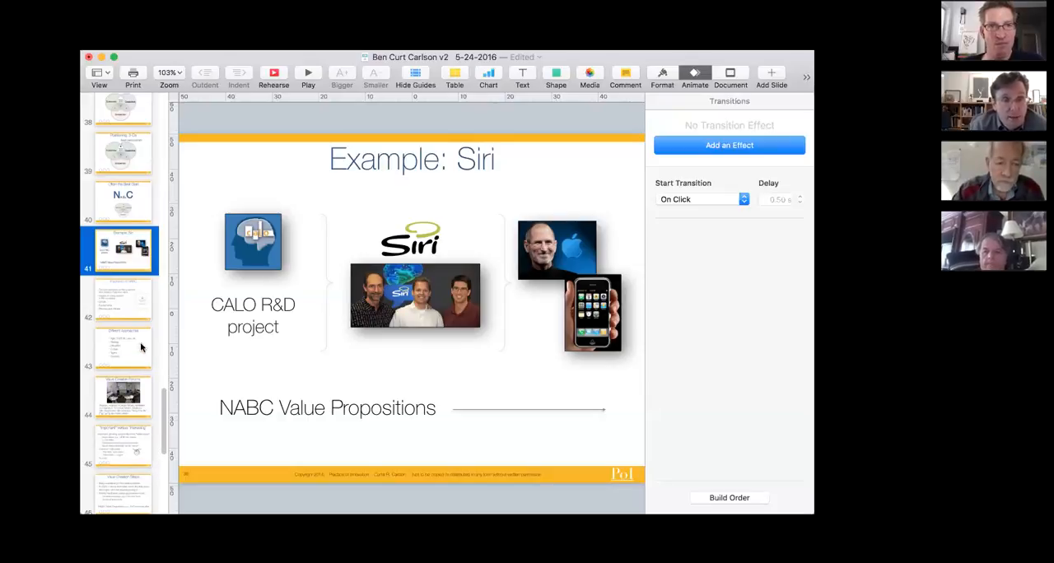
{"action": "left_click", "coordinate": [123, 299]}
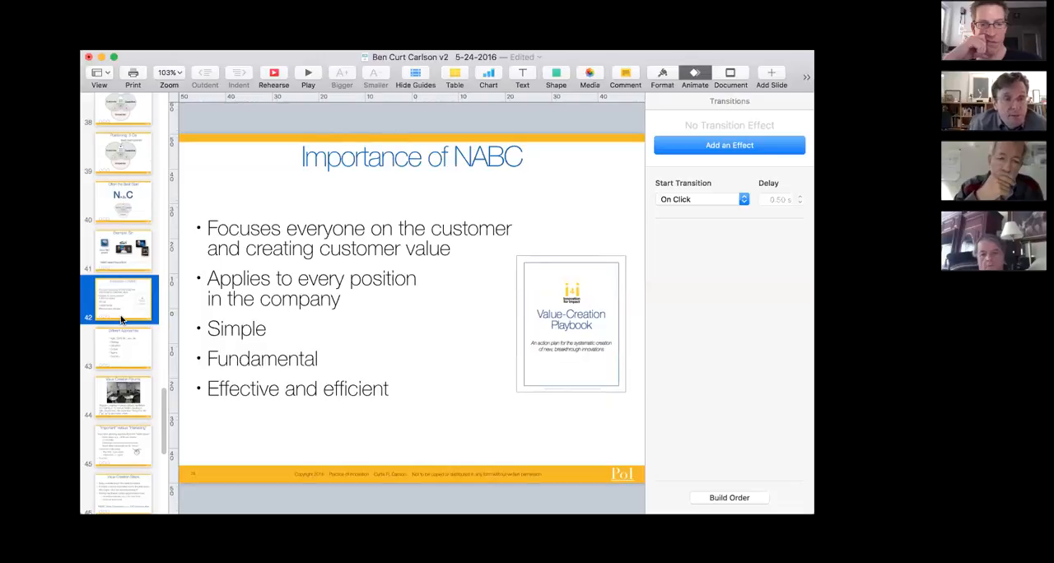
{"action": "mouse_move", "coordinate": [122, 350]}
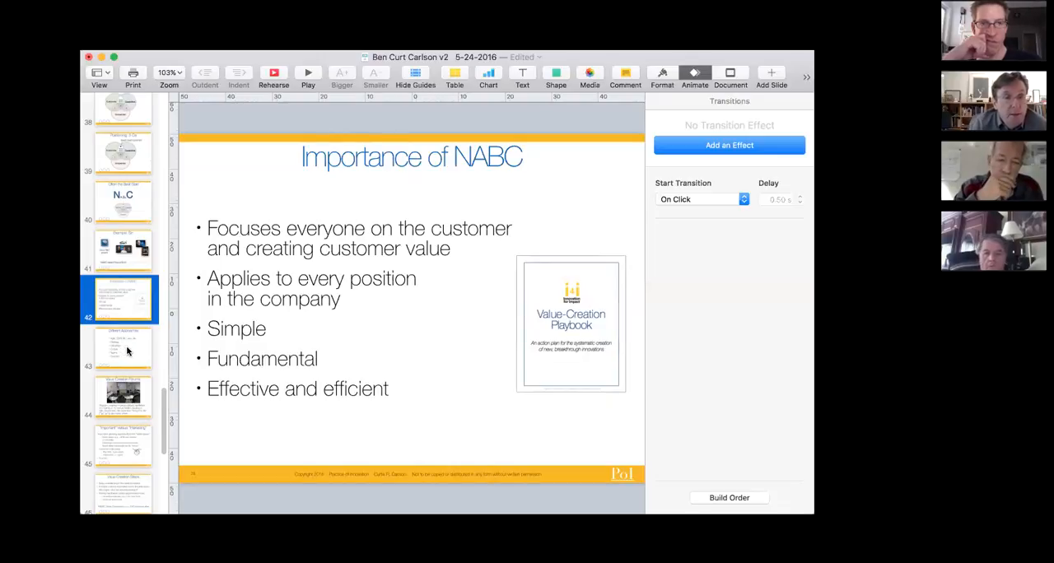
Step: Advance to slide 43, Different Approaches, listing Agile, strategy, disruption and more
{"action": "left_click", "coordinate": [122, 347]}
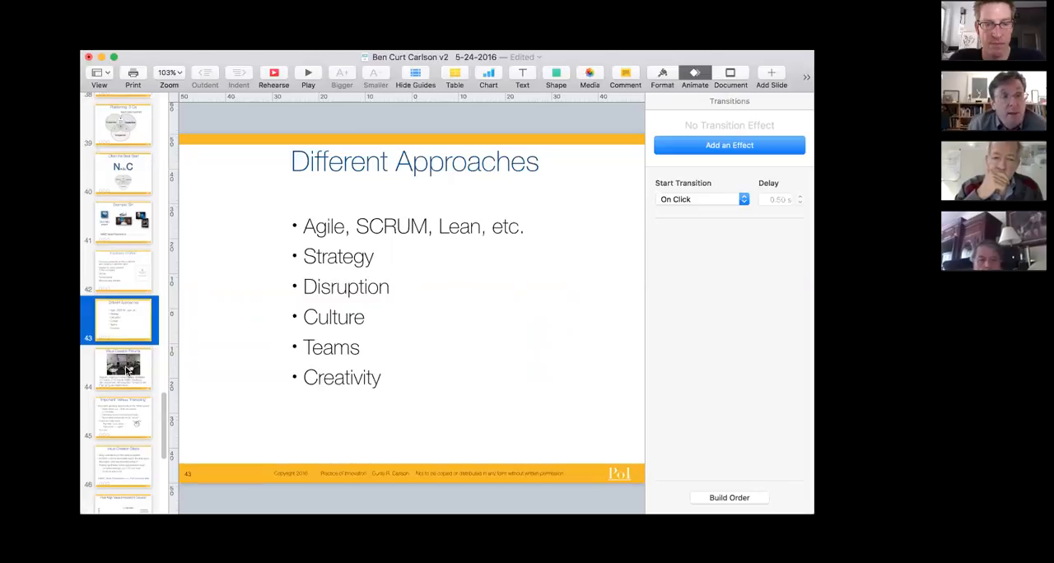
Step: Show the Value Creation Forums slide from the navigator
{"action": "left_click", "coordinate": [122, 367]}
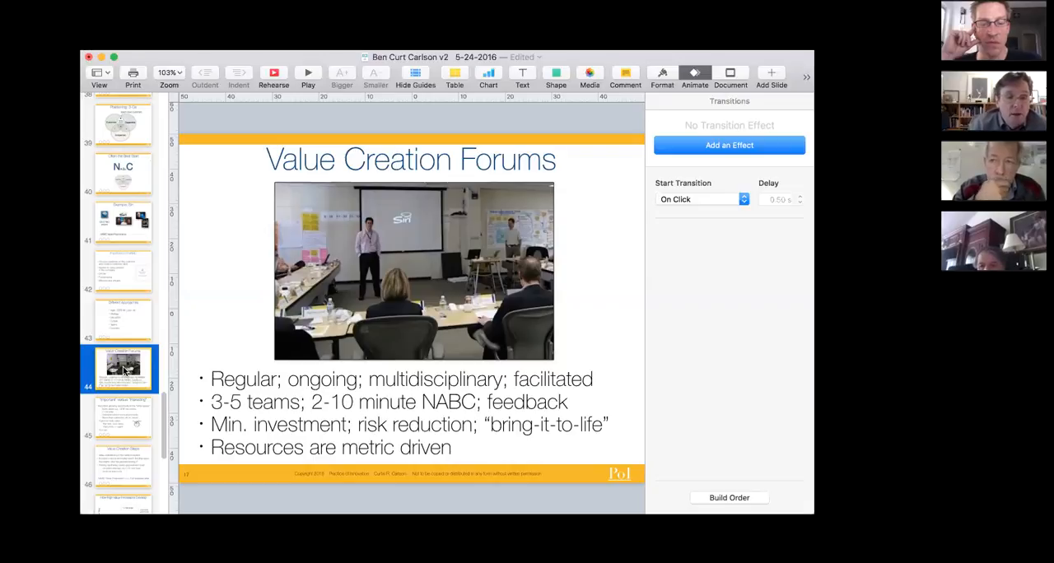
Step: Show the Important Versus Interesting slide and scroll the navigator further down
{"action": "left_click", "coordinate": [122, 418]}
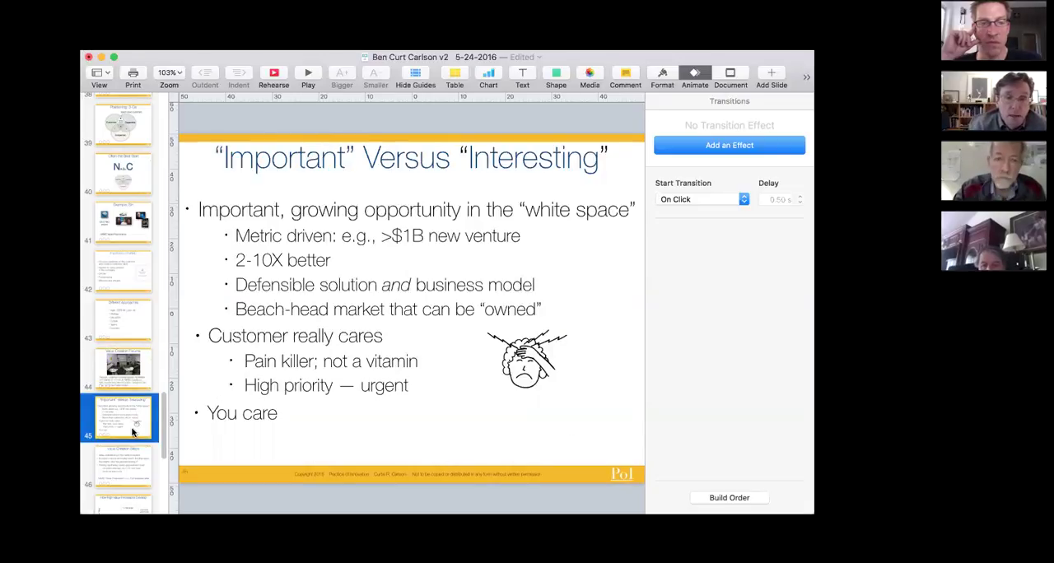
{"action": "scroll", "scroll_direction": "down", "scroll_amount": 3}
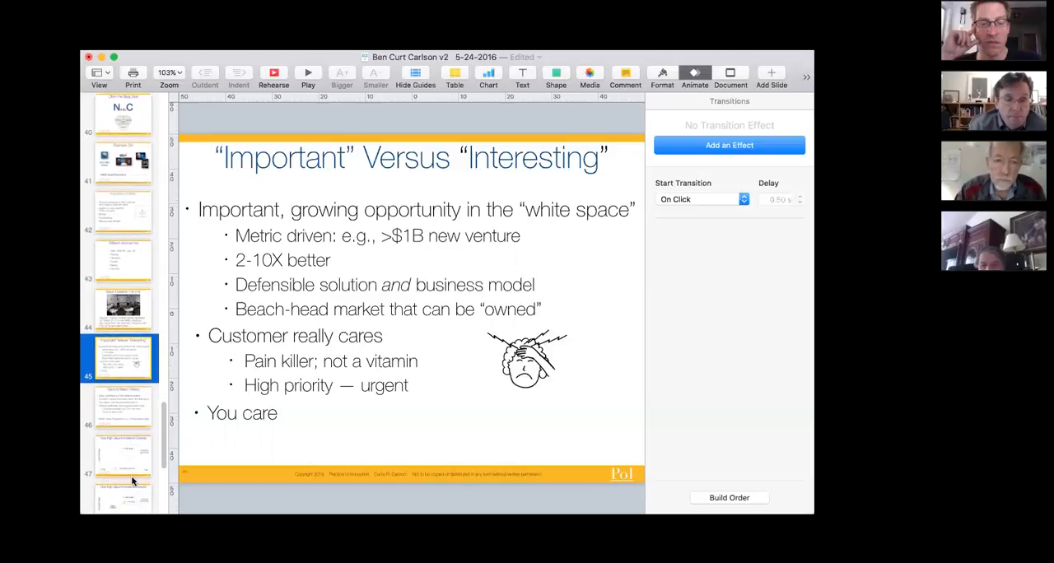
{"action": "mouse_move", "coordinate": [414, 323]}
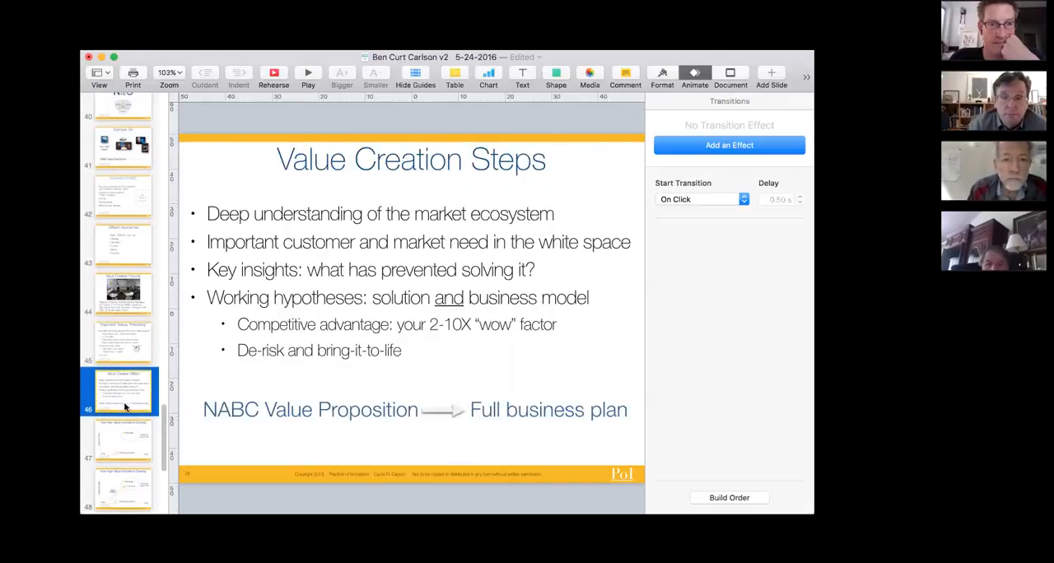
Step: Show the Example: Augmented Mobility slide, scrolling the navigator to reach it
{"action": "scroll", "scroll_direction": "down", "scroll_amount": 3}
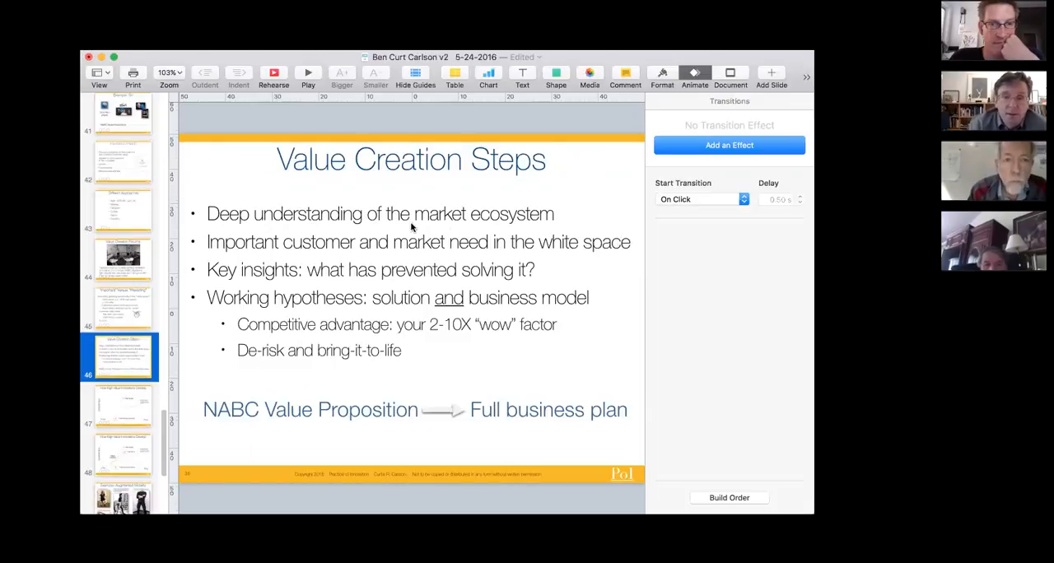
{"action": "mouse_move", "coordinate": [570, 219]}
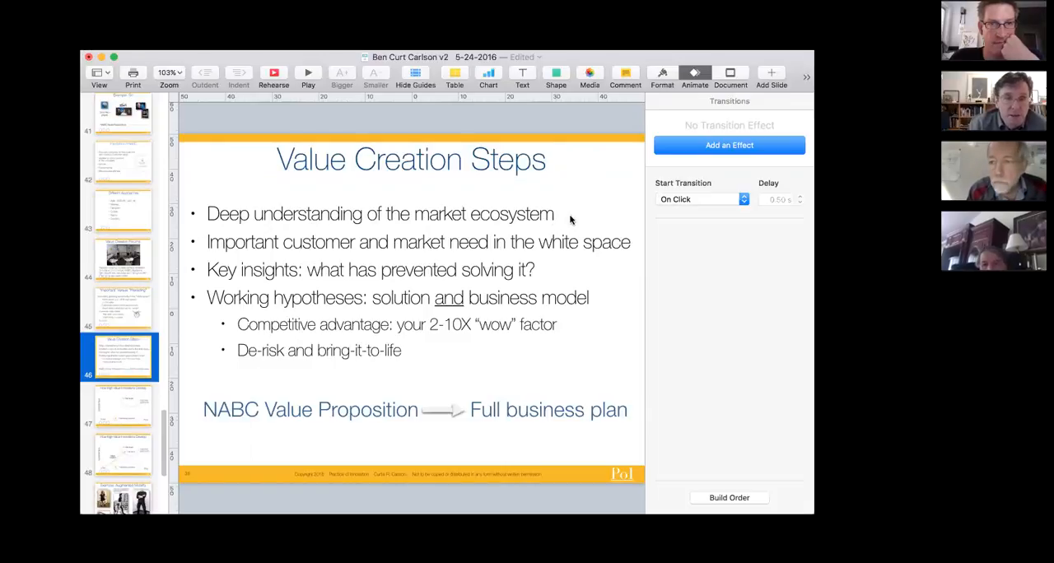
{"action": "mouse_move", "coordinate": [530, 257]}
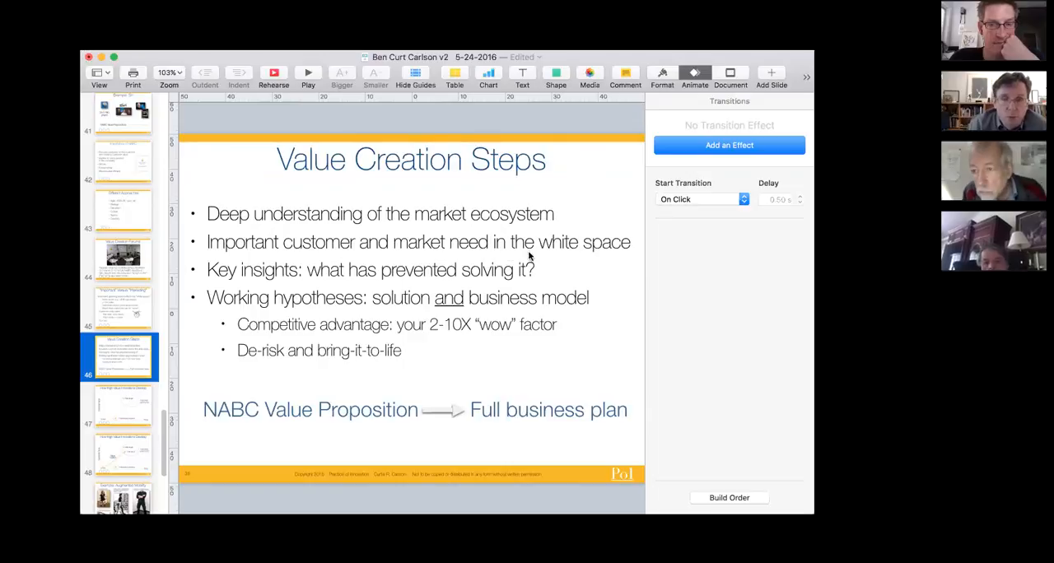
{"action": "mouse_move", "coordinate": [615, 251]}
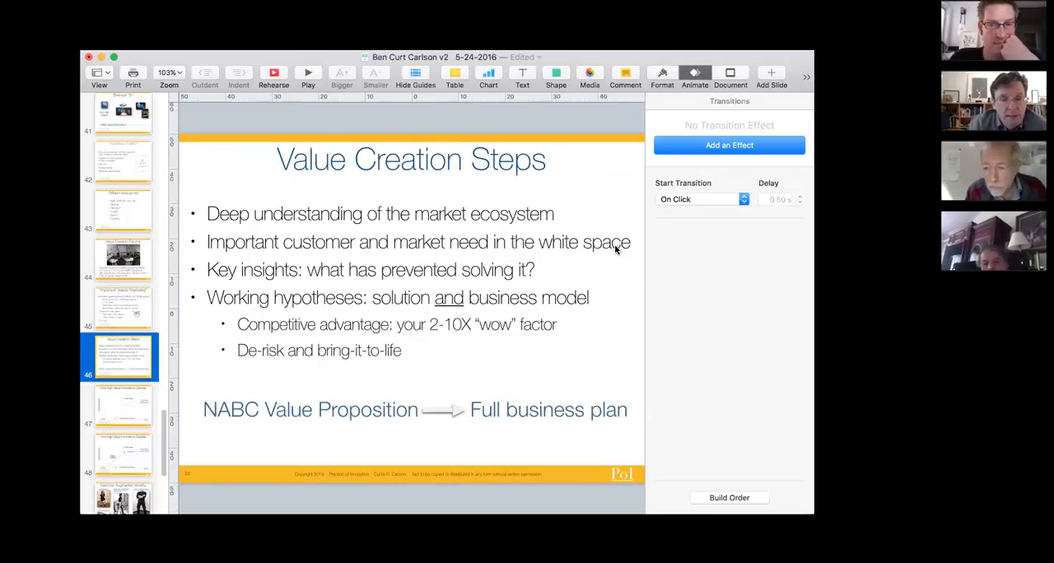
{"action": "mouse_move", "coordinate": [256, 273]}
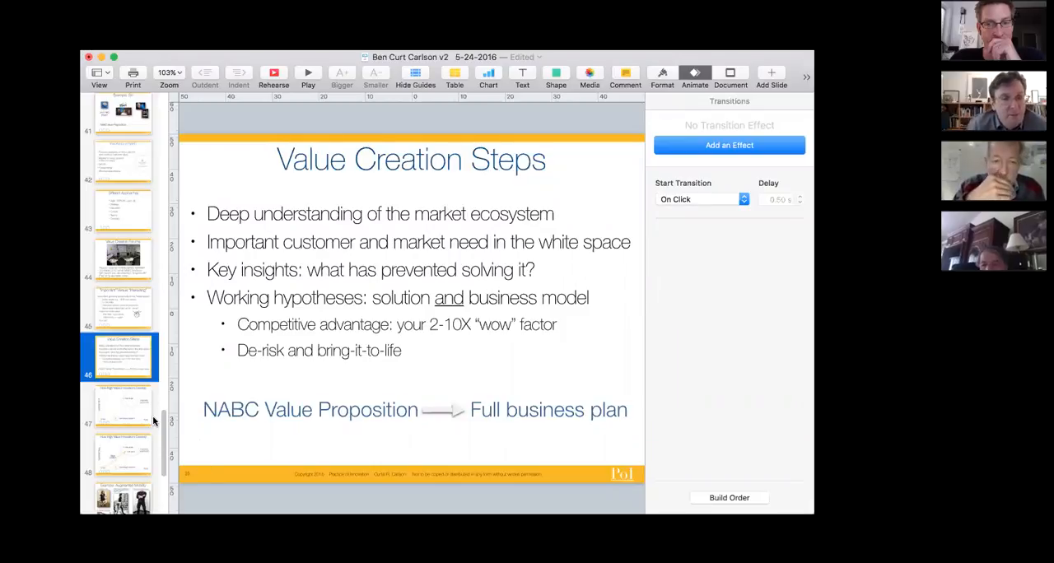
{"action": "left_click", "coordinate": [122, 405]}
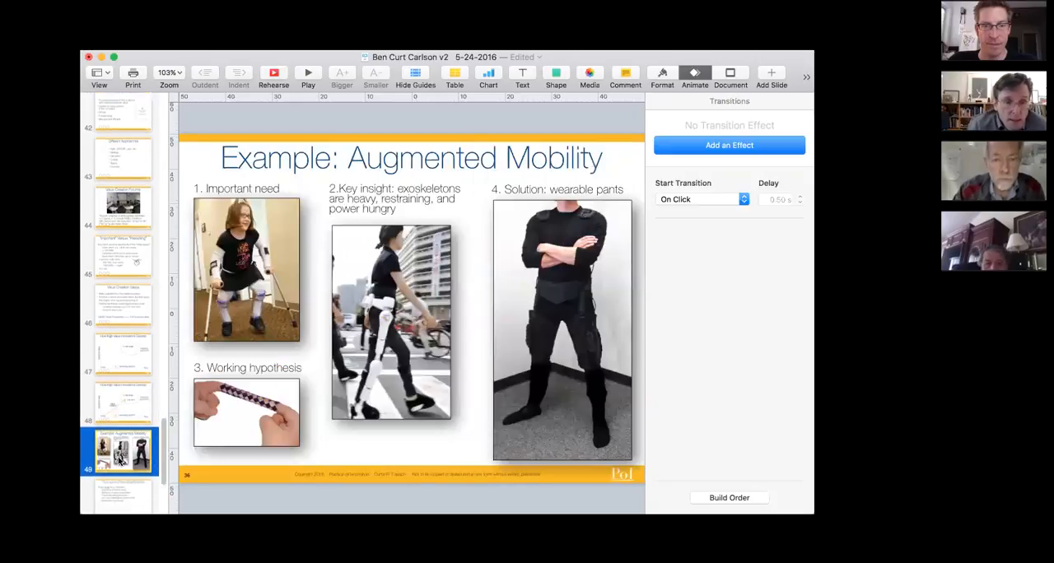
{"action": "scroll", "scroll_direction": "down", "scroll_amount": 3}
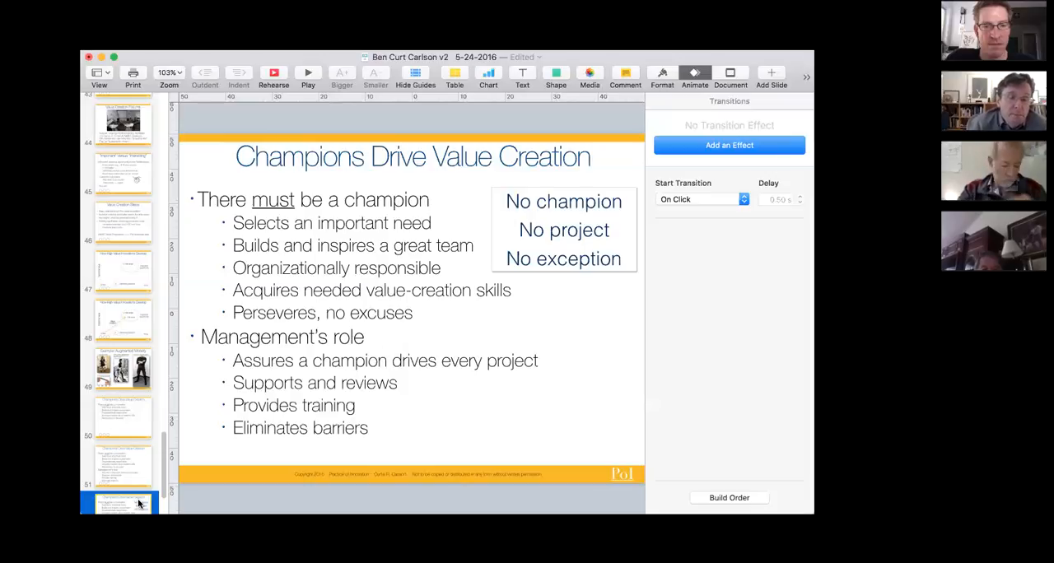
Step: Scroll the navigator down toward the closing Conclusions slide
{"action": "scroll", "scroll_direction": "down", "scroll_amount": 3}
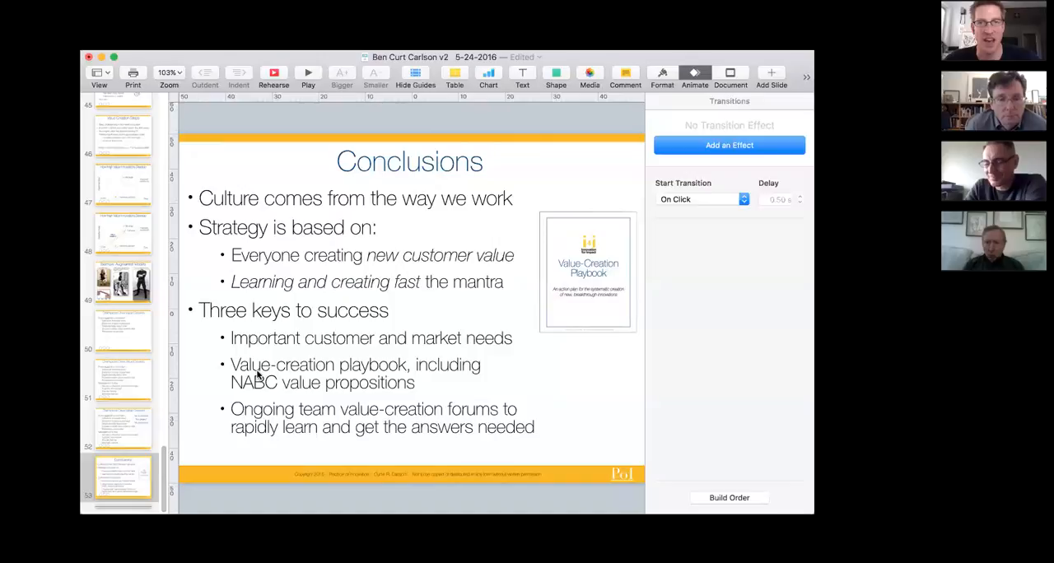
{"action": "mouse_move", "coordinate": [253, 415]}
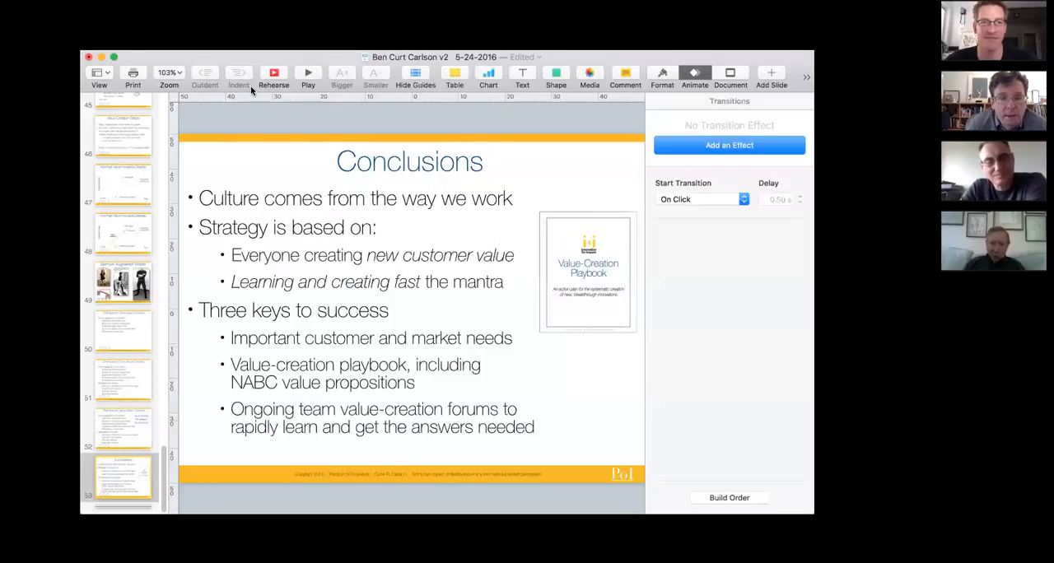
{"action": "mouse_move", "coordinate": [277, 343]}
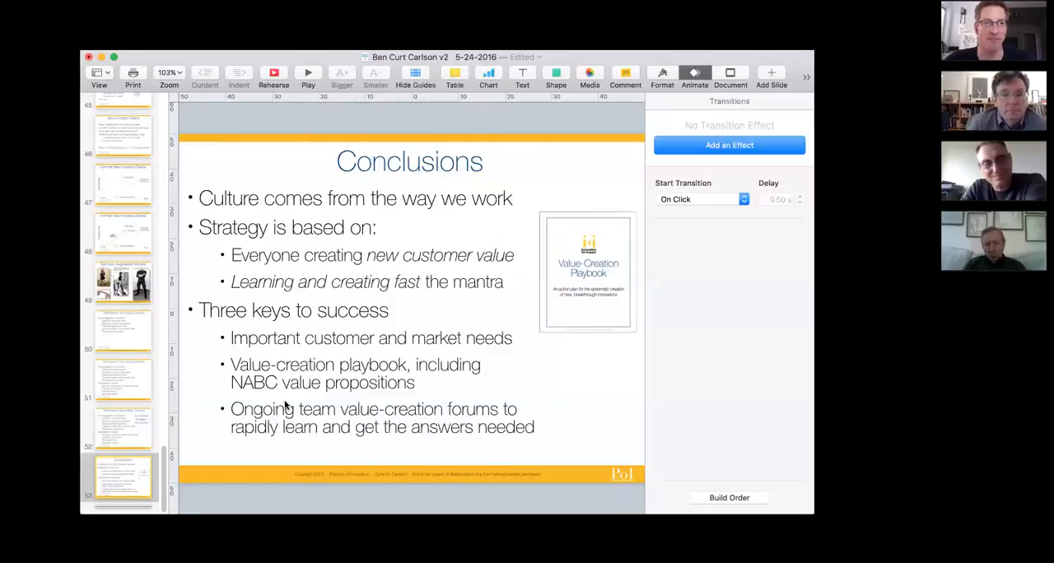
{"action": "mouse_move", "coordinate": [204, 420]}
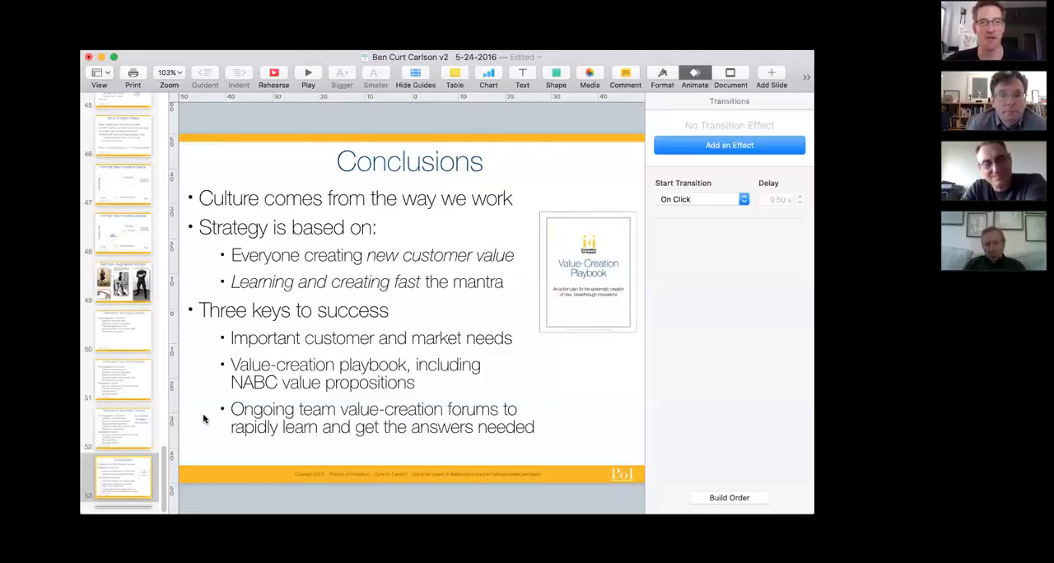
{"action": "mouse_move", "coordinate": [467, 273]}
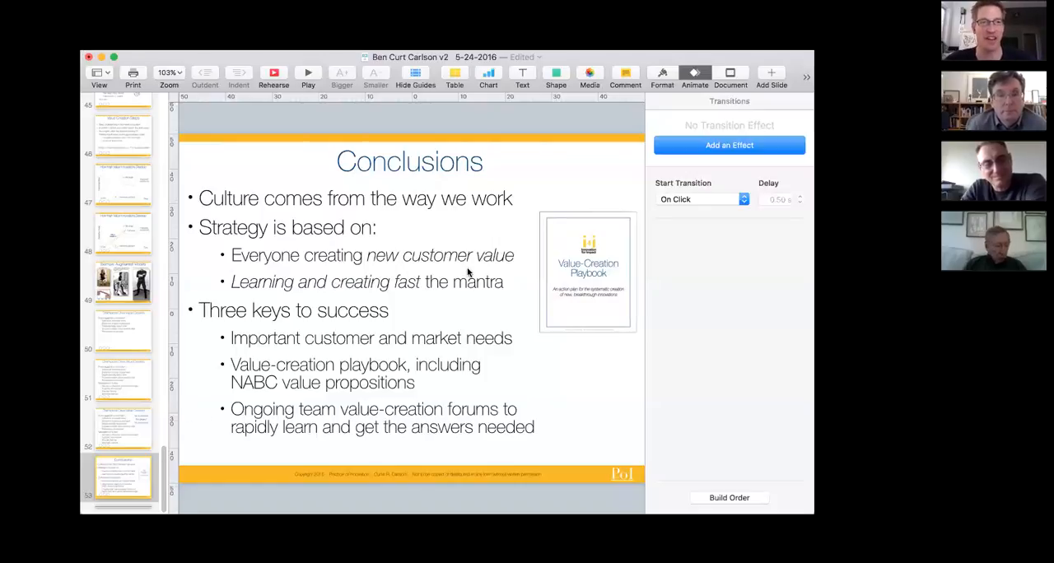
{"action": "mouse_move", "coordinate": [469, 303]}
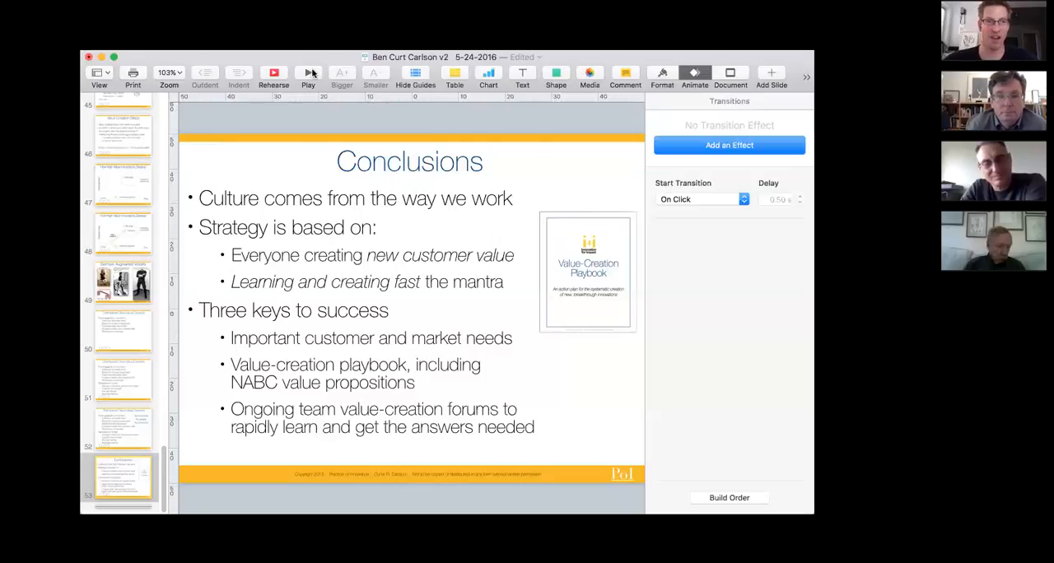
{"action": "mouse_move", "coordinate": [349, 329]}
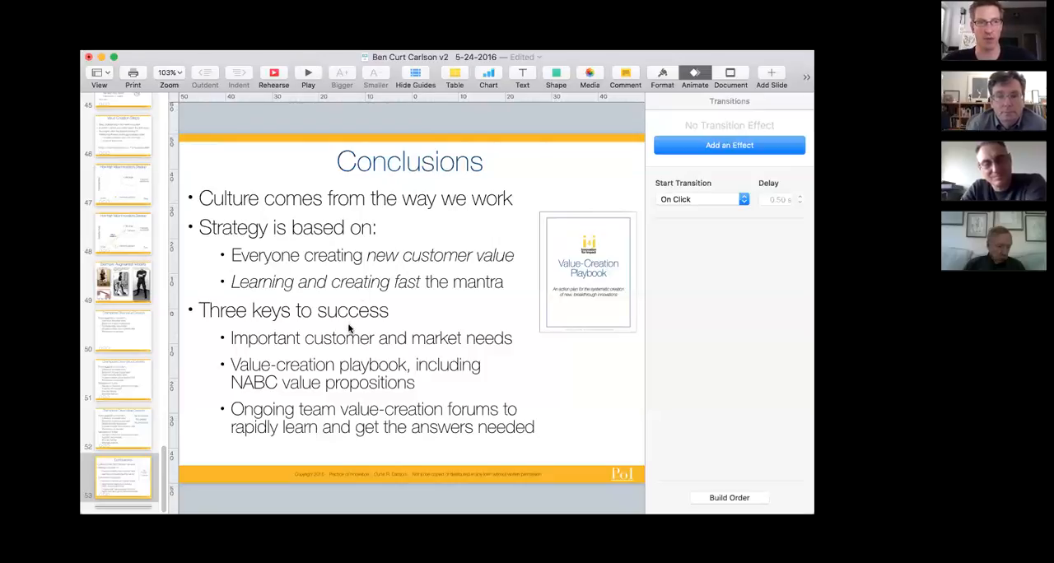
{"action": "mouse_move", "coordinate": [178, 62]}
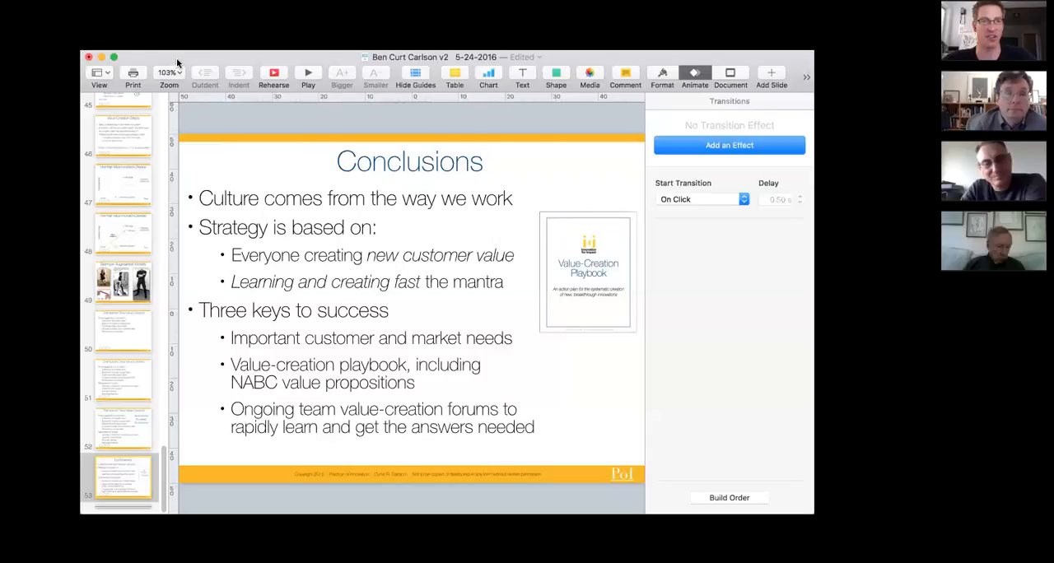